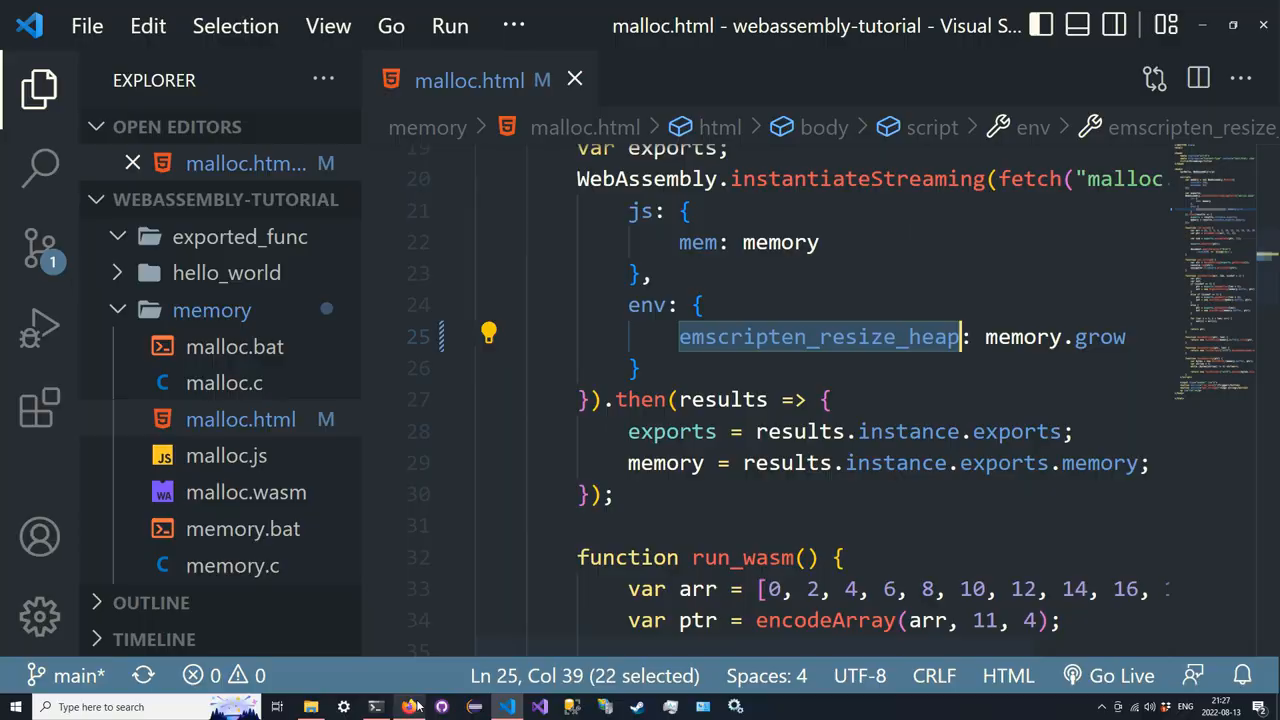
Check the wasm2wat demo page in the browser, then return to the malloc.html script
{"action": "left_click", "coordinate": [410, 707]}
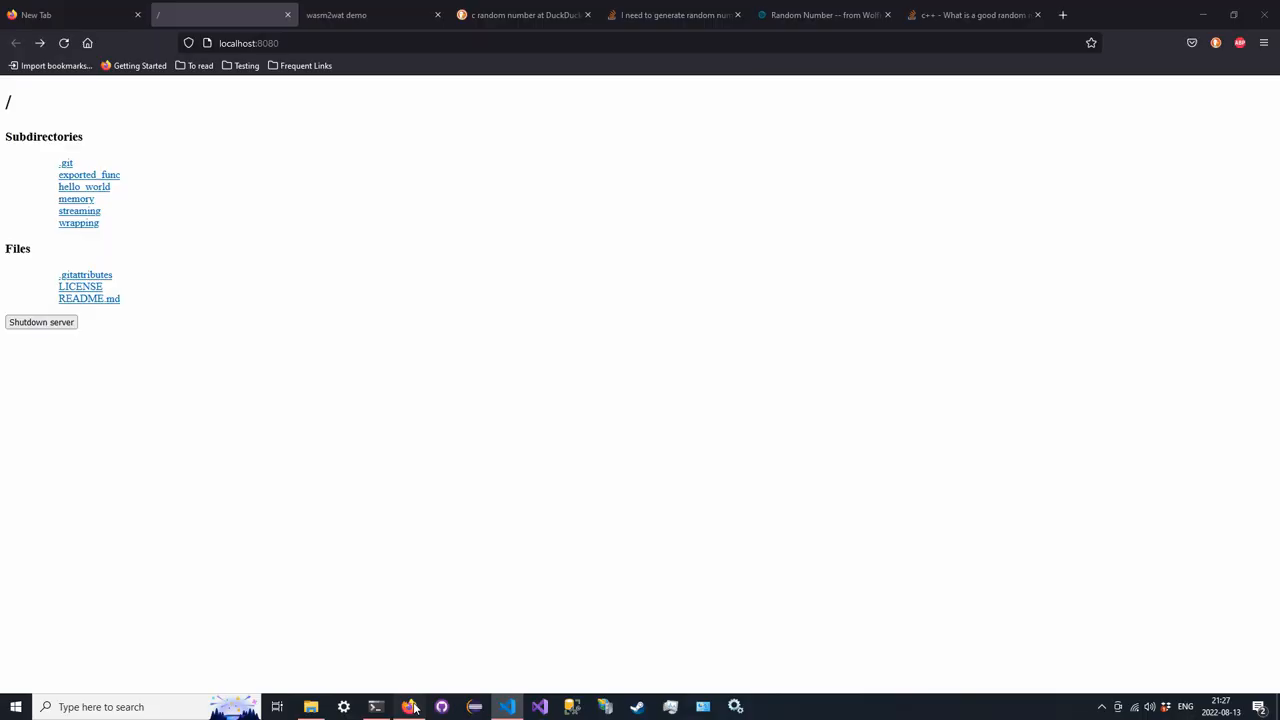
{"action": "left_click", "coordinate": [336, 14]}
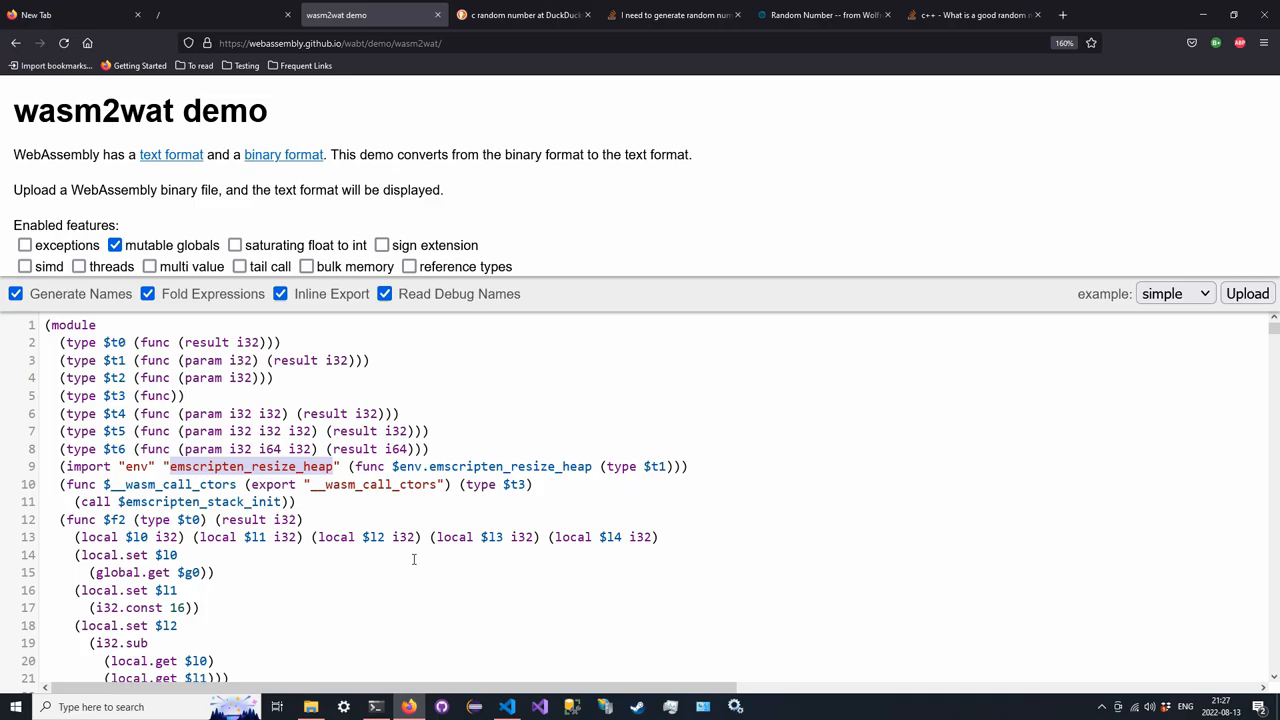
{"action": "left_click", "coordinate": [506, 707]}
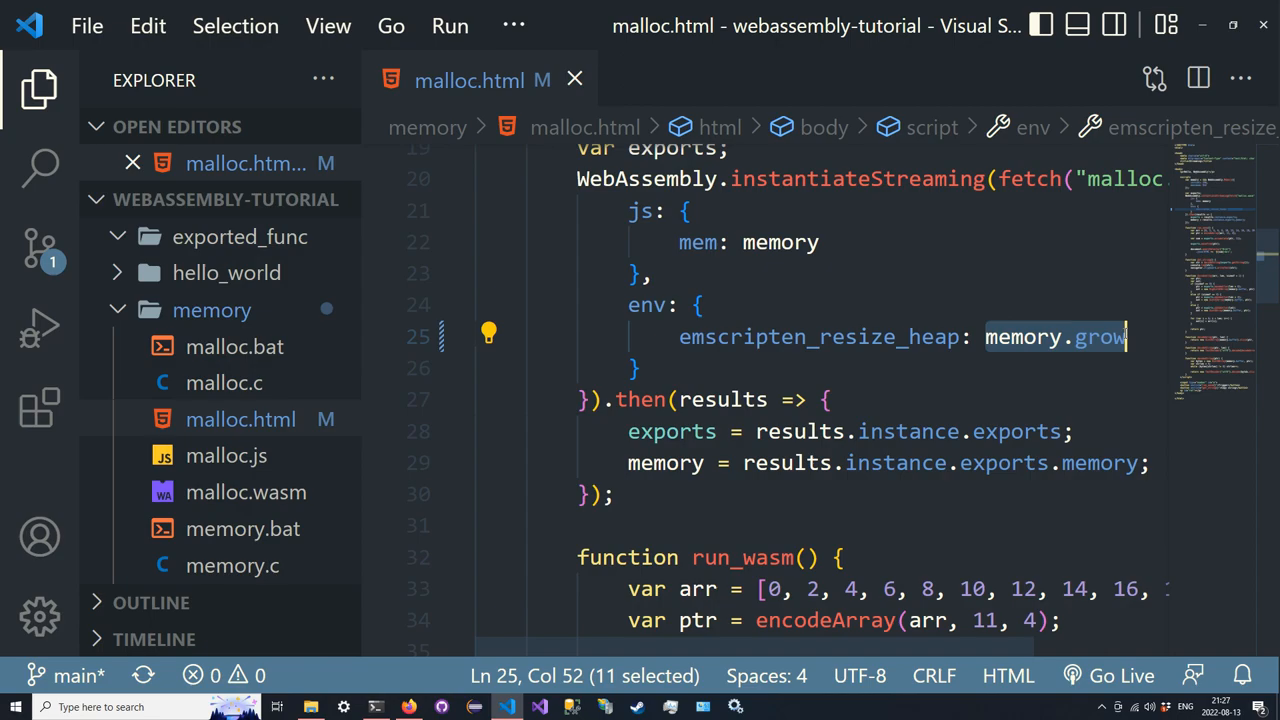
{"action": "mouse_move", "coordinate": [1029, 387]}
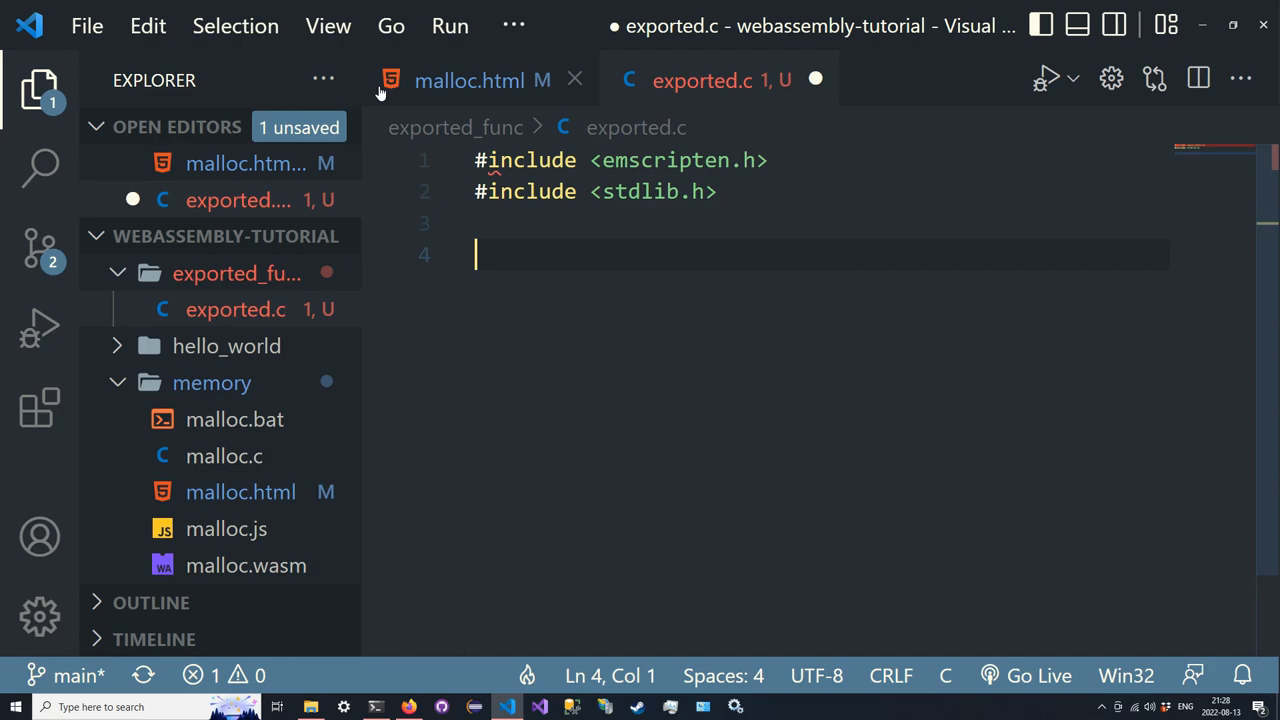
Write exported.c with a main stub and KEEPALIVE randString mallocing len + 1 and calling srand(time(NULL))
{"action": "type", "text": "int main() { return 0; }"}
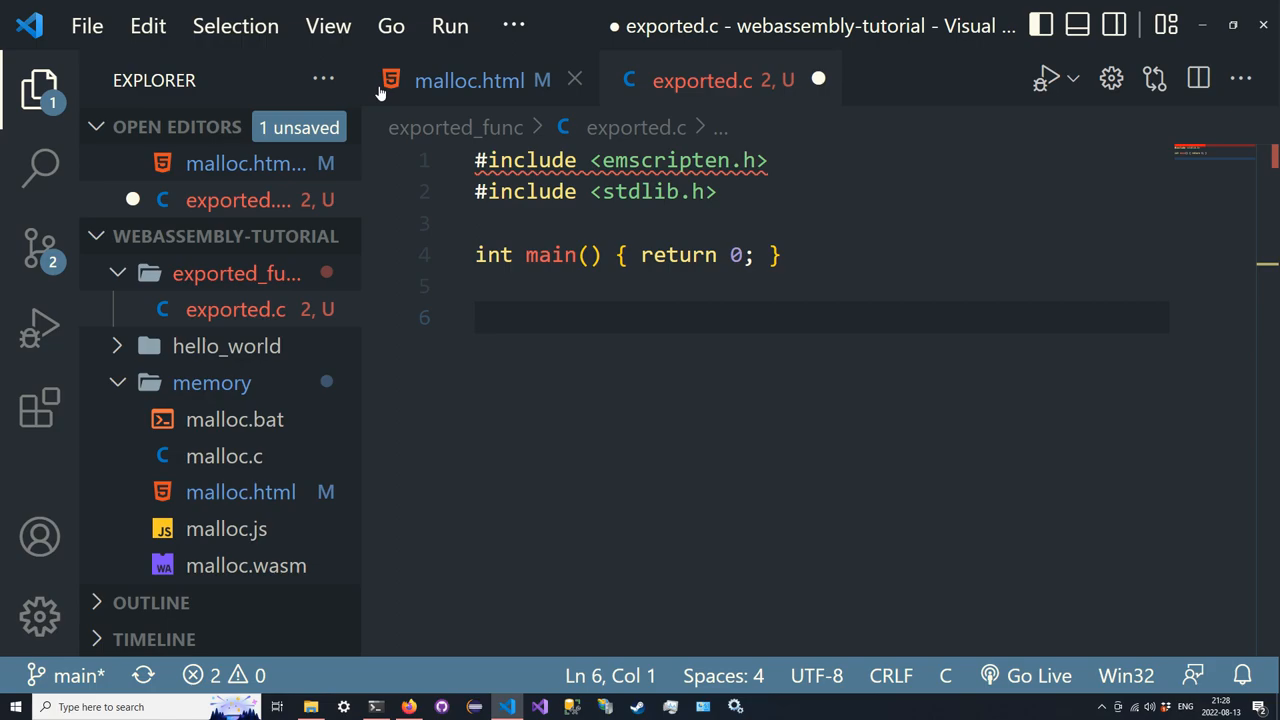
{"action": "type", "text": "EMSCRIPTEN_RESIZ"}
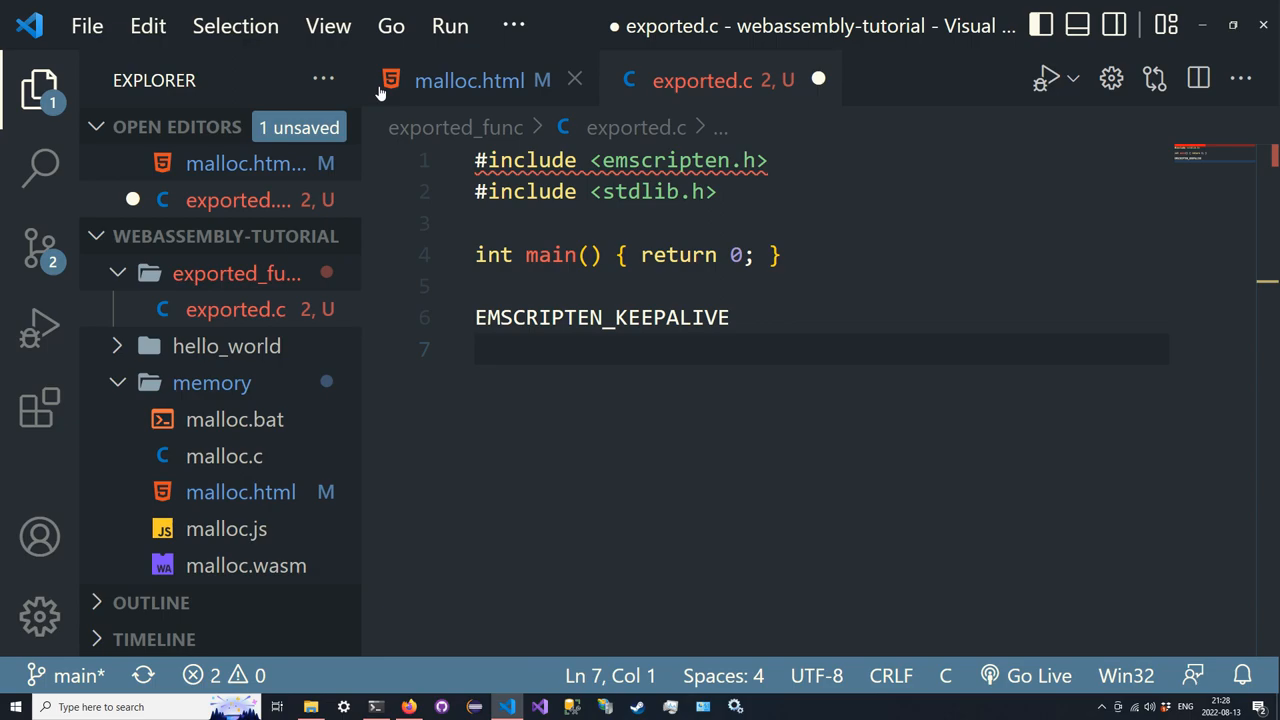
{"action": "type", "text": "unsigned char *randString(int len"}
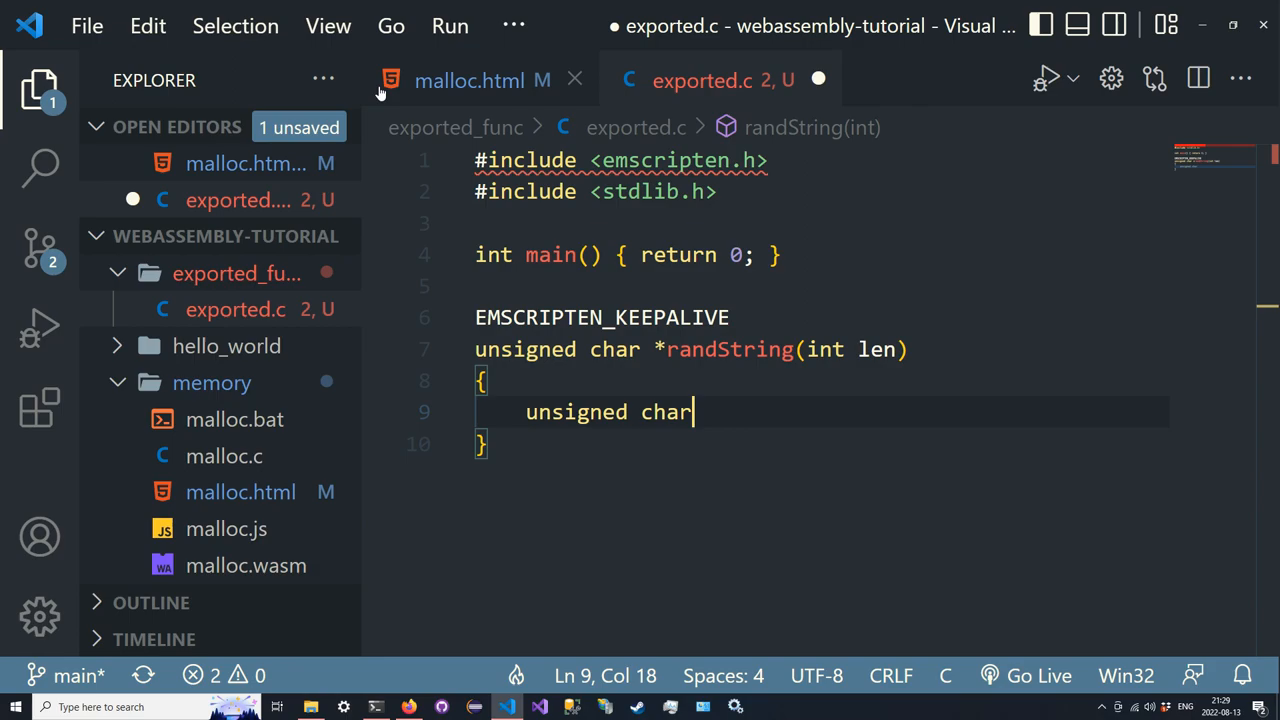
{"action": "type", "text": "*str = malloc(len + 1);"}
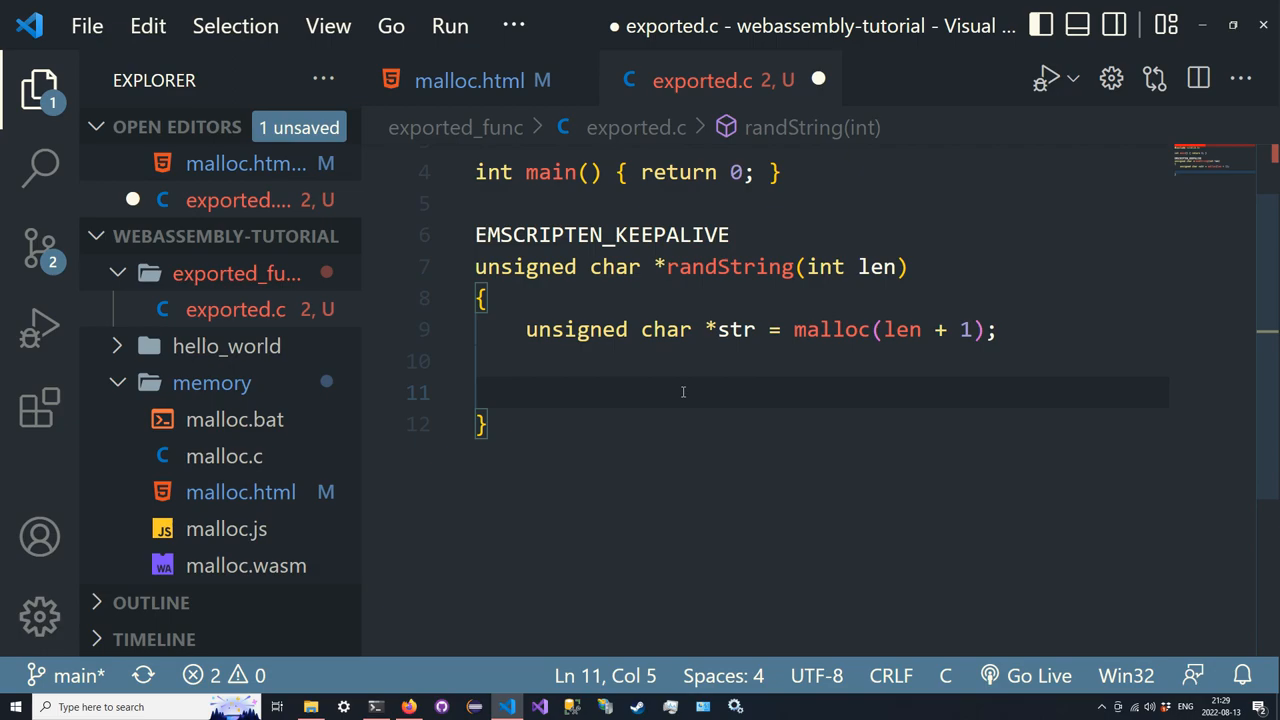
{"action": "type", "text": "srand(time(NULL));"}
{"action": "type", "text": "for (int "}
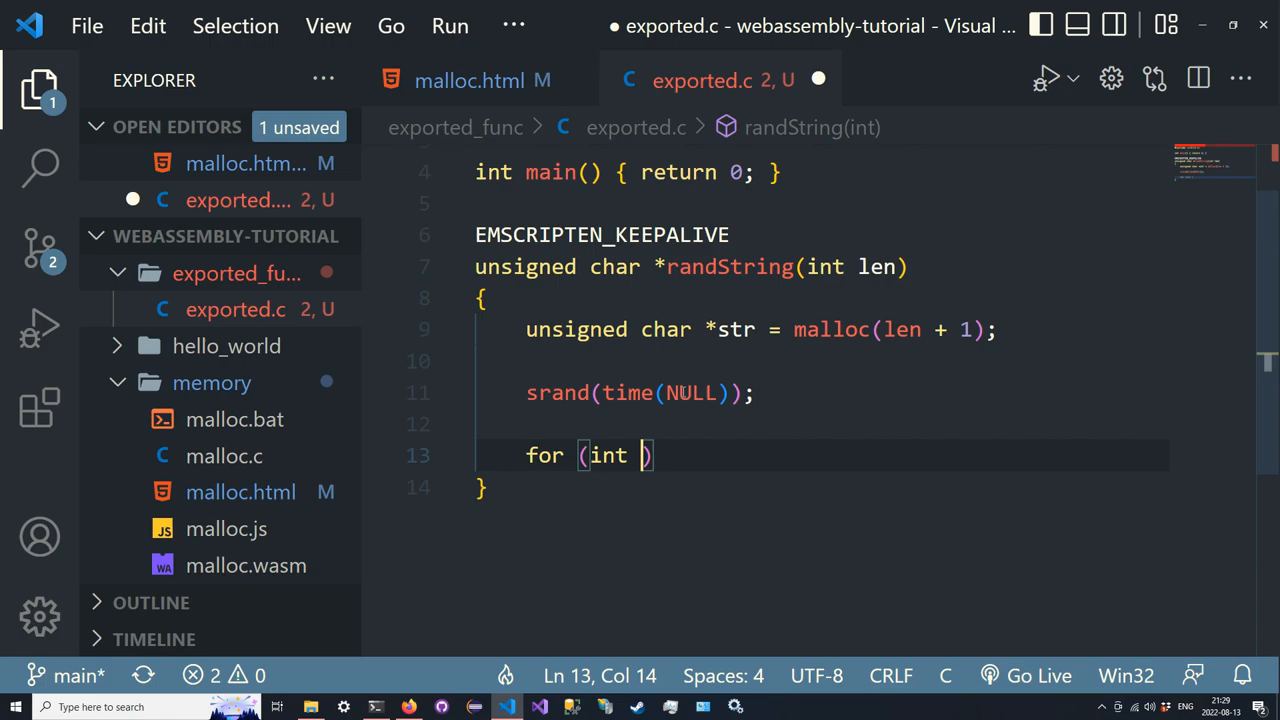
{"action": "type", "text": "i = 0; i < len; i++)"}
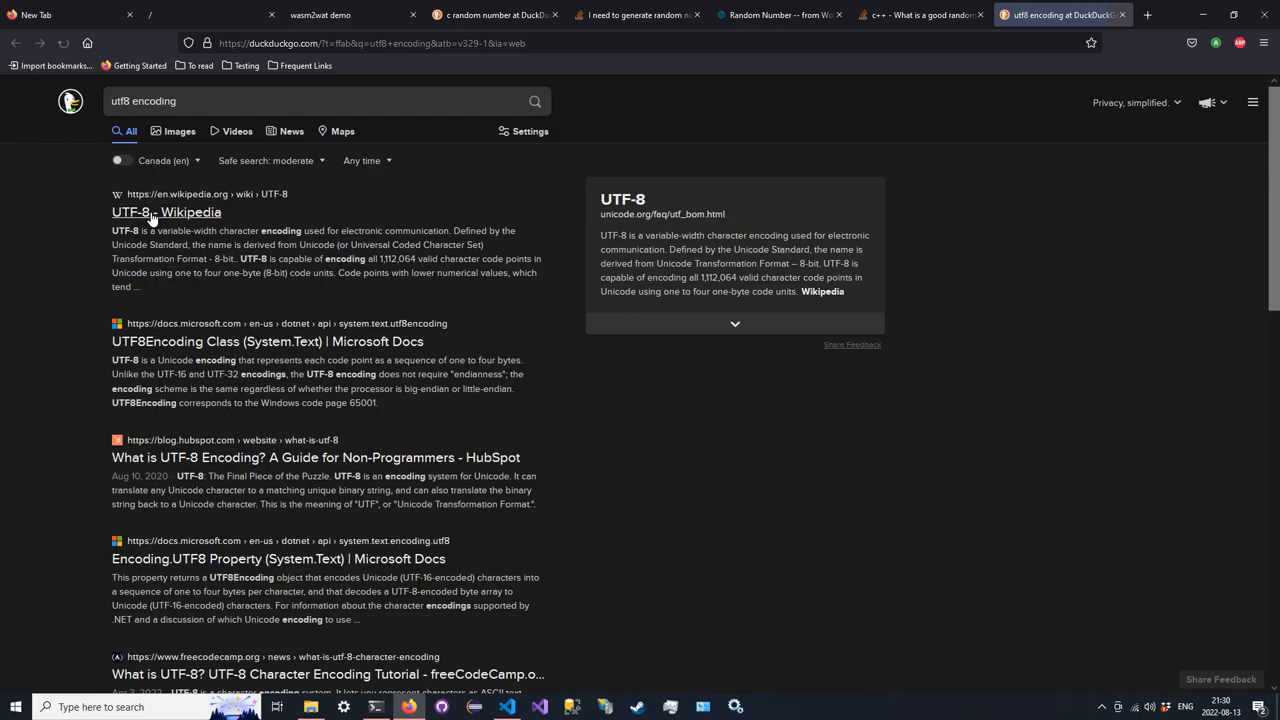
Open the Wikipedia UTF-8 article and view its printable ASCII character table
{"action": "left_click", "coordinate": [166, 211]}
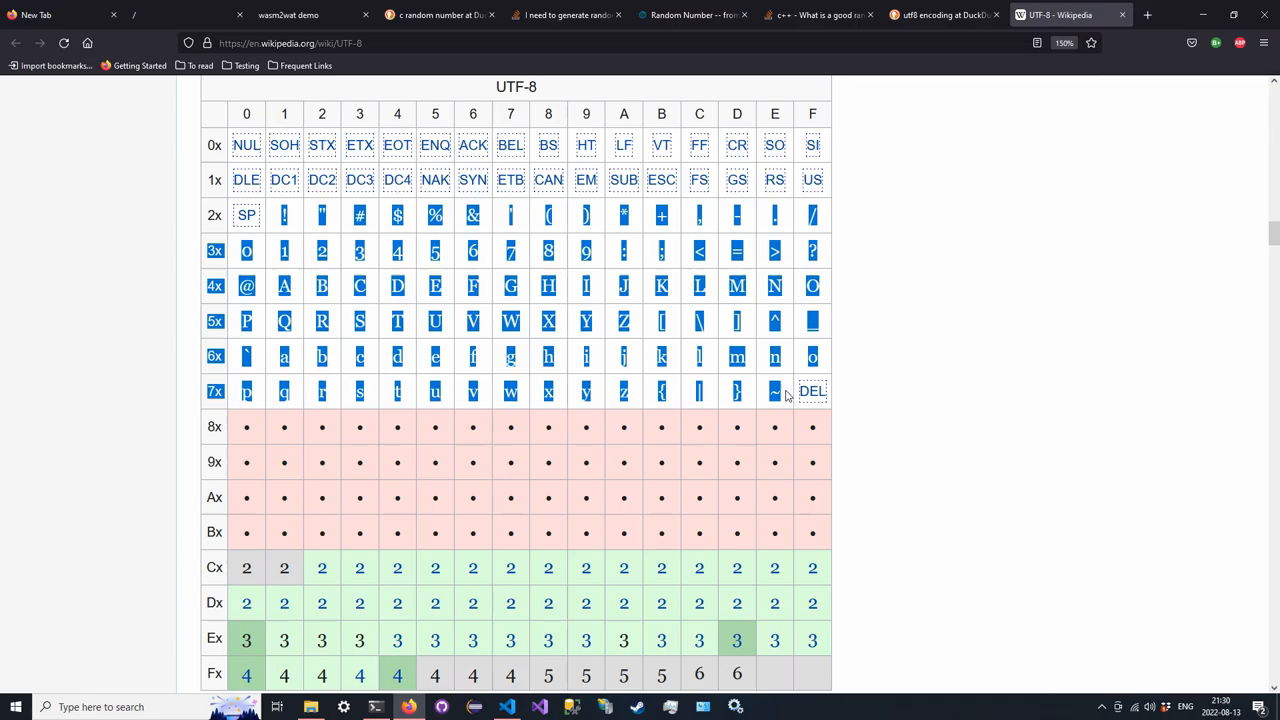
Fill randString's loop with rand() % (127 - 33) + 33, null-terminate, return str, and save
{"action": "left_click", "coordinate": [507, 707]}
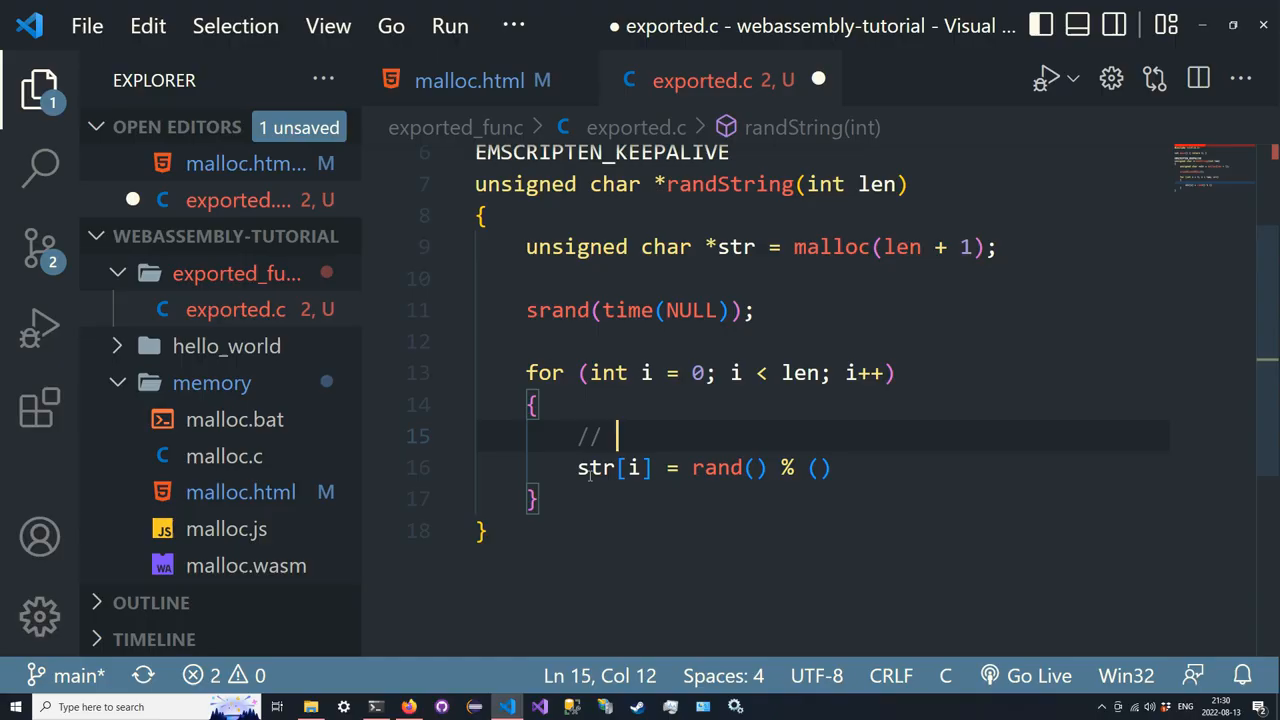
{"action": "type", "text": "generate a printable char"}
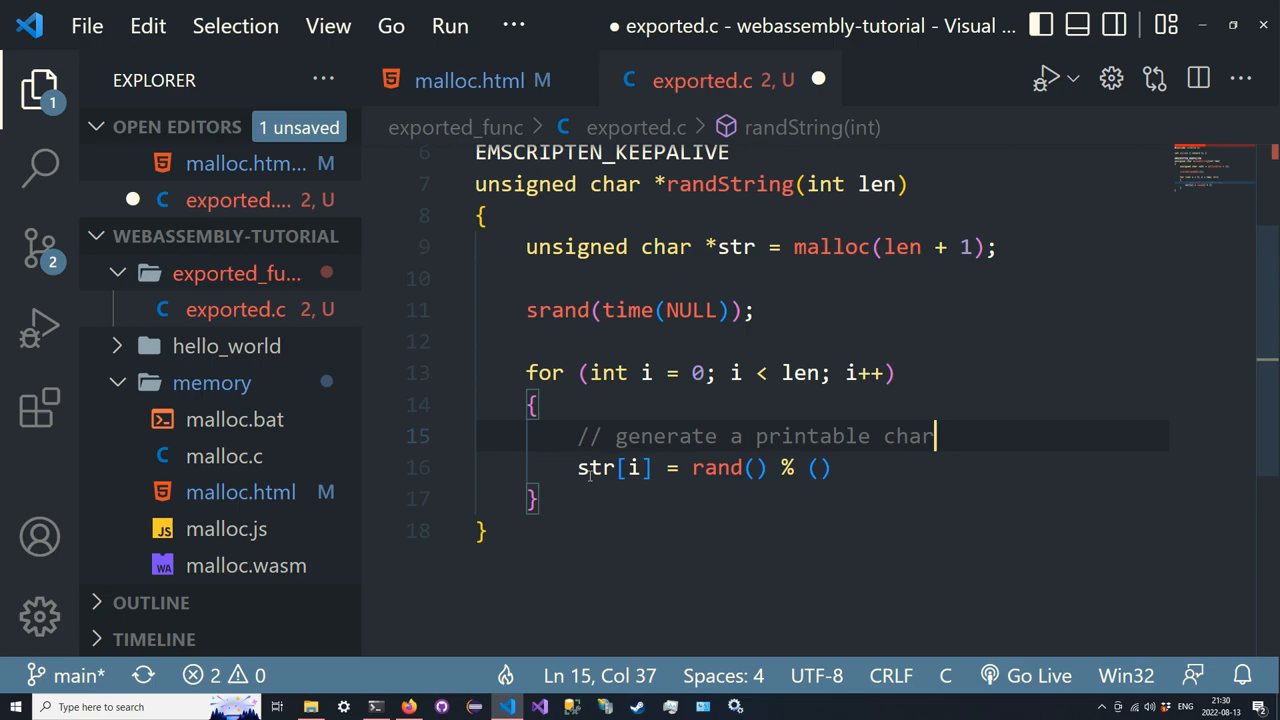
{"action": "type", "text": "acter"}
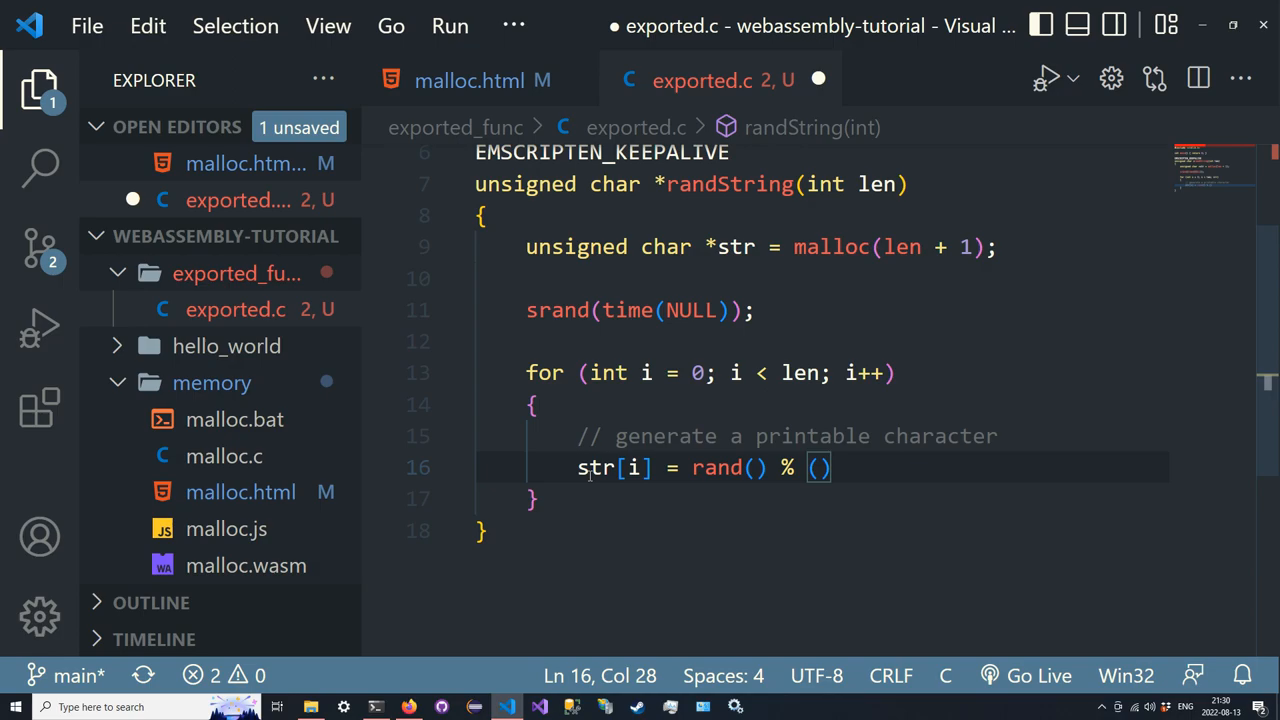
{"action": "type", "text": "127 - 33"}
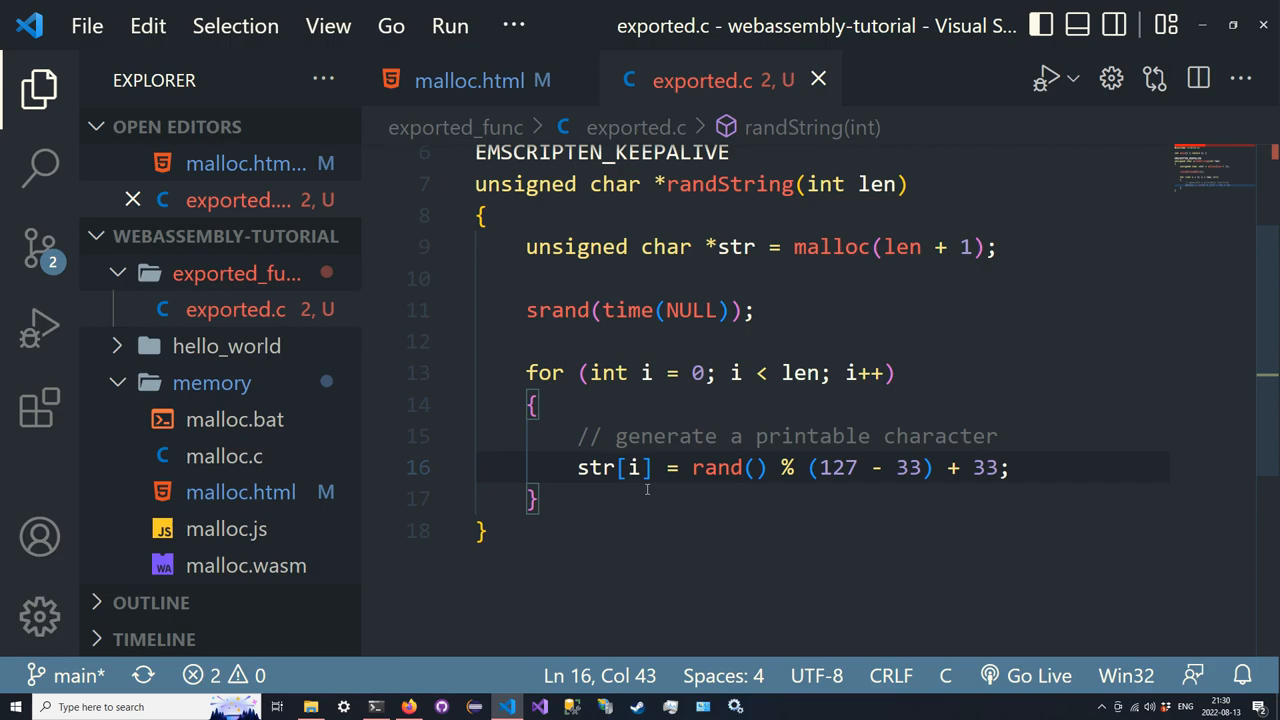
{"action": "left_click", "coordinate": [535, 498]}
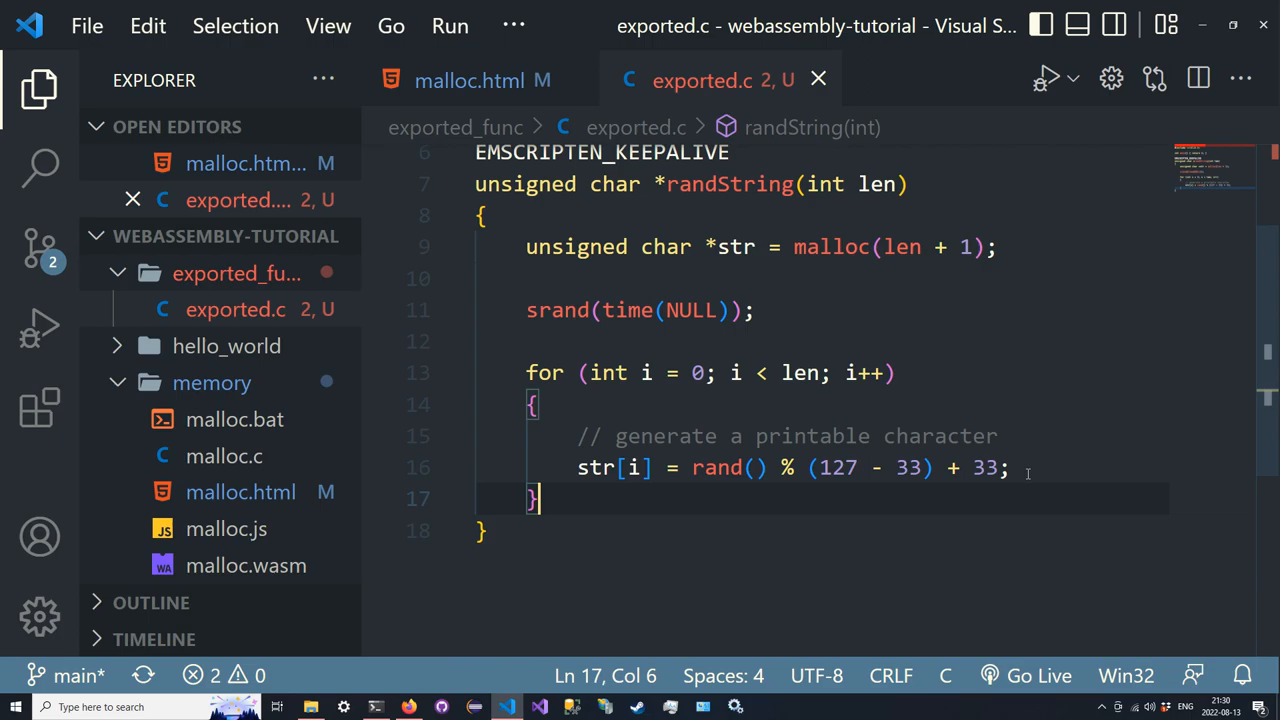
{"action": "type", "text": "return str;"}
{"action": "type", "text": "str[len] = 0;"}
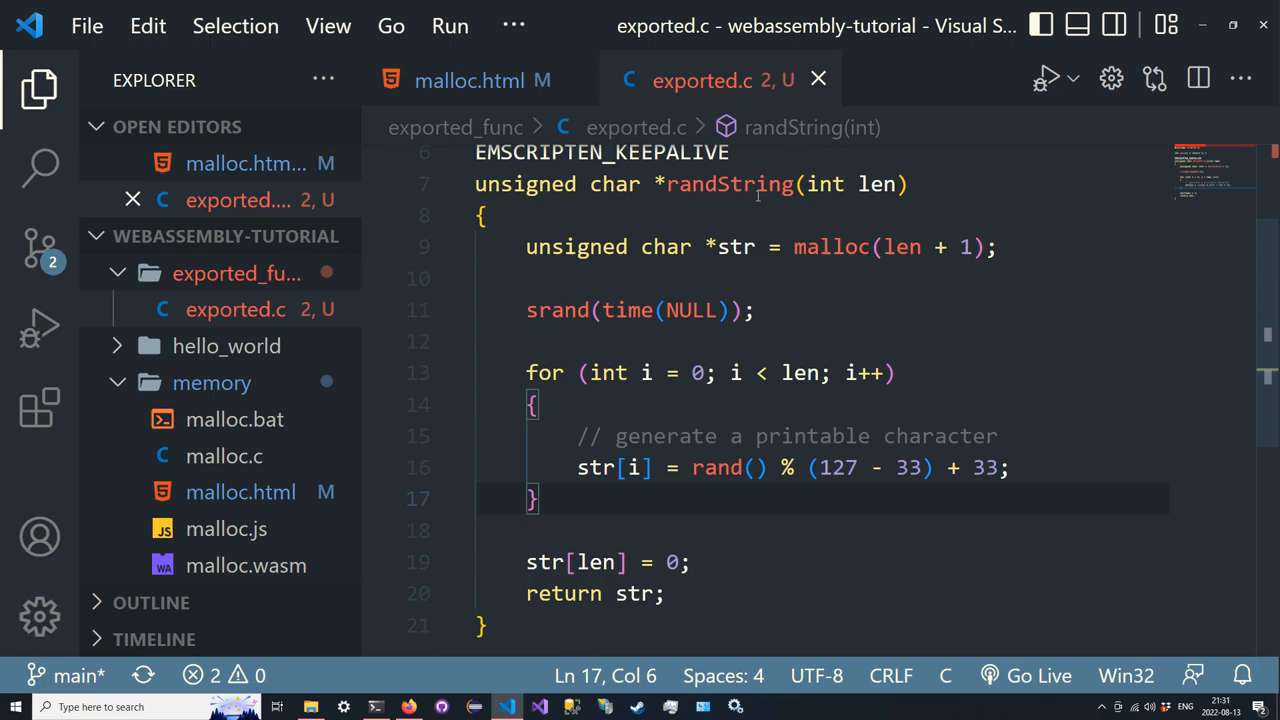
{"action": "double_click", "coordinate": [725, 191]}
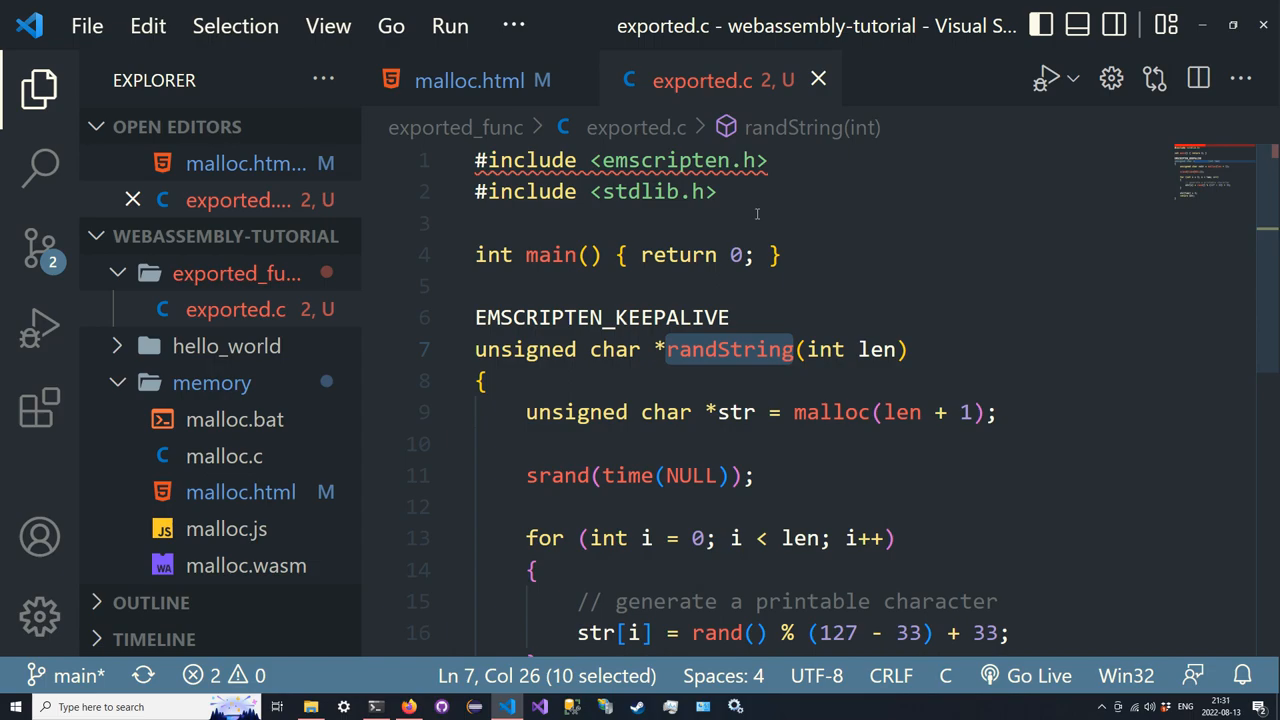
{"action": "scroll", "scroll_direction": "down", "scroll_amount": 3}
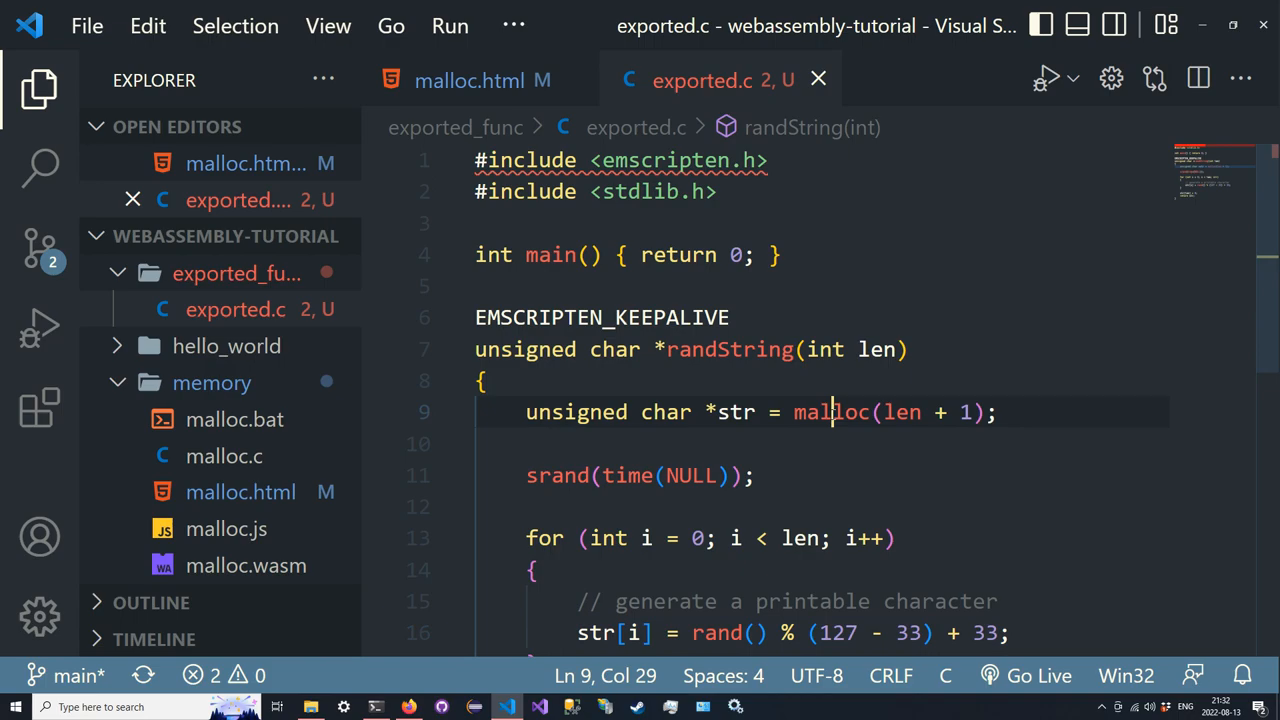
{"action": "left_click", "coordinate": [469, 80]}
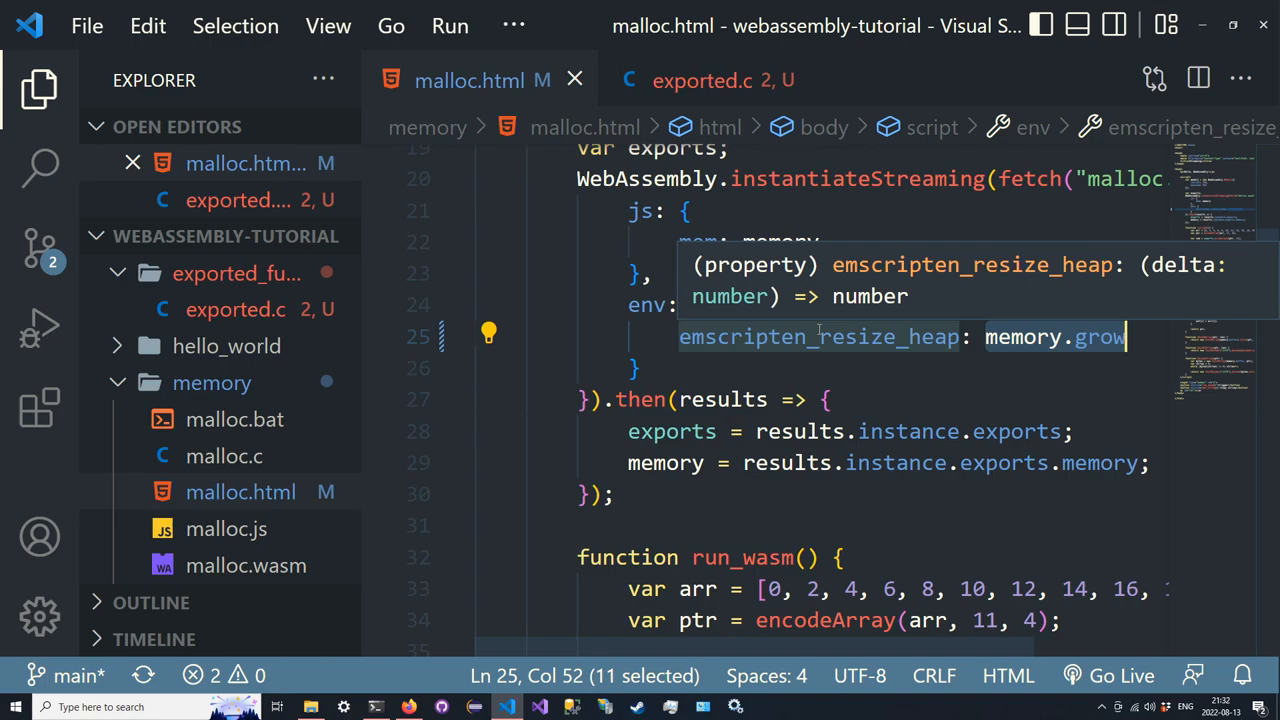
{"action": "left_click", "coordinate": [703, 80]}
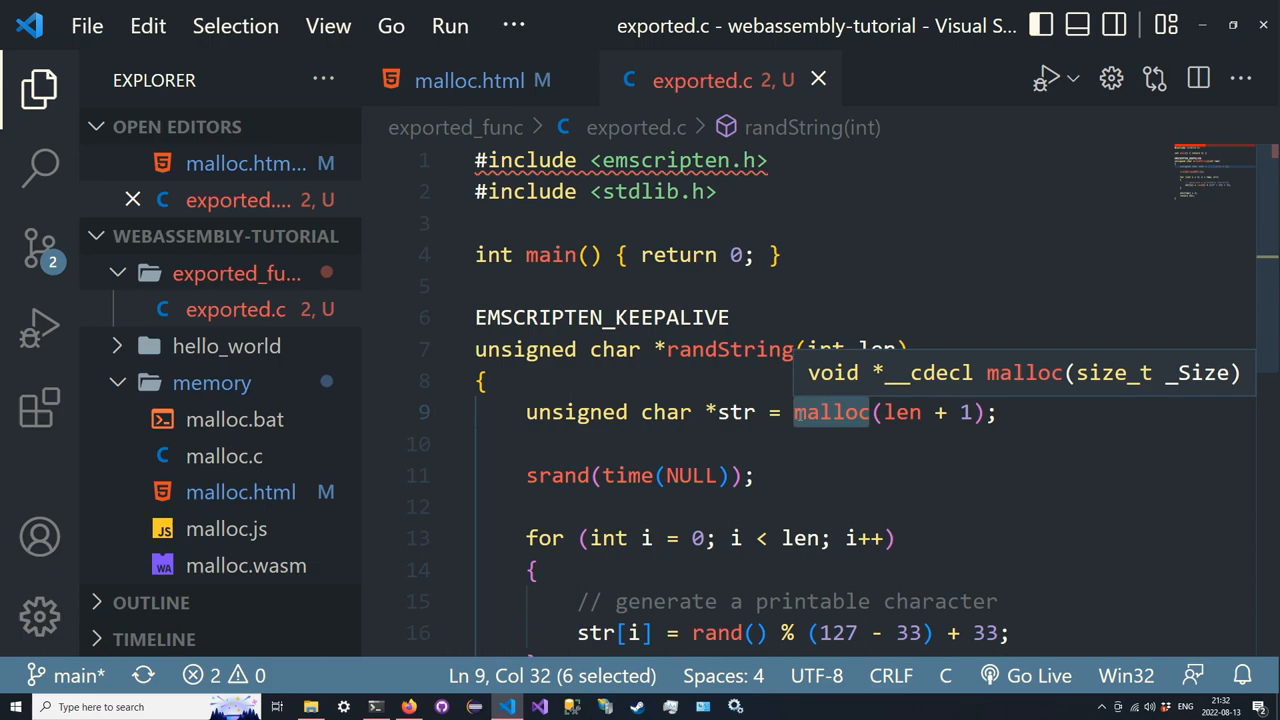
{"action": "left_click", "coordinate": [469, 80]}
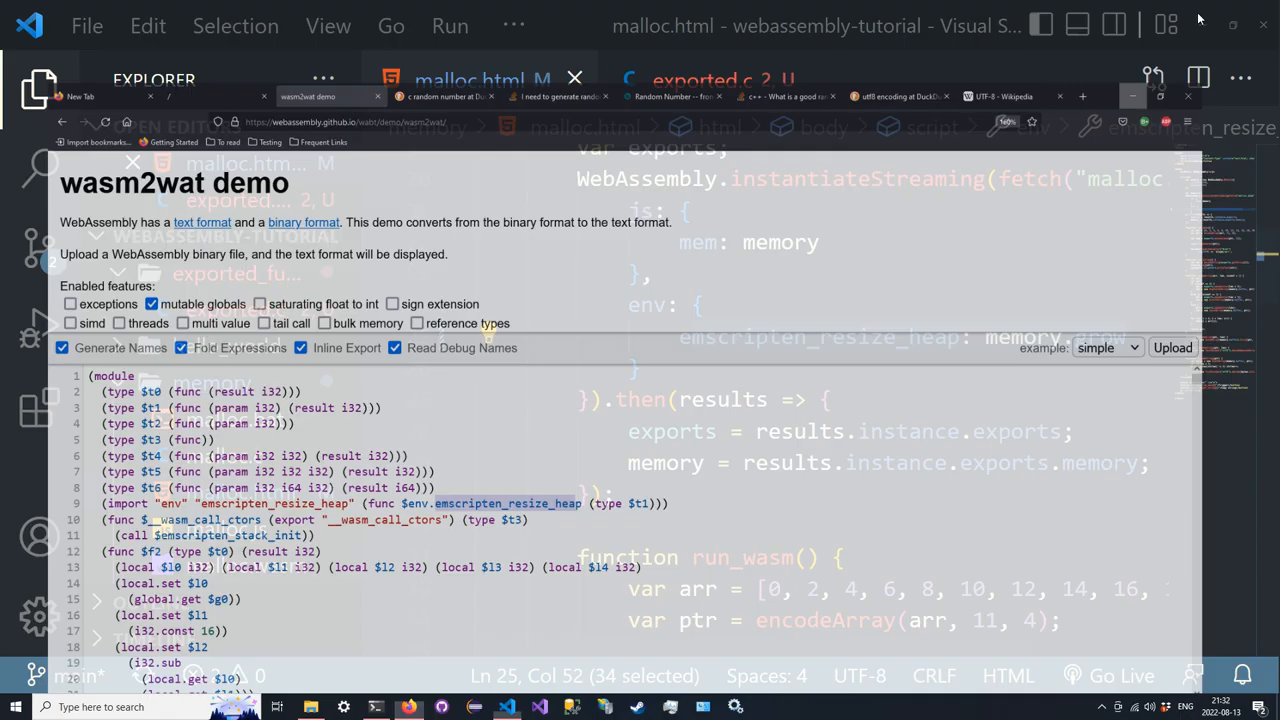
{"action": "left_click", "coordinate": [700, 80]}
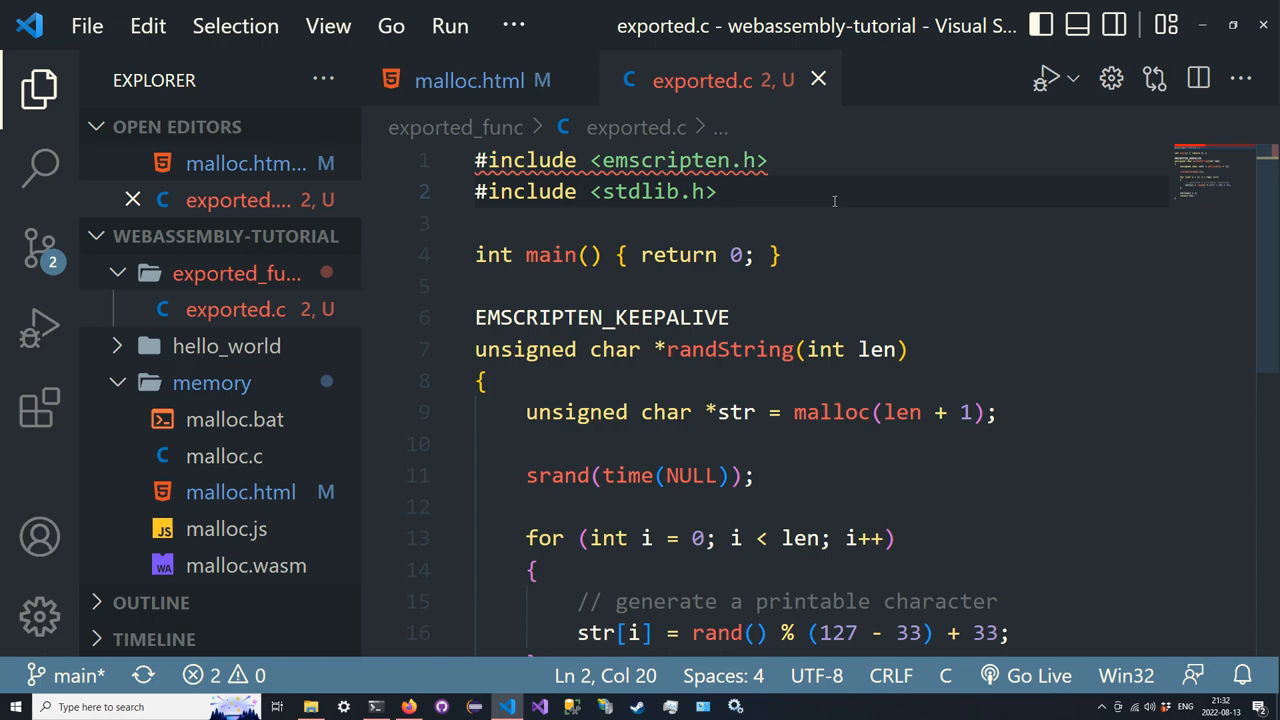
Declare void log(double progress) above main and call log with (double)i inside randString's loop
{"action": "type", "text": "void log()"}
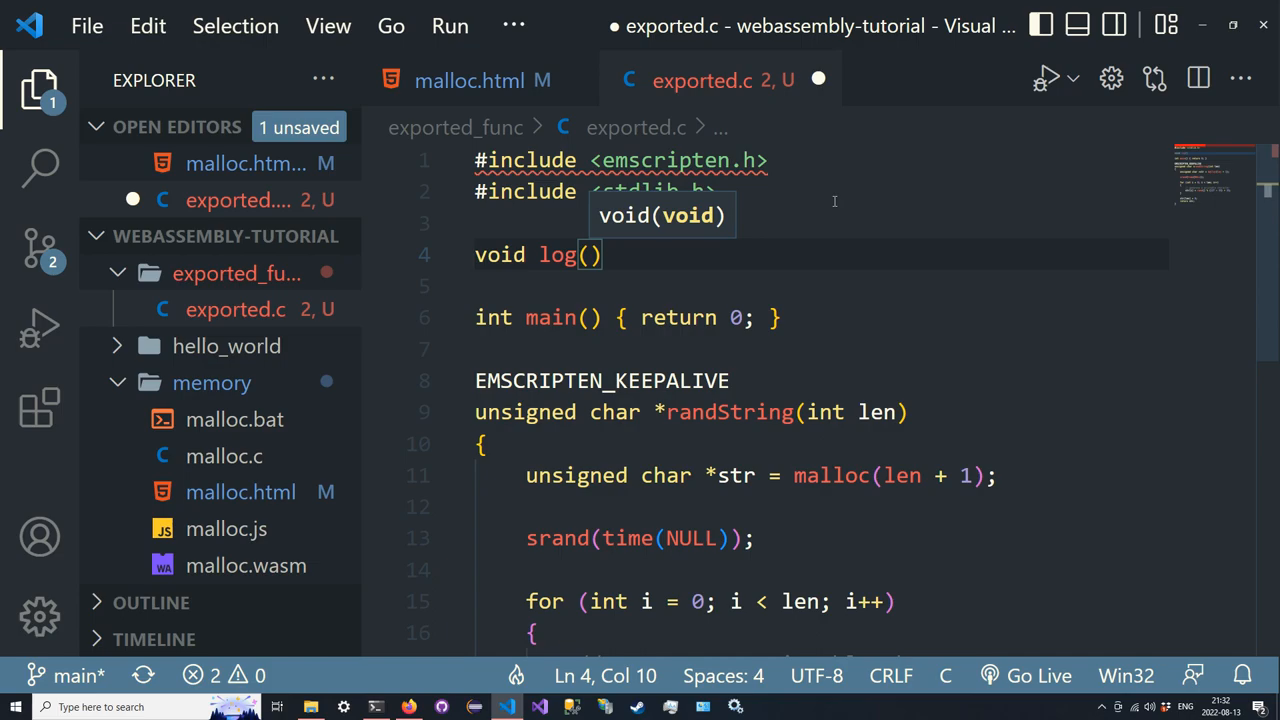
{"action": "type", "text": "int progres"}
{"action": "type", "text": "log("}
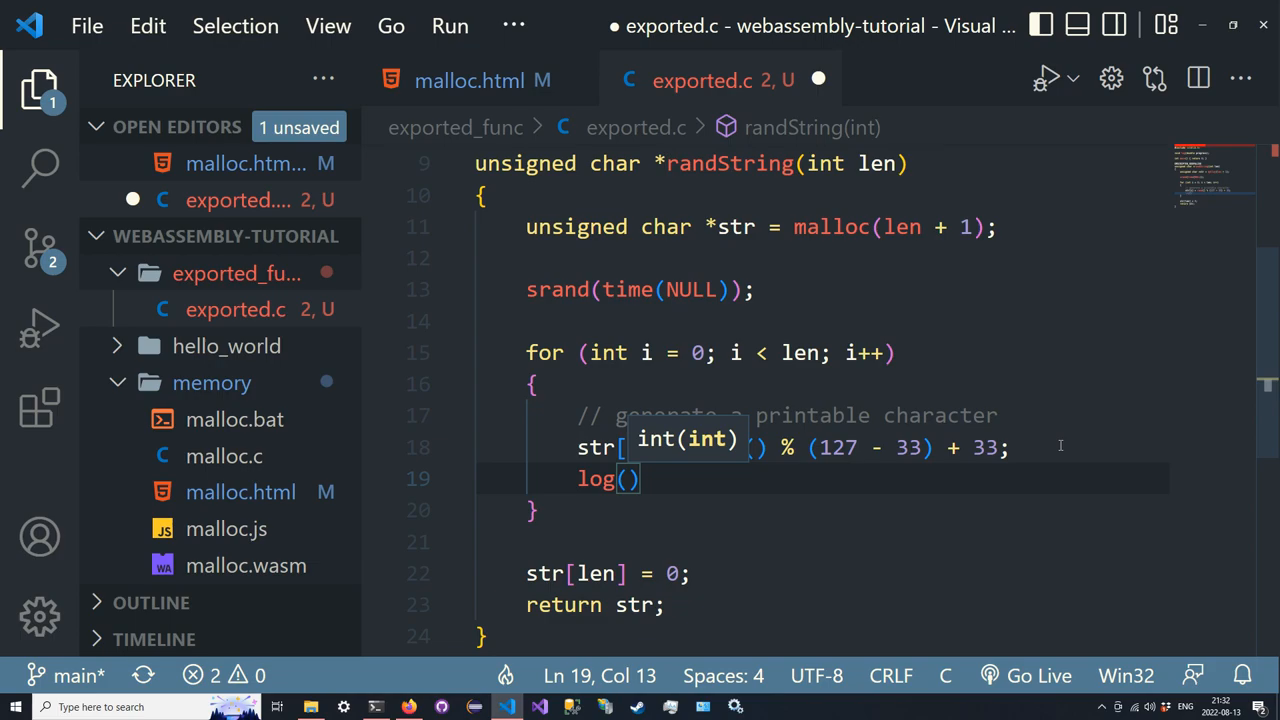
{"action": "type", "text": "(double)i"}
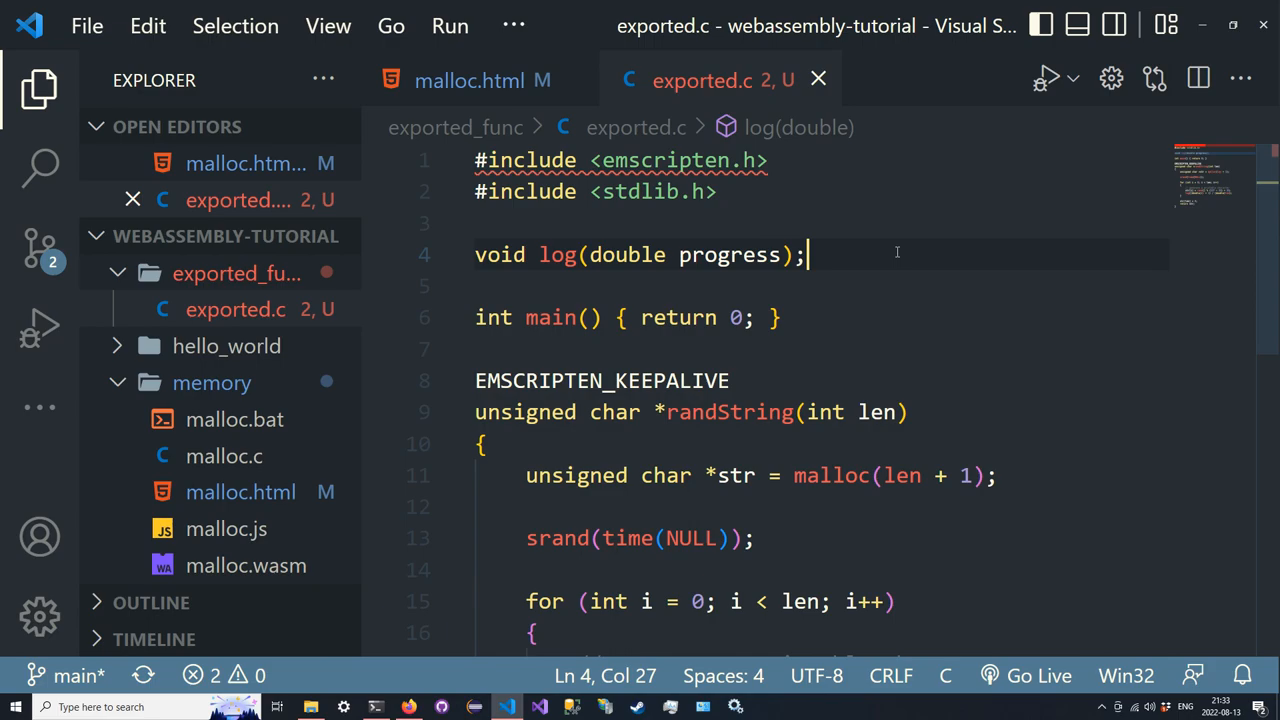
{"action": "left_click", "coordinate": [376, 707]}
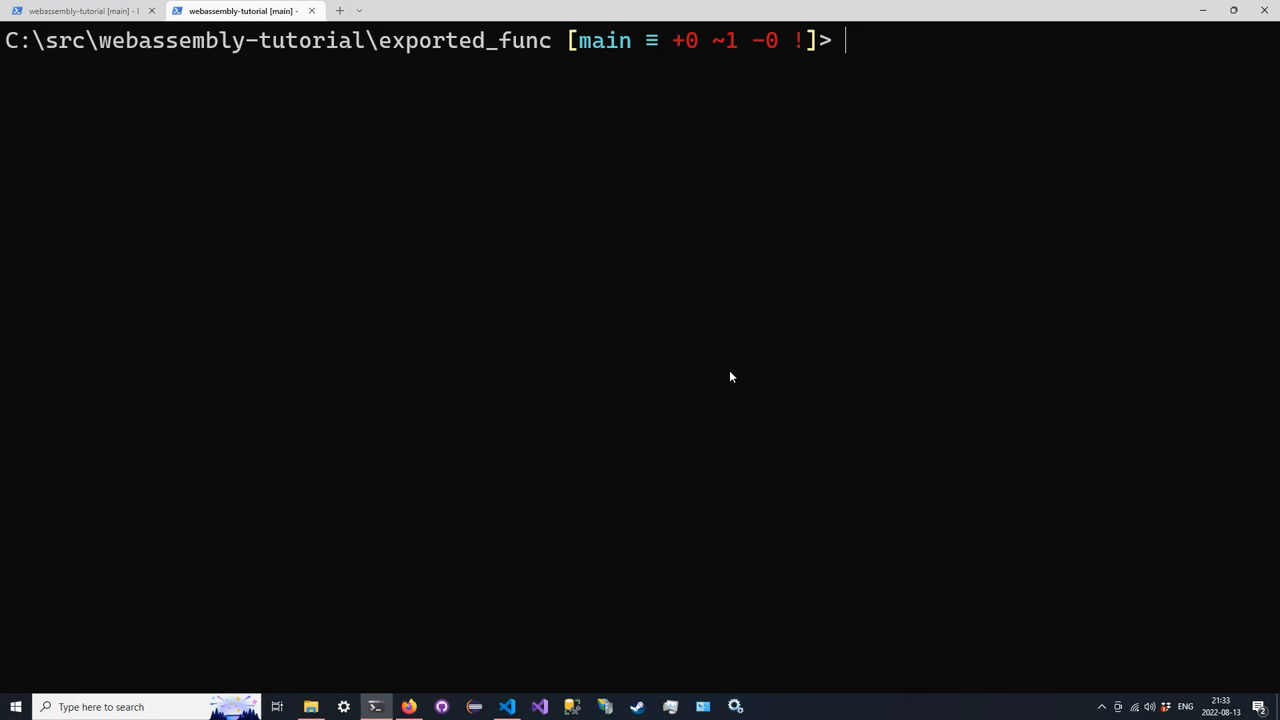
Compile exported.c with emcc, revealing the log redeclaration warning and undeclared time error
{"action": "type", "text": "emcc exported.c -o exported.js"}
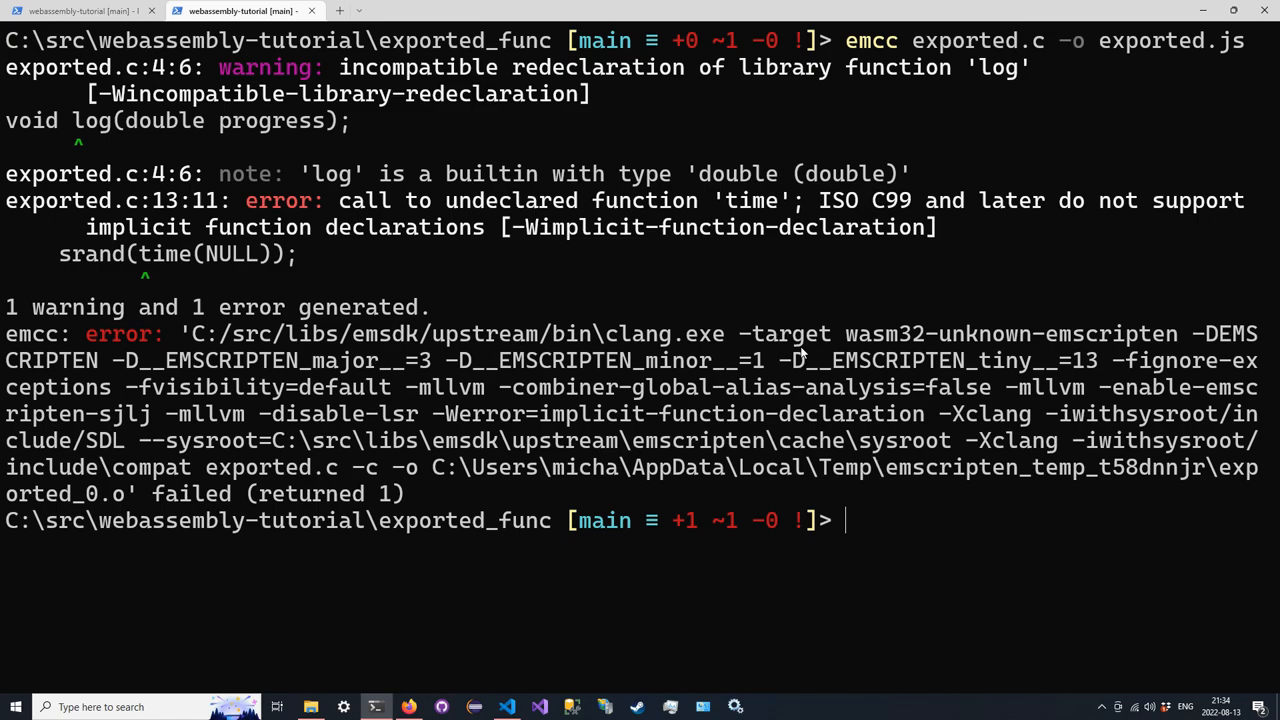
{"action": "double_click", "coordinate": [91, 120]}
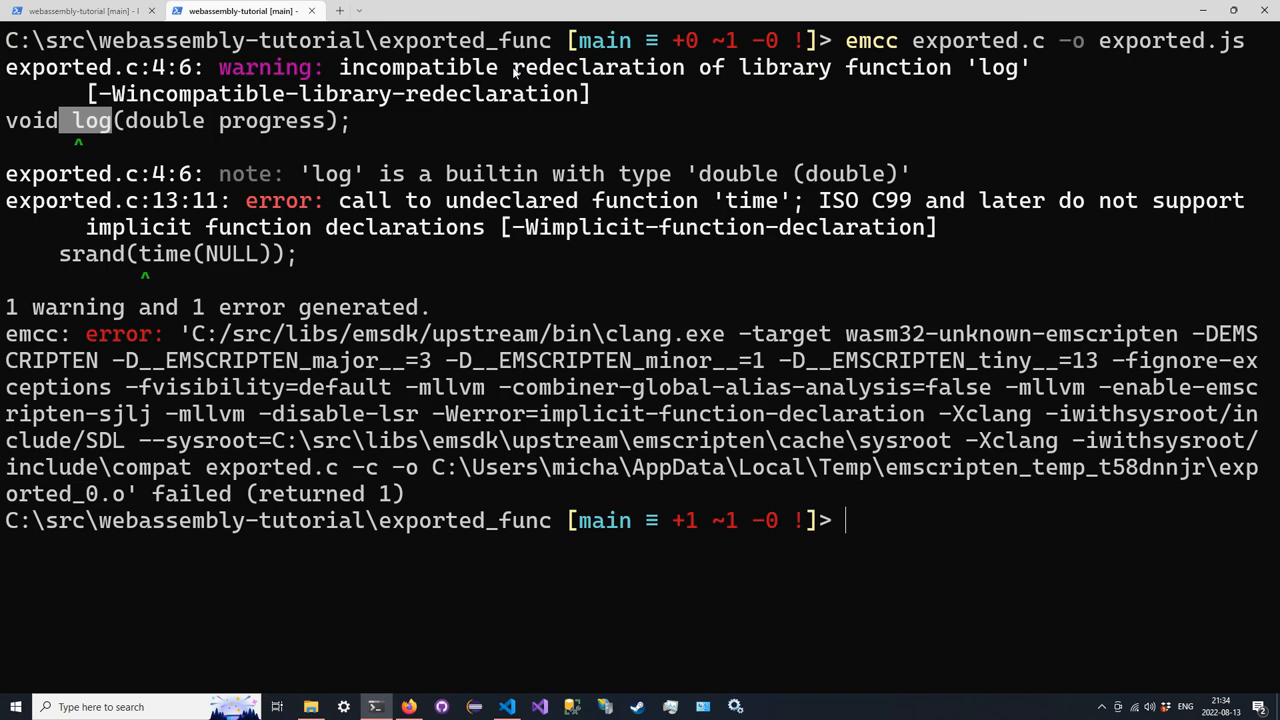
{"action": "left_click", "coordinate": [507, 707]}
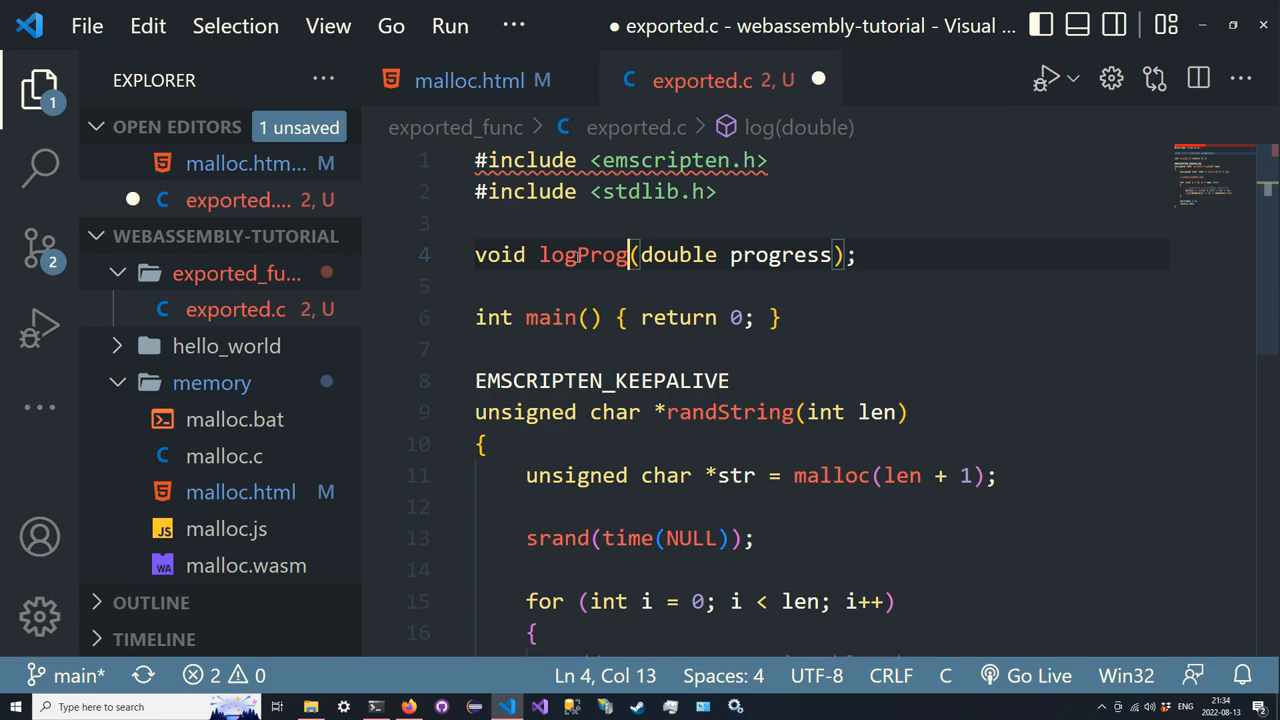
Rename log to logProgress in the declaration and loop, and seed srand with curTime()
{"action": "left_click", "coordinate": [375, 707]}
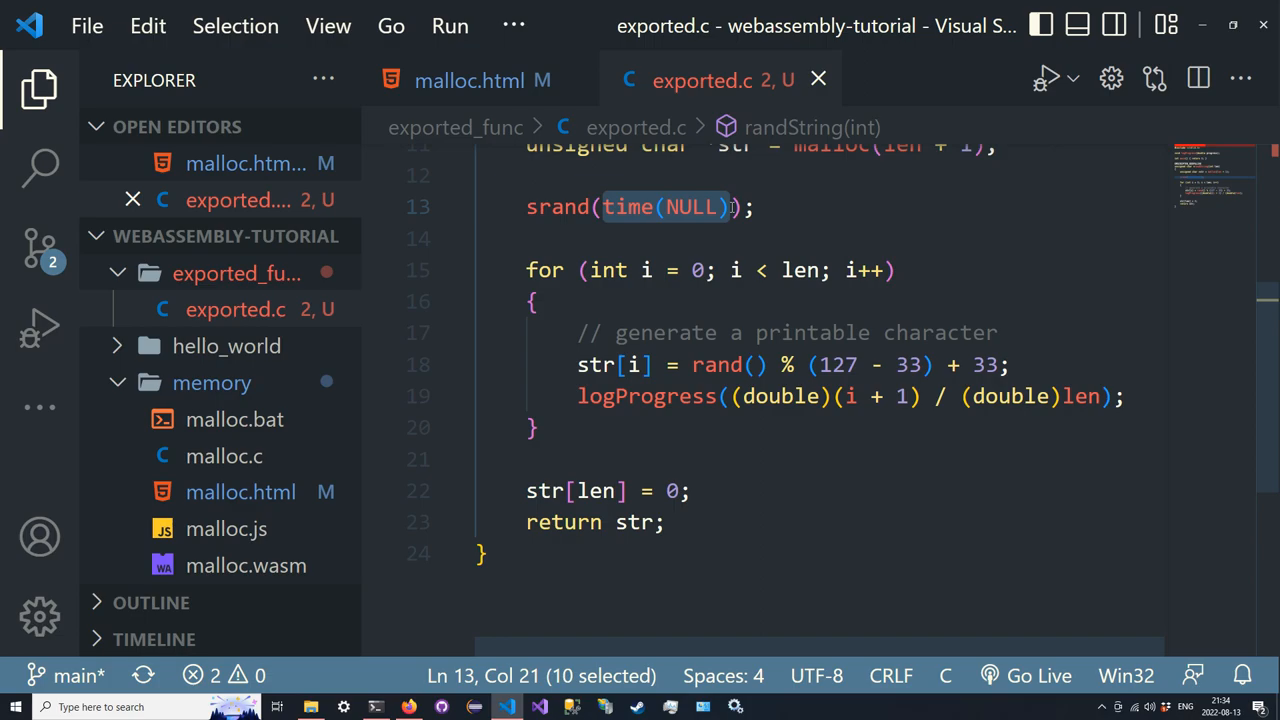
{"action": "type", "text": "0"}
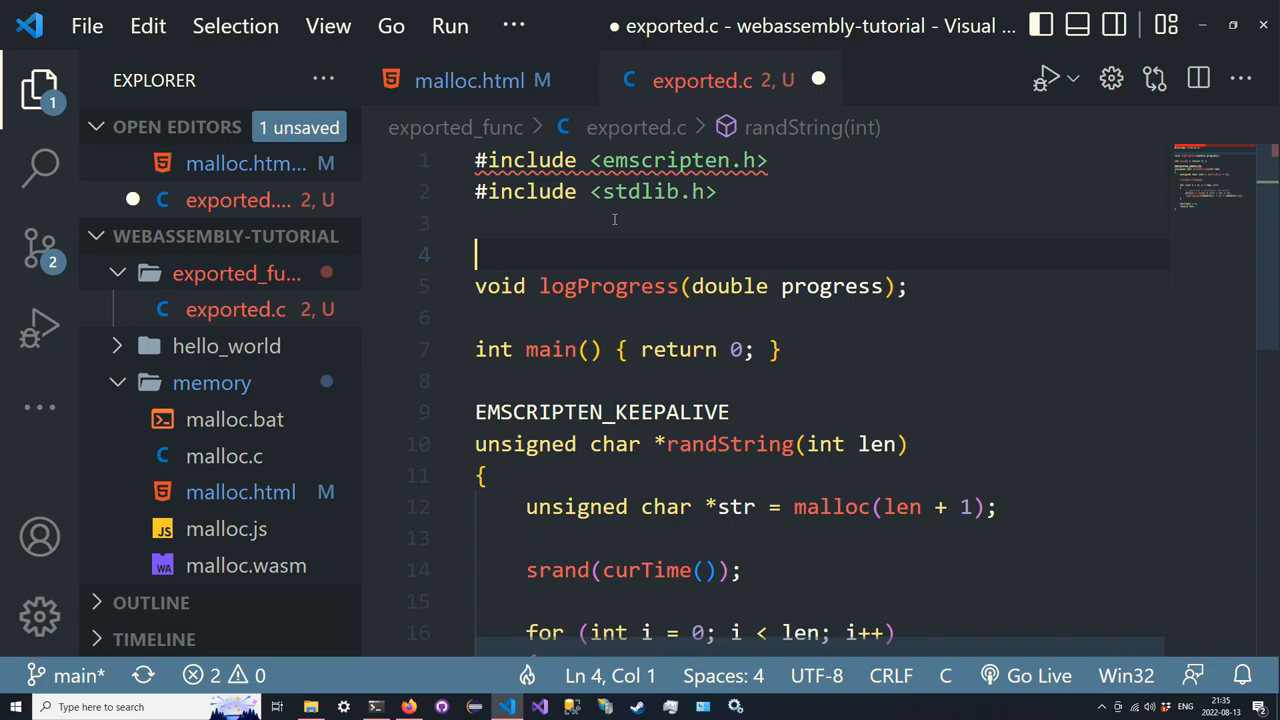
Add an unsigned curTime() prototype above the logProgress declaration in exported.c
{"action": "type", "text": "uns"}
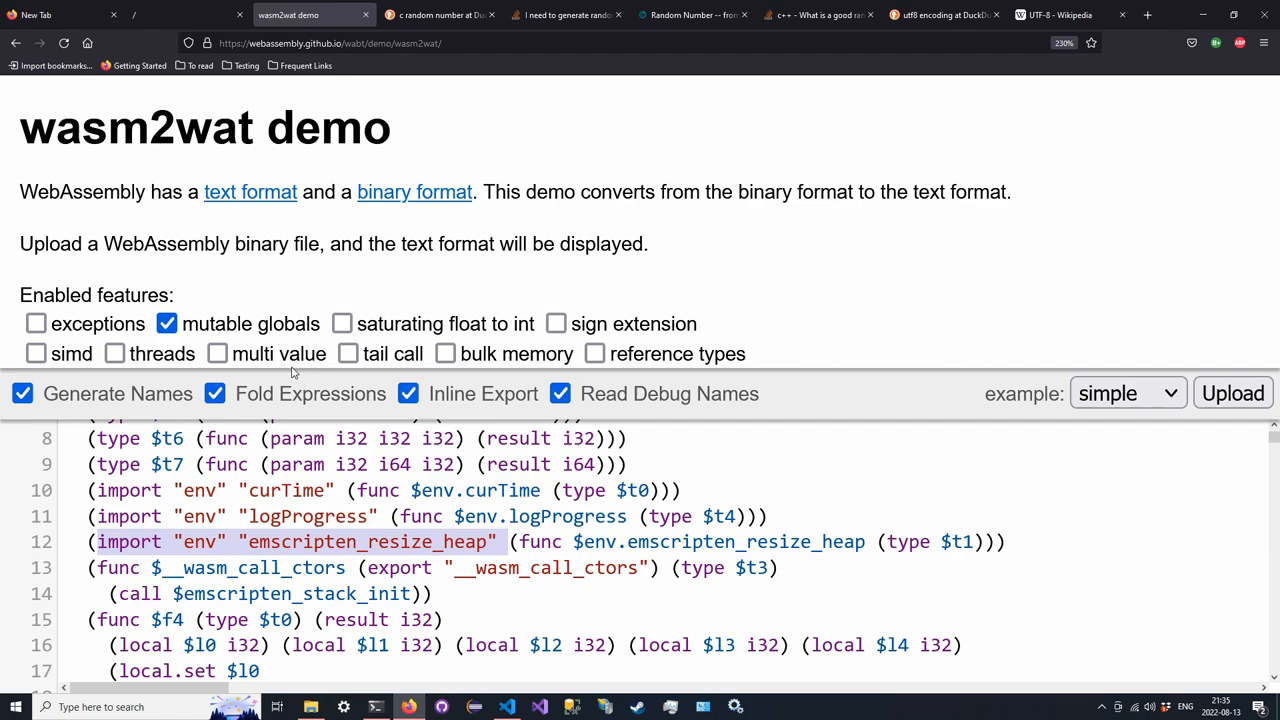
Select the emscripten_resize_heap line among the module's curTime and logProgress env imports
{"action": "double_click", "coordinate": [307, 516]}
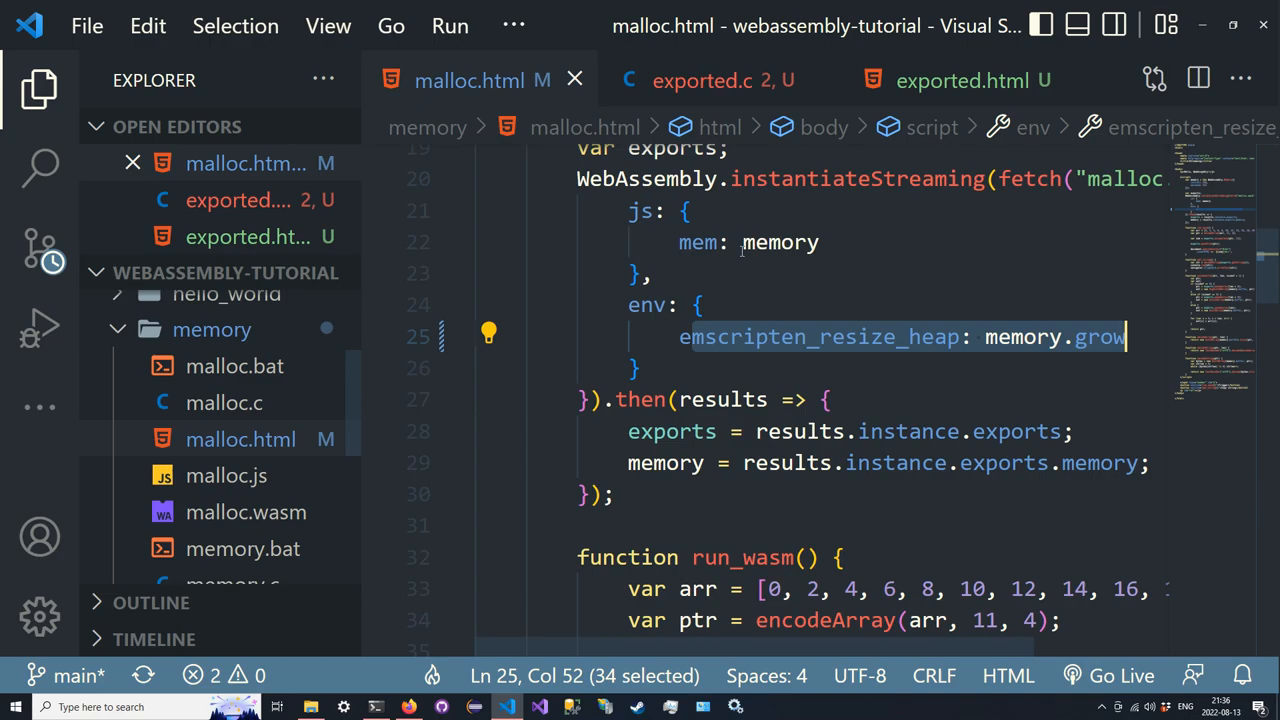
Paste malloc.html's loader script into exported.html, fetching exported.wasm instead
{"action": "left_click", "coordinate": [960, 80]}
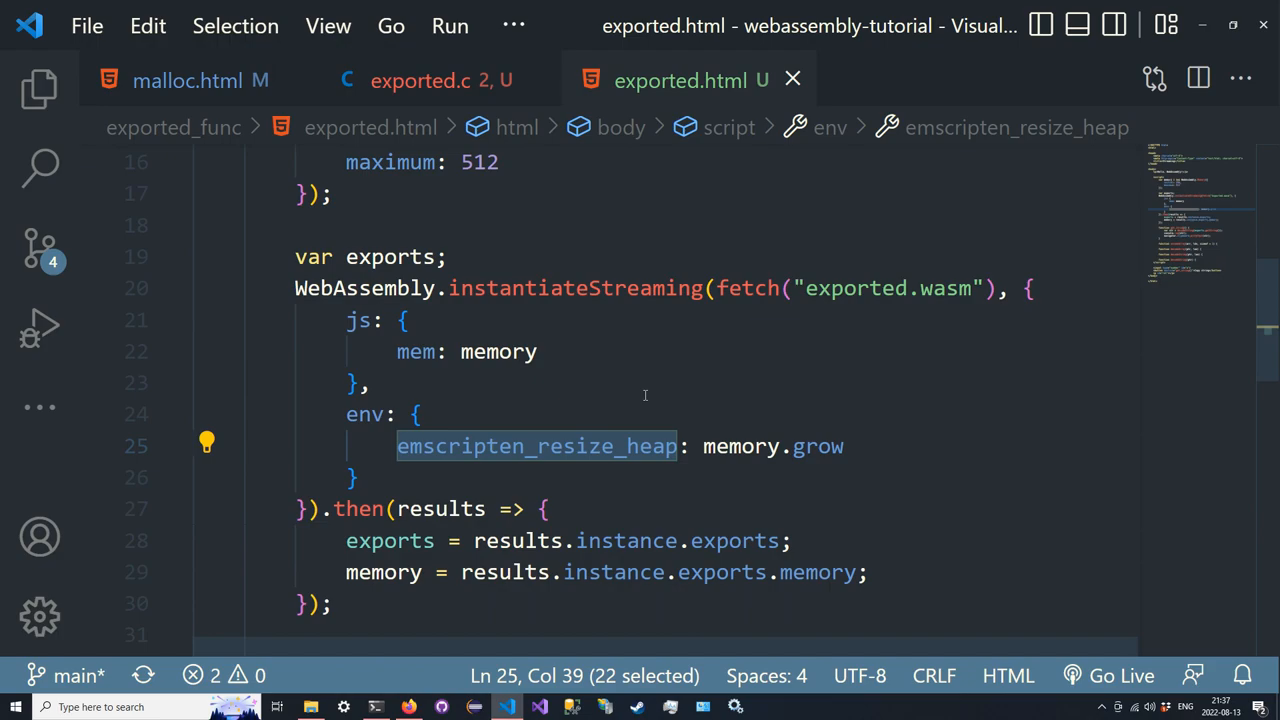
Add env imports curTime: () => 100 and logProgress, which logs proportion * 100.0
{"action": "type", "text": "curTime: undefined,"}
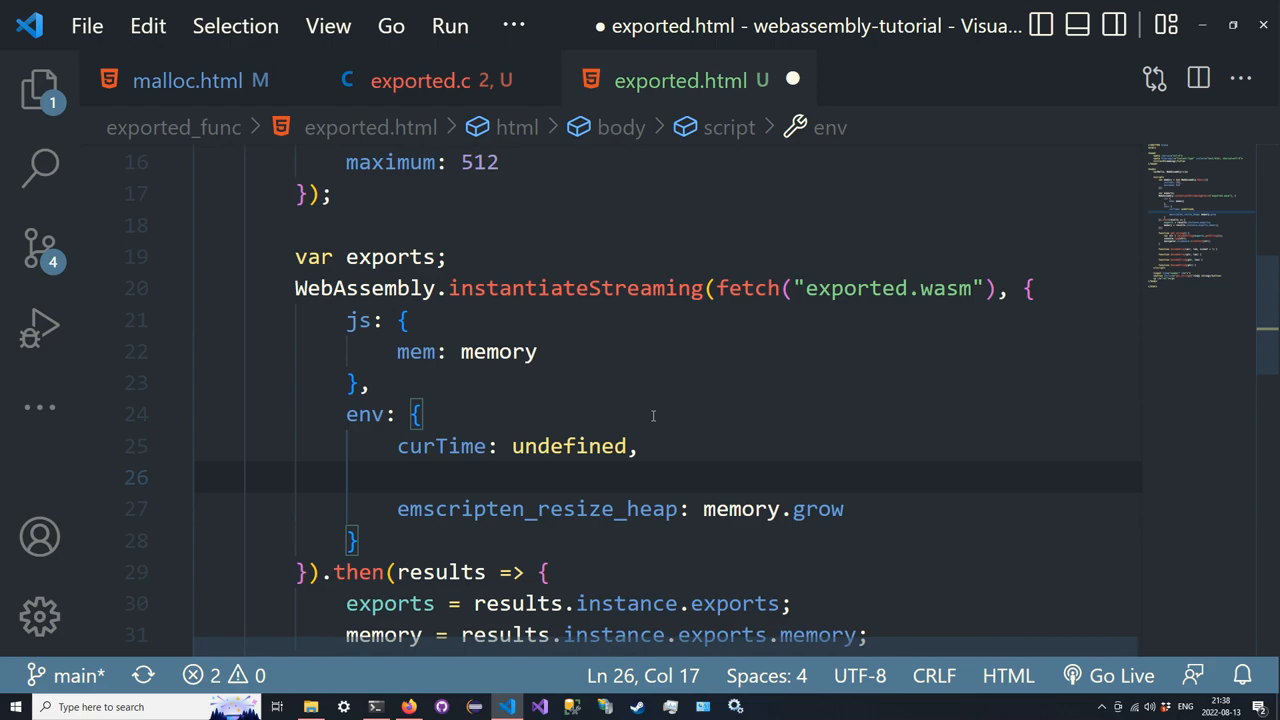
{"action": "type", "text": "() => 100"}
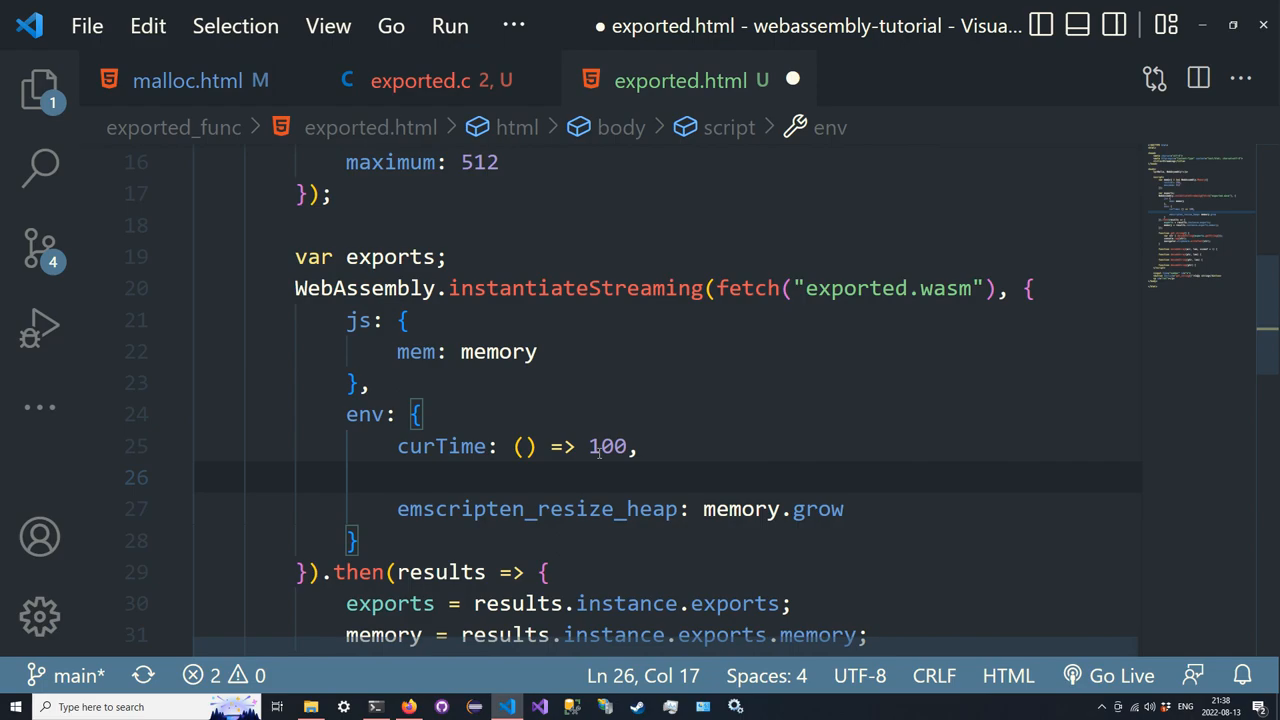
{"action": "type", "text": "logProgress:"}
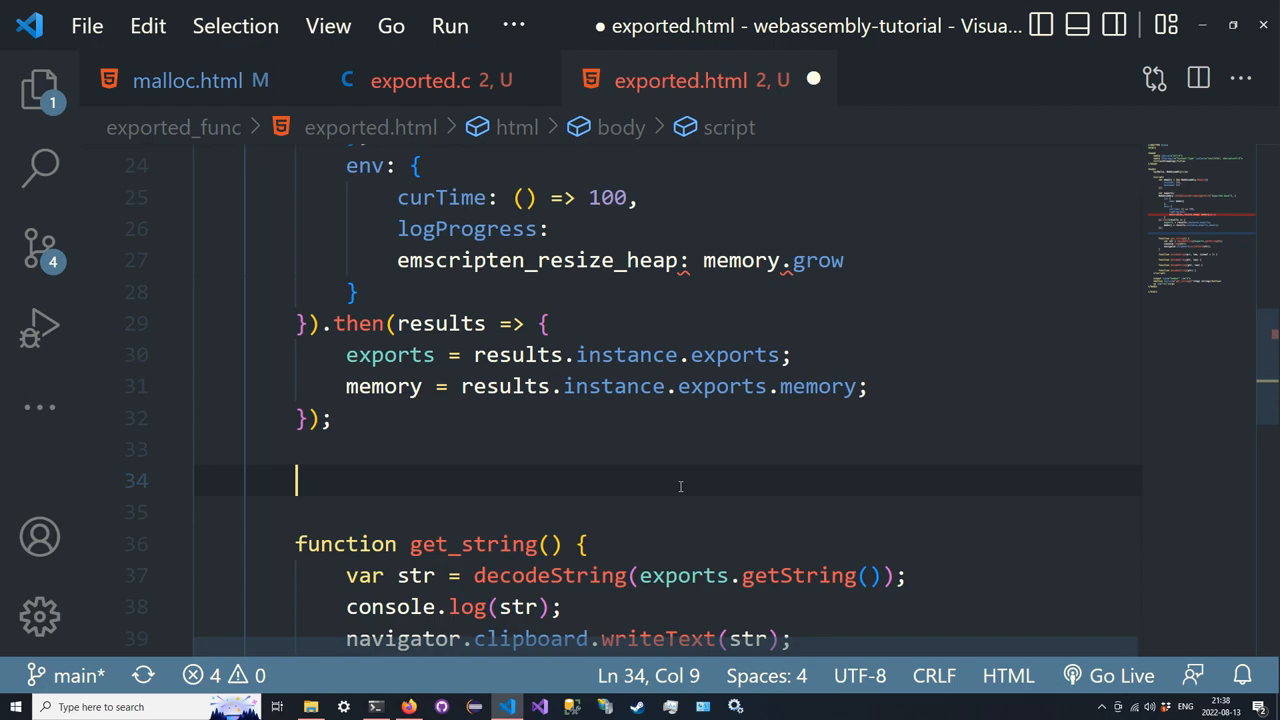
{"action": "type", "text": "function logProgress()"}
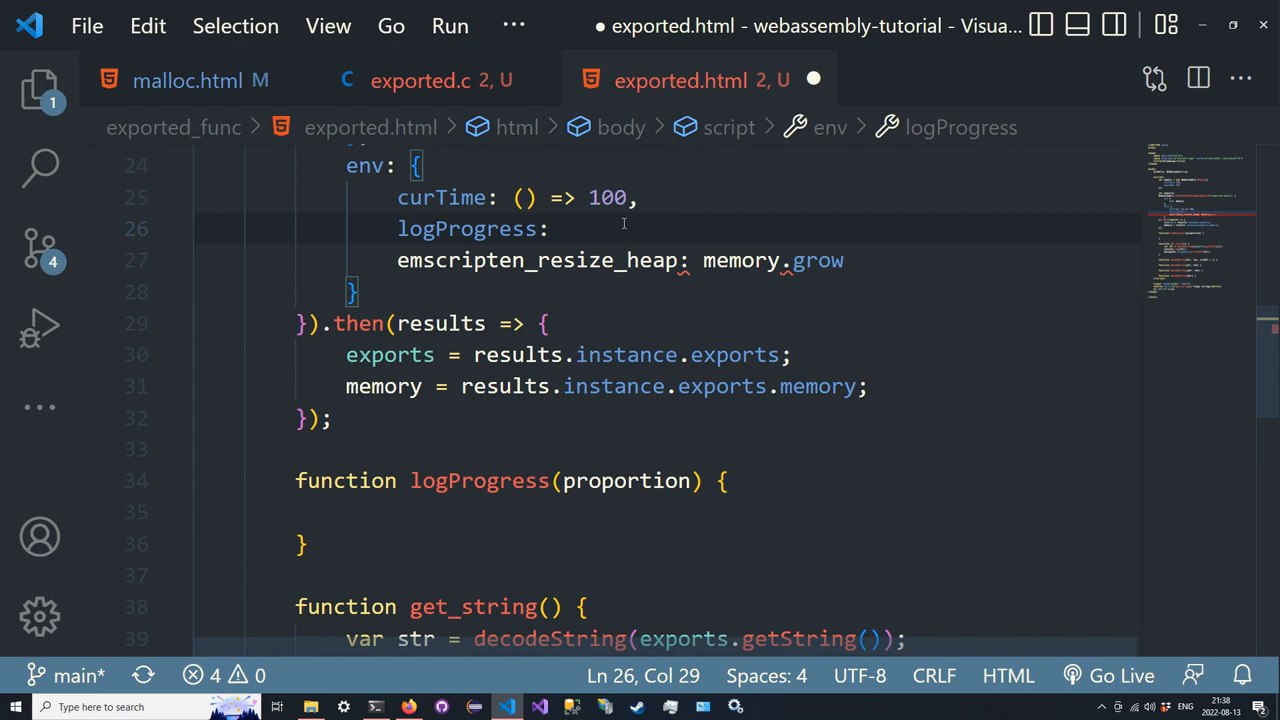
{"action": "type", "text": "logProgress,"}
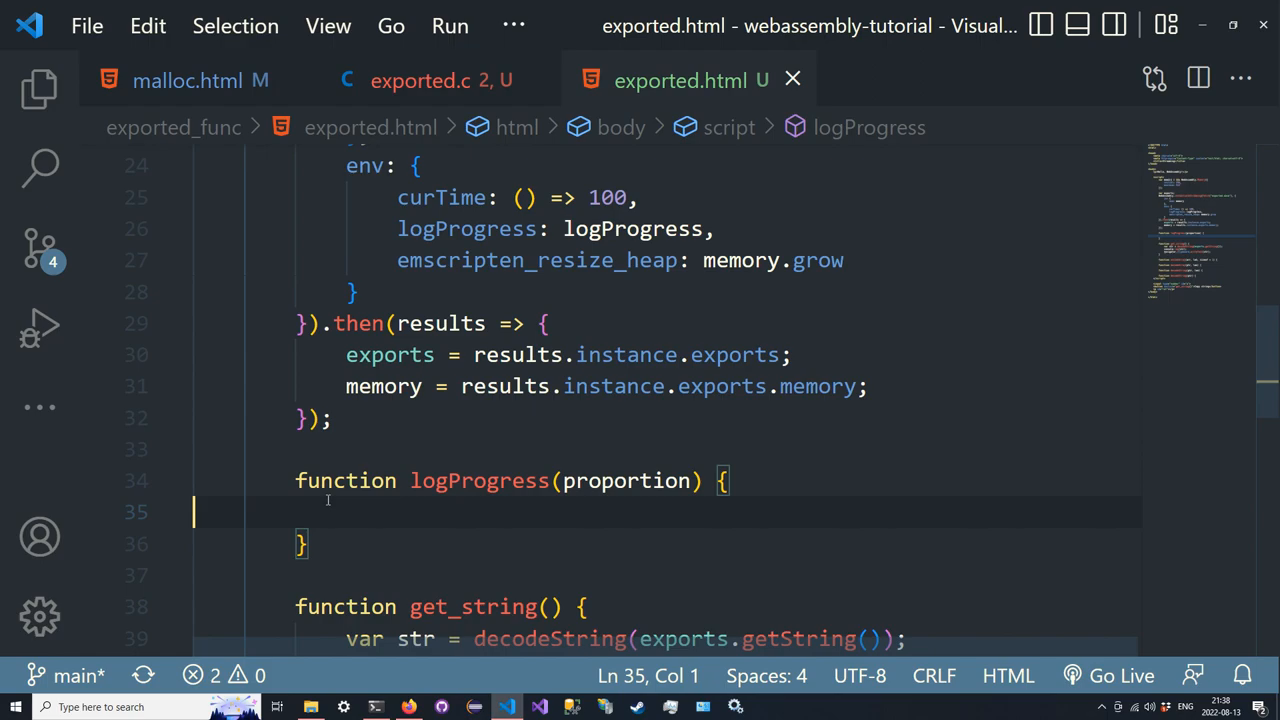
{"action": "type", "text": "console.log"}
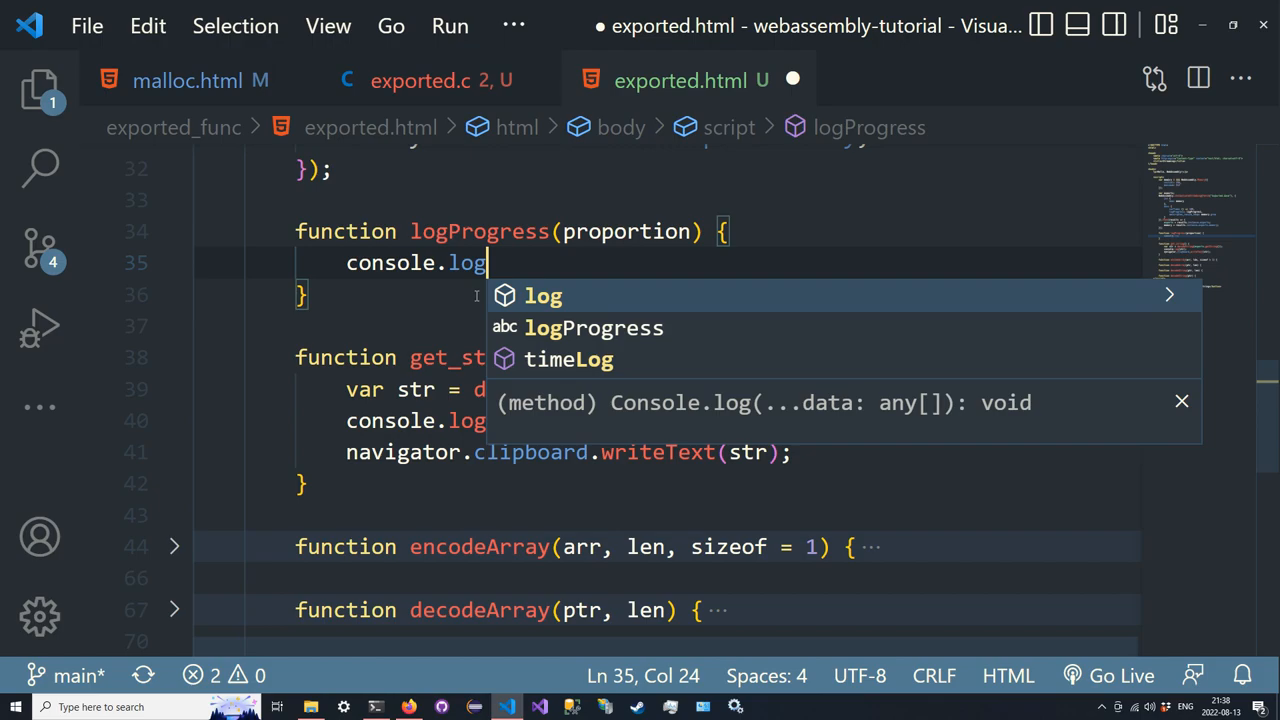
{"action": "type", "text": "(proportion * 100.0);"}
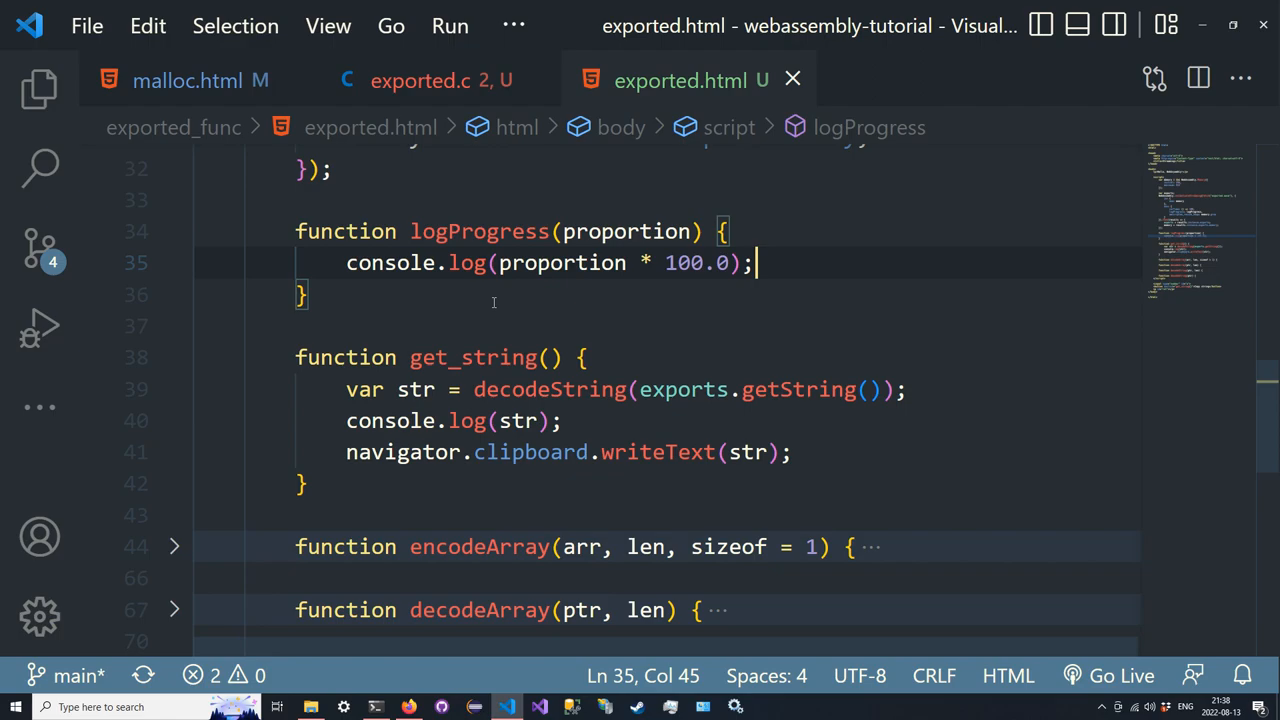
{"action": "double_click", "coordinate": [548, 307]}
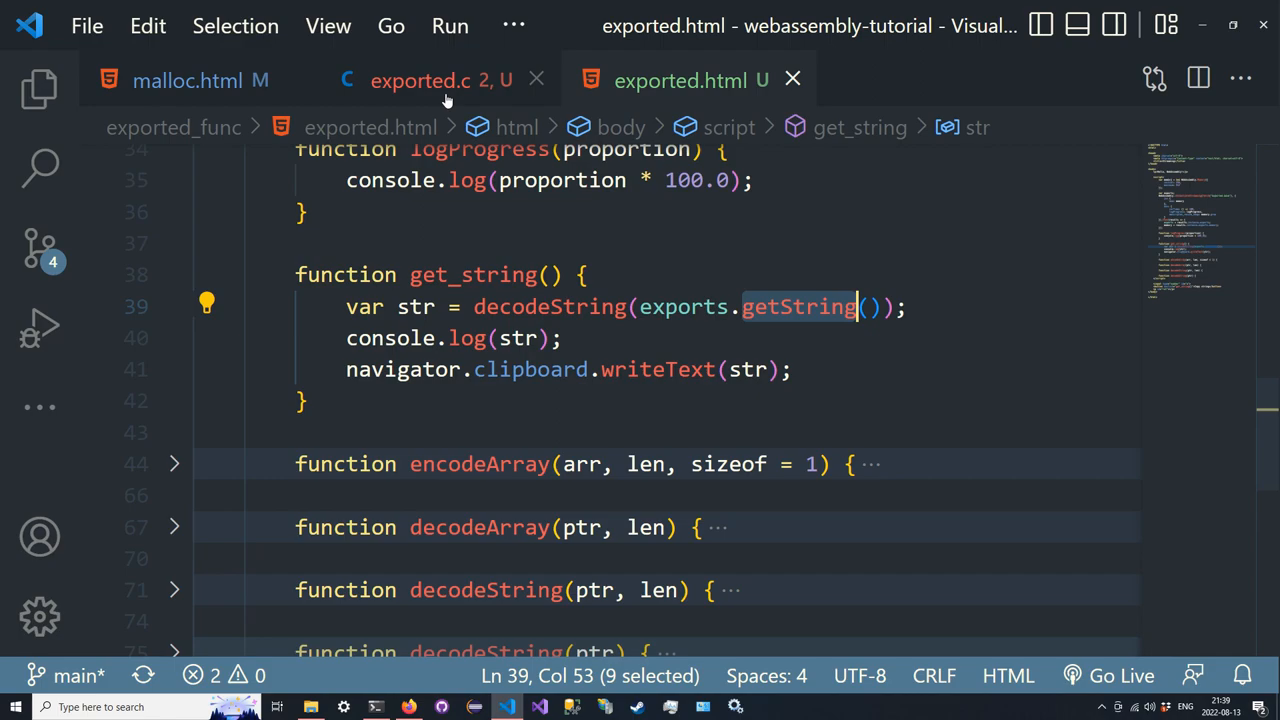
Change get_string to decode exports.randString(40) instead of exports.getString()
{"action": "type", "text": "randString"}
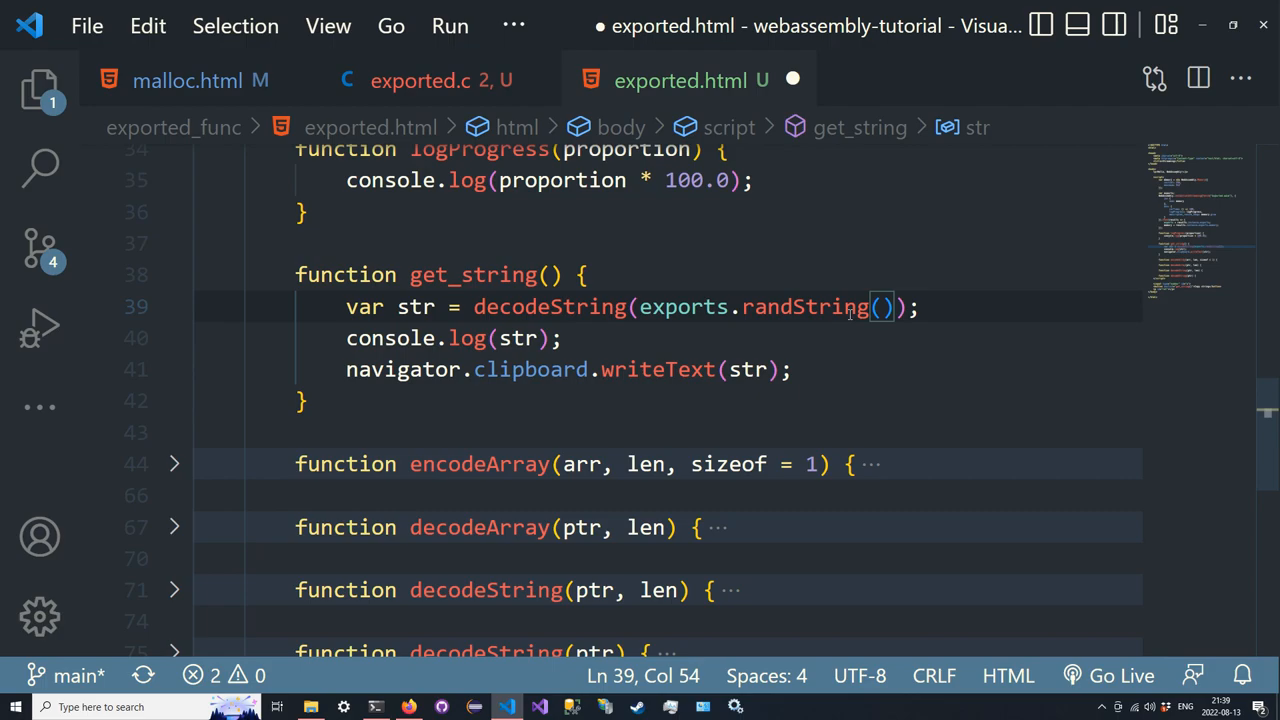
{"action": "type", "text": "40"}
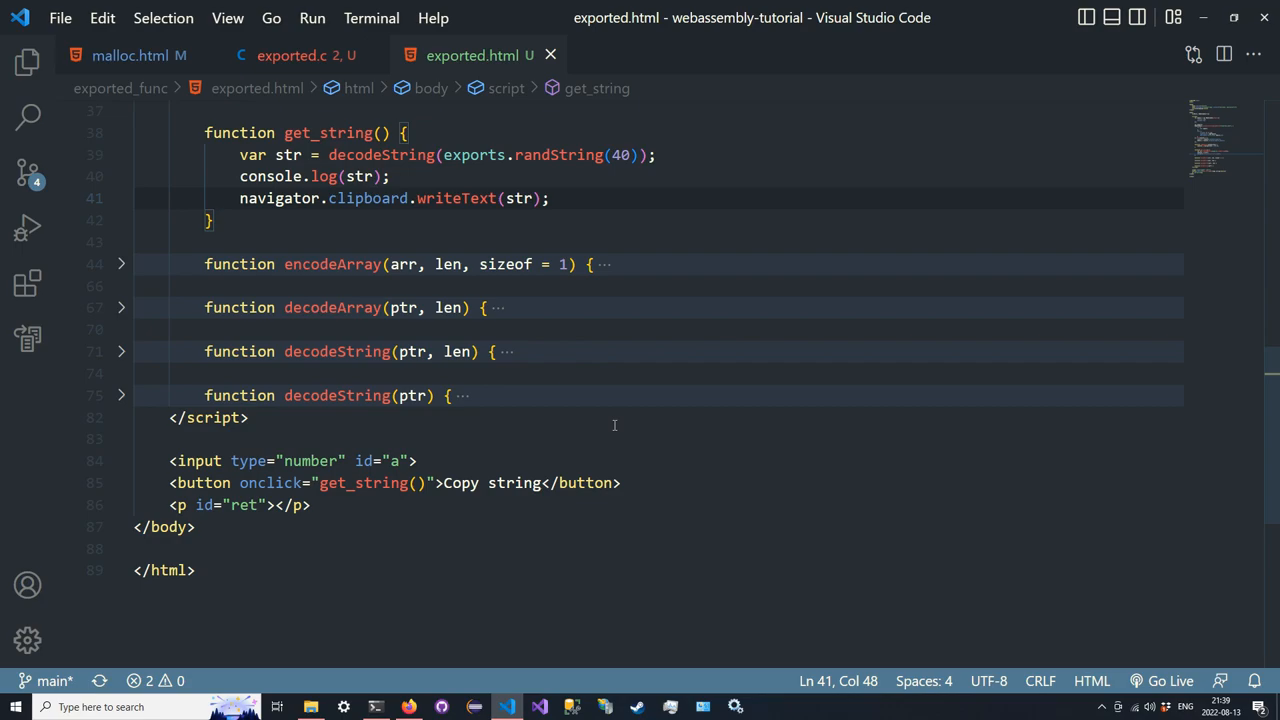
Append each generated string plus <br/> to #ret's innerHTML in get_string
{"action": "type", "text": "d"}
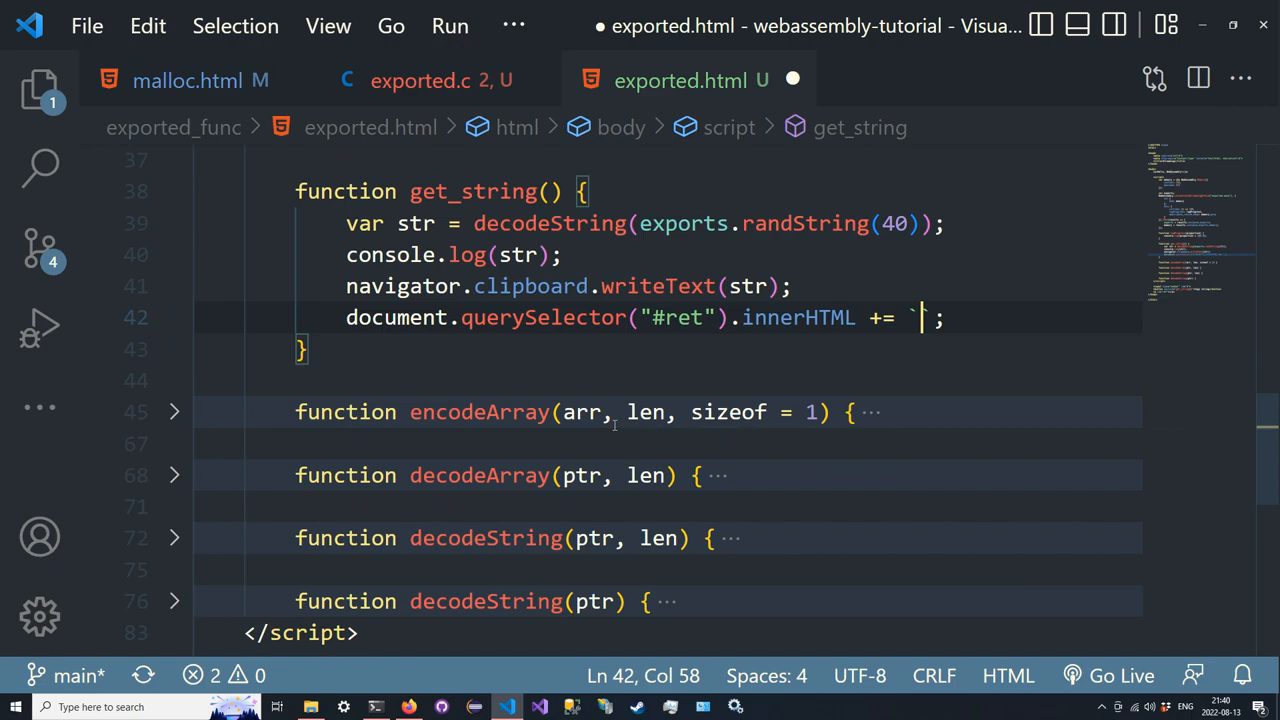
{"action": "type", "text": "${str}<br/>"}
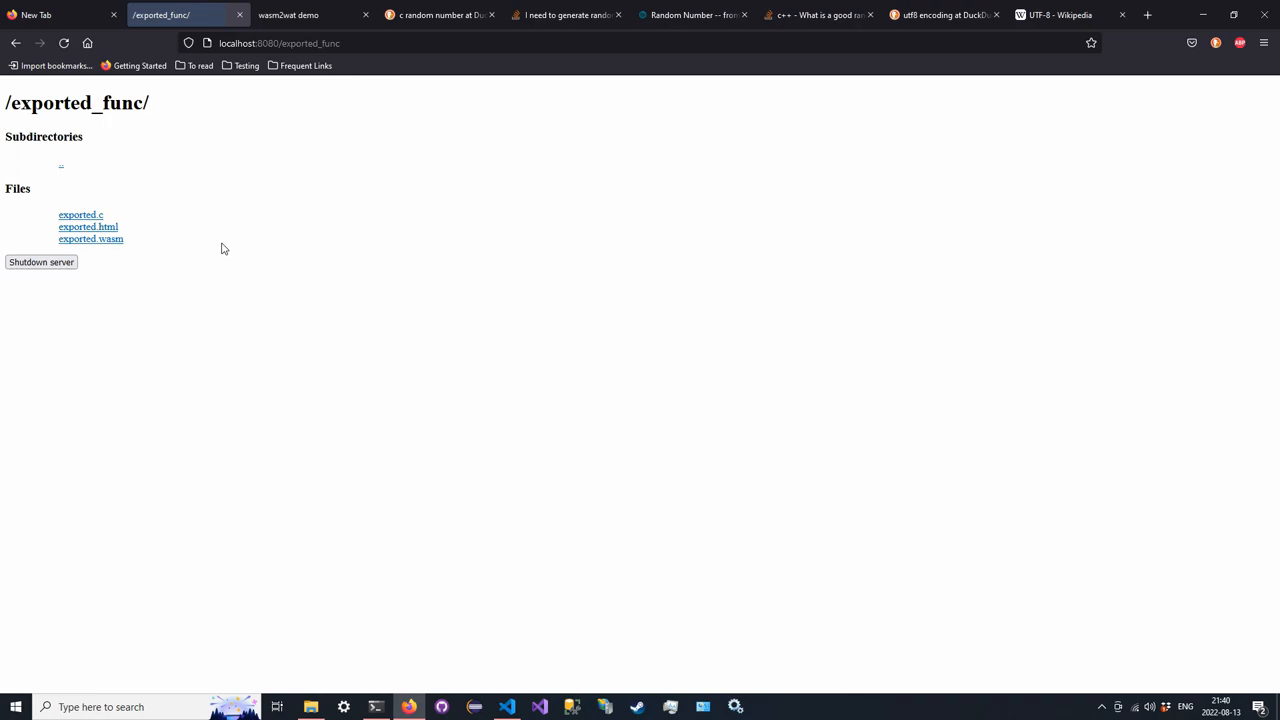
Open exported.html from the server listing, generate a string, and check console progress logs
{"action": "left_click", "coordinate": [88, 226]}
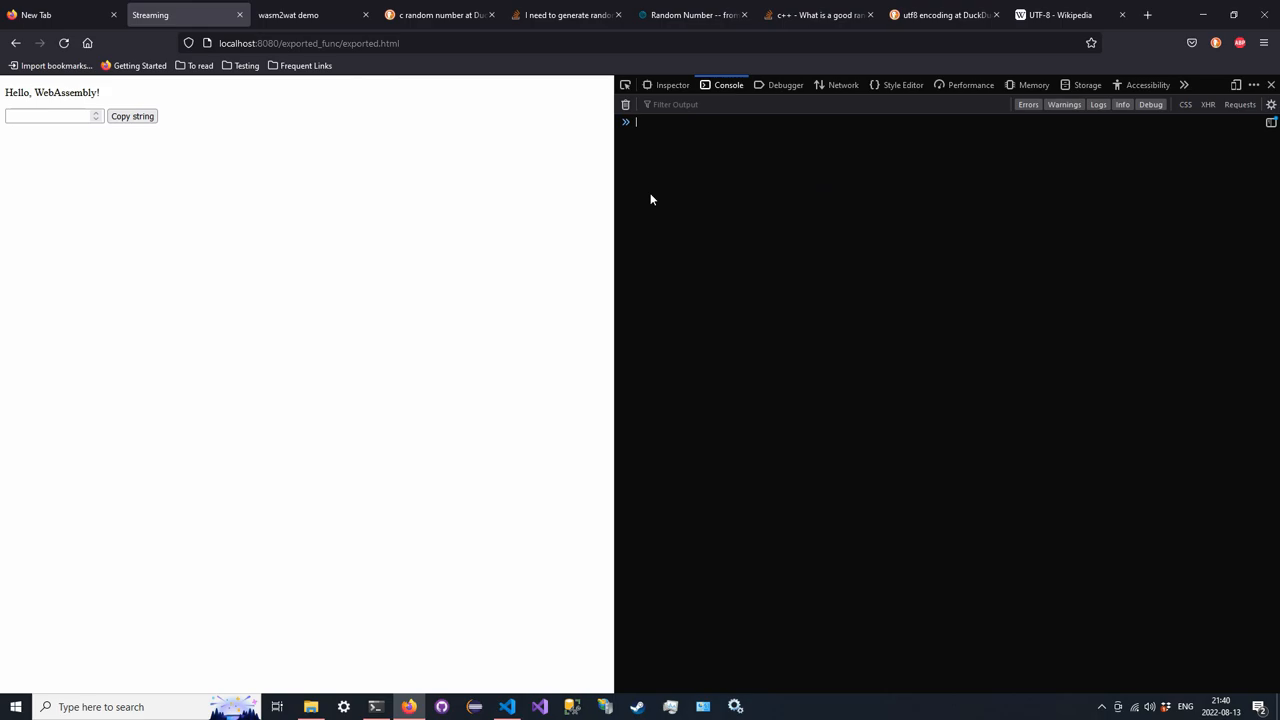
{"action": "left_click", "coordinate": [132, 116]}
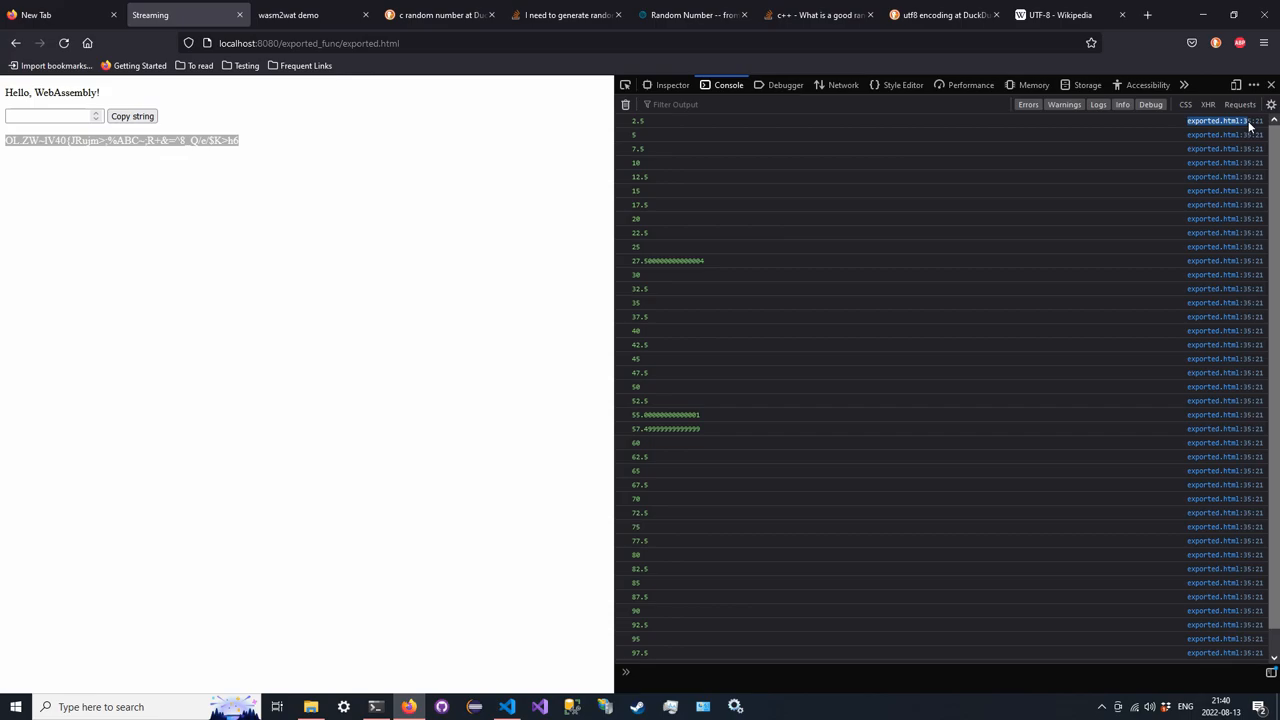
{"action": "left_click", "coordinate": [509, 707]}
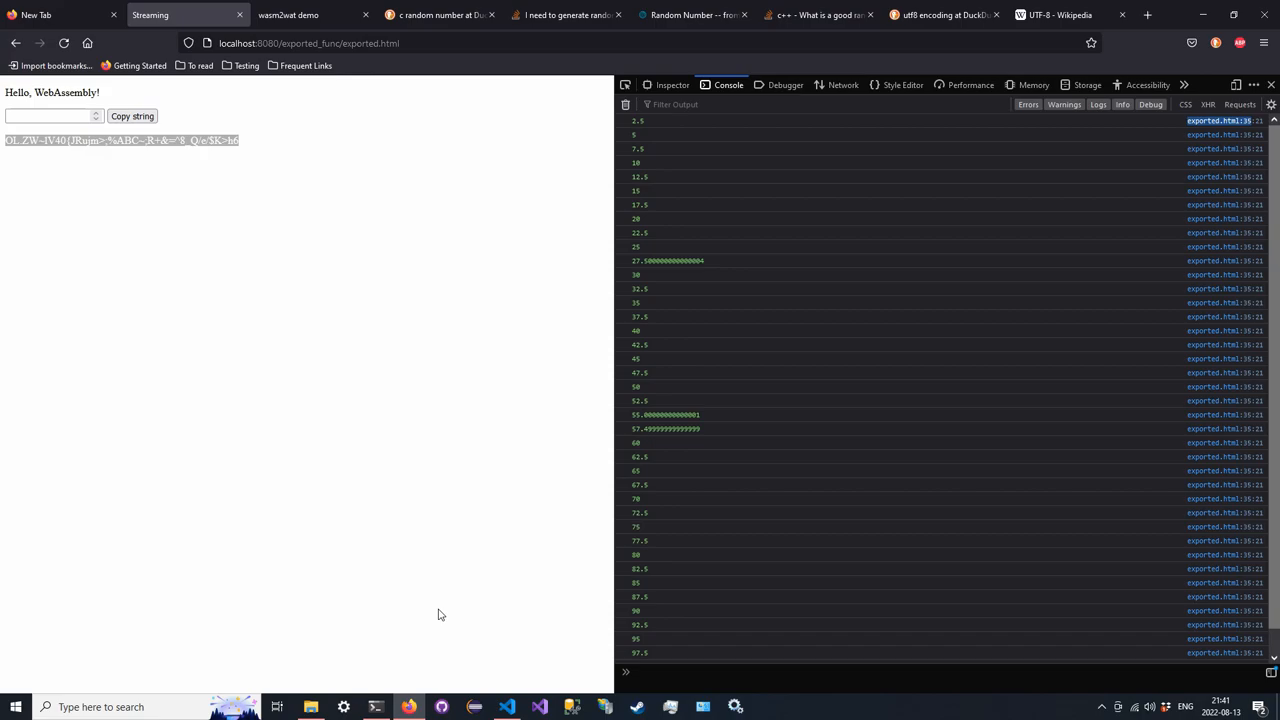
{"action": "left_click", "coordinate": [508, 707]}
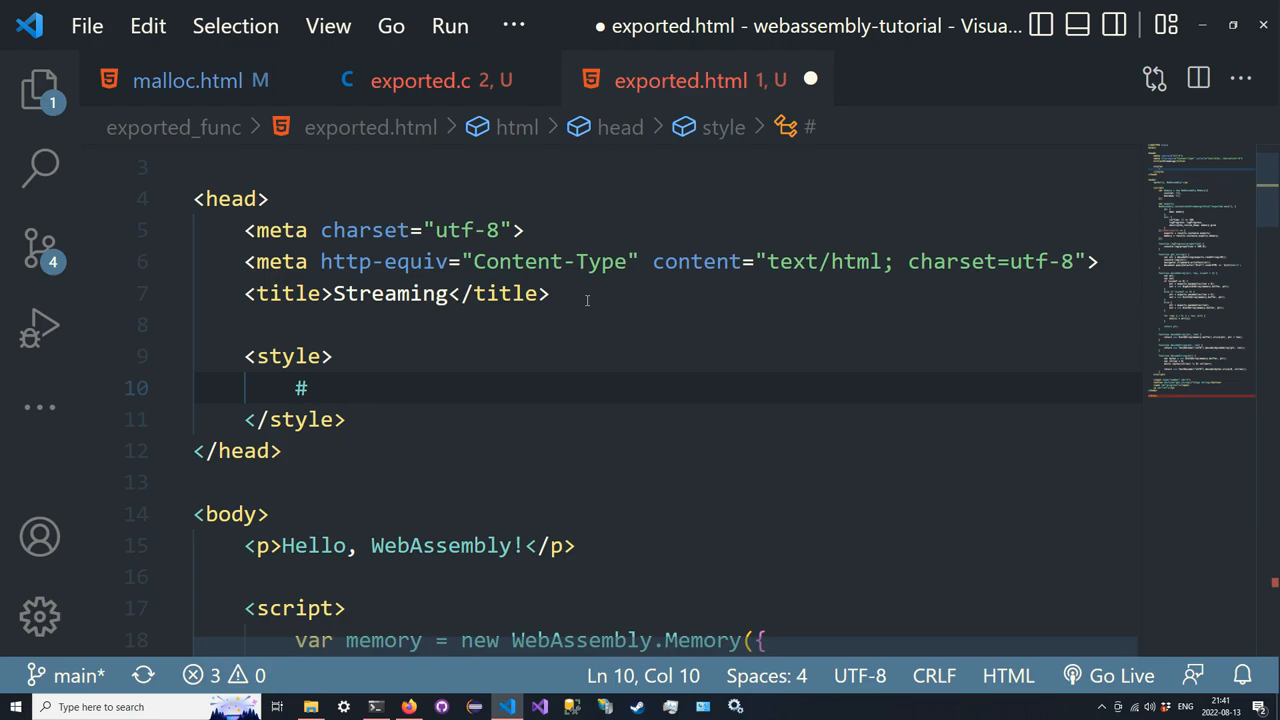
Add a #progress rule with height: 30px and width: 0px to the style block
{"action": "type", "text": "progress {"}
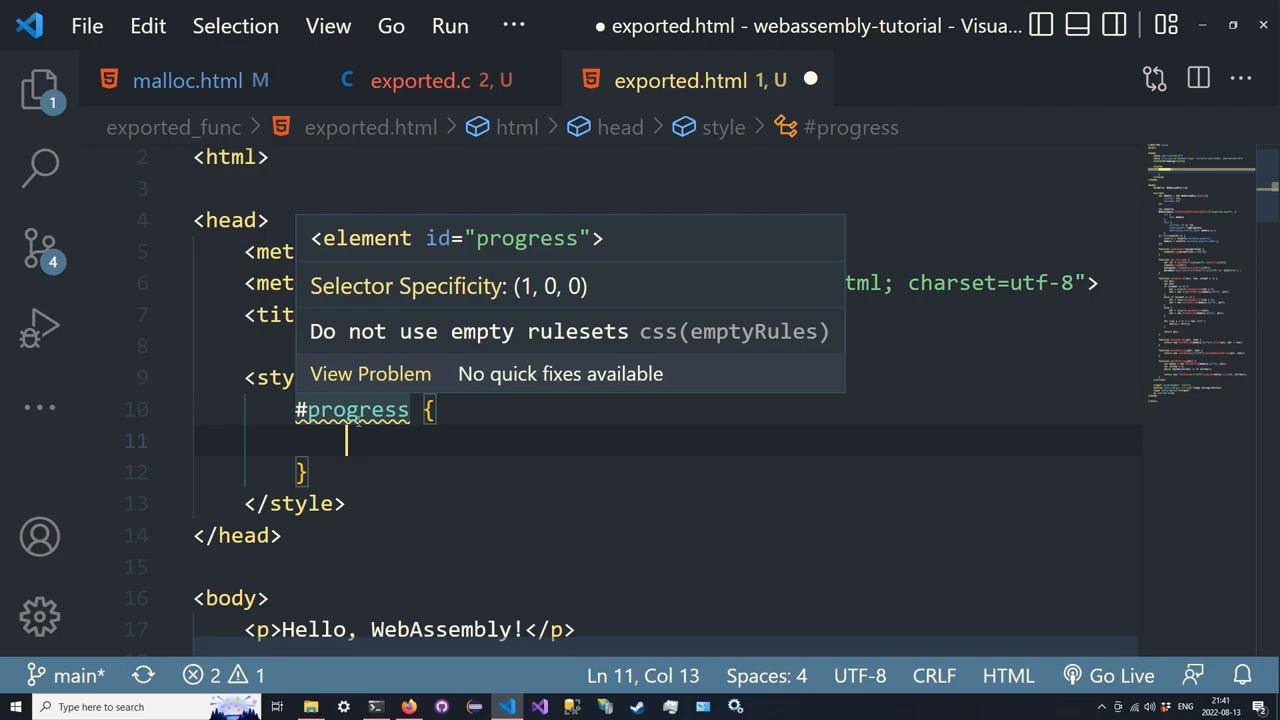
{"action": "type", "text": "height: 30px;"}
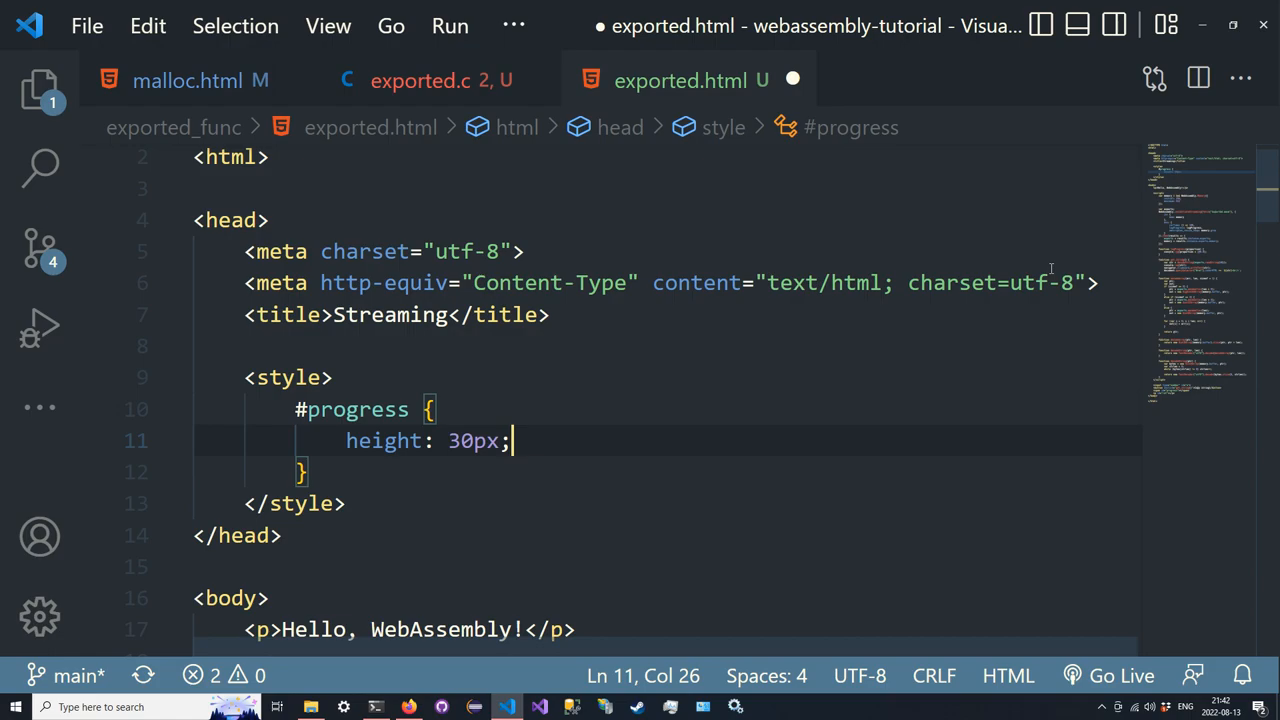
{"action": "type", "text": "width: 0px;"}
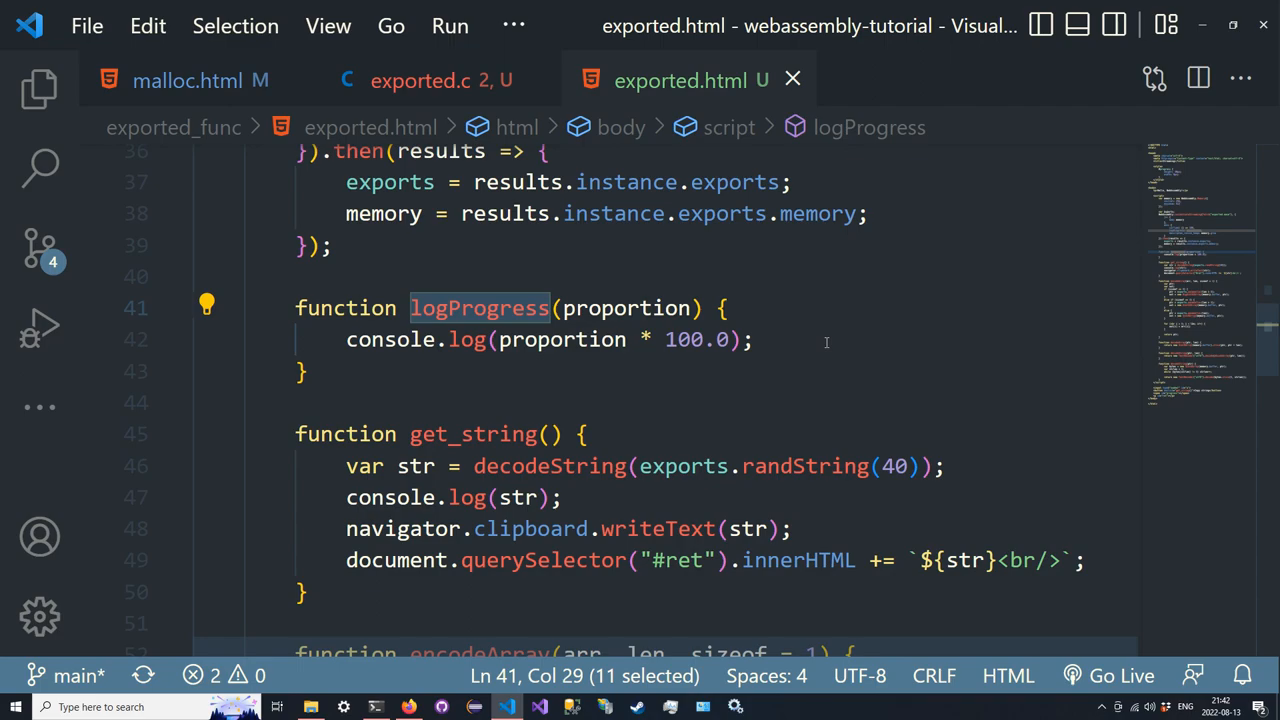
In logProgress, set getElementById("progress").style.width to `${proportion * 200.0}px`
{"action": "key", "text": "Enter"}
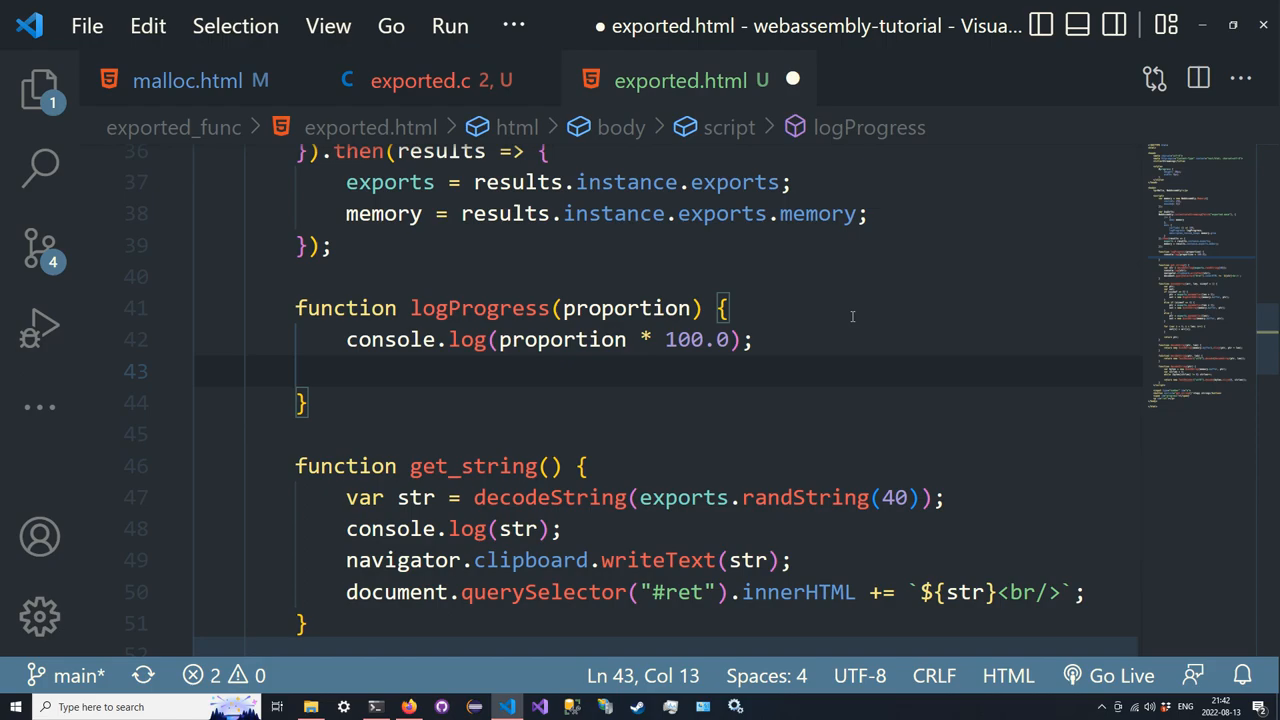
{"action": "type", "text": "document.querySelector("}
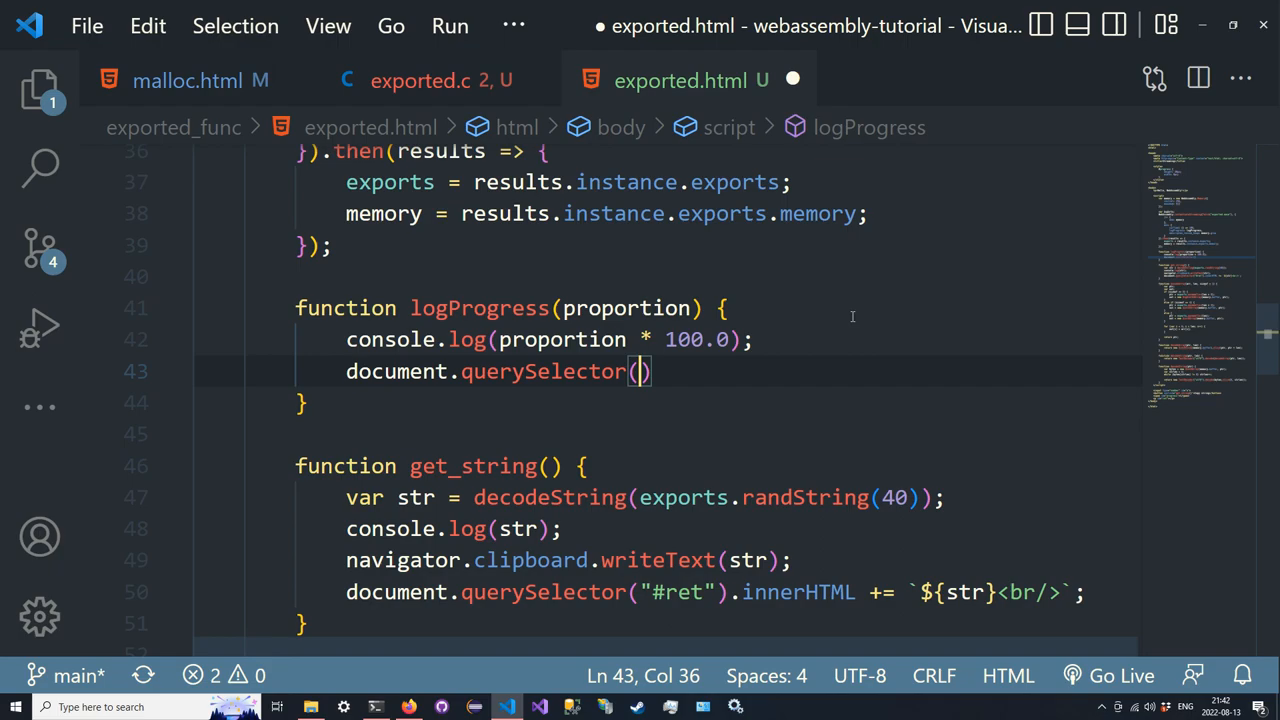
{"action": "type", "text": "getElementById"}
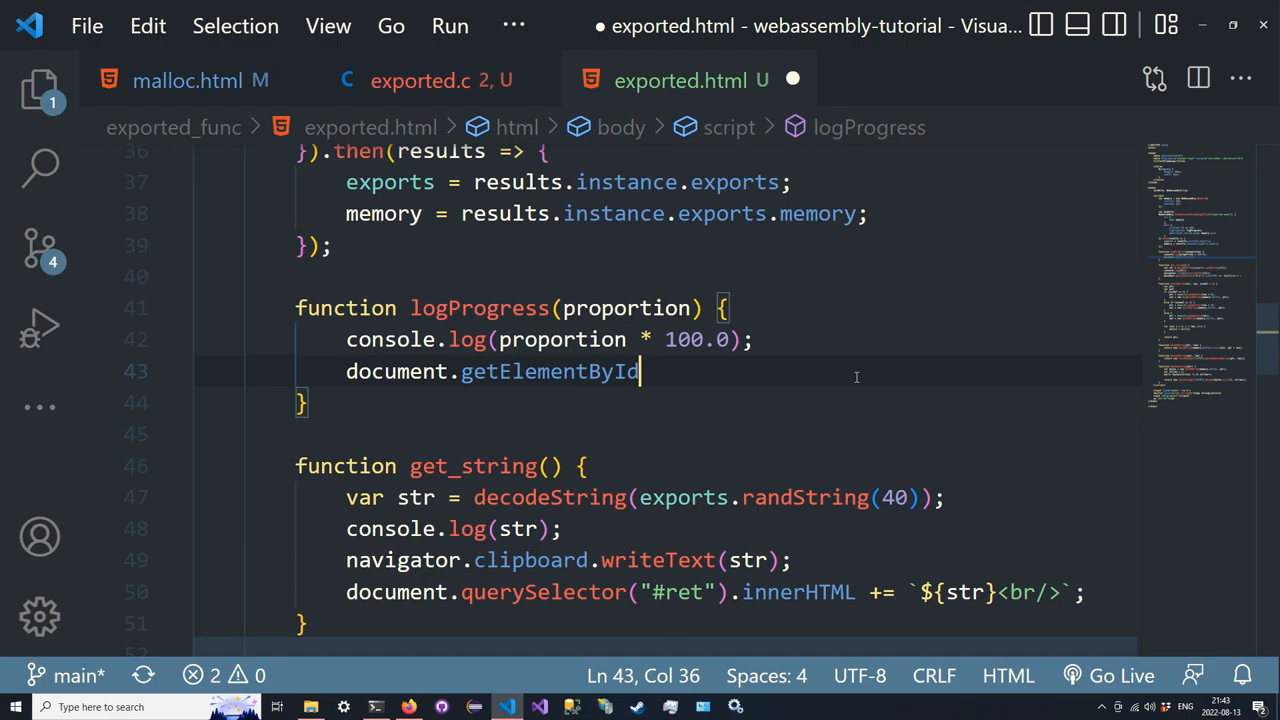
{"action": "type", "text": "(\"progress\").style.width = ``;"}
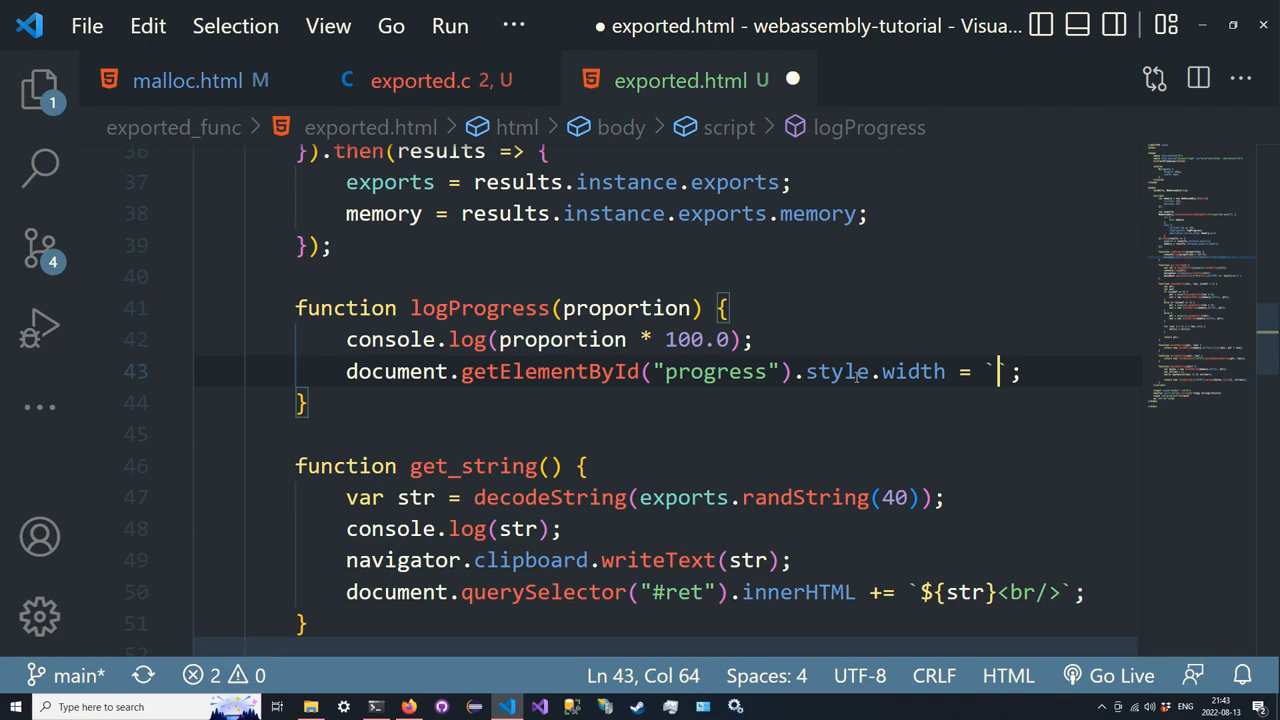
{"action": "type", "text": "${proportion * 200.0}"}
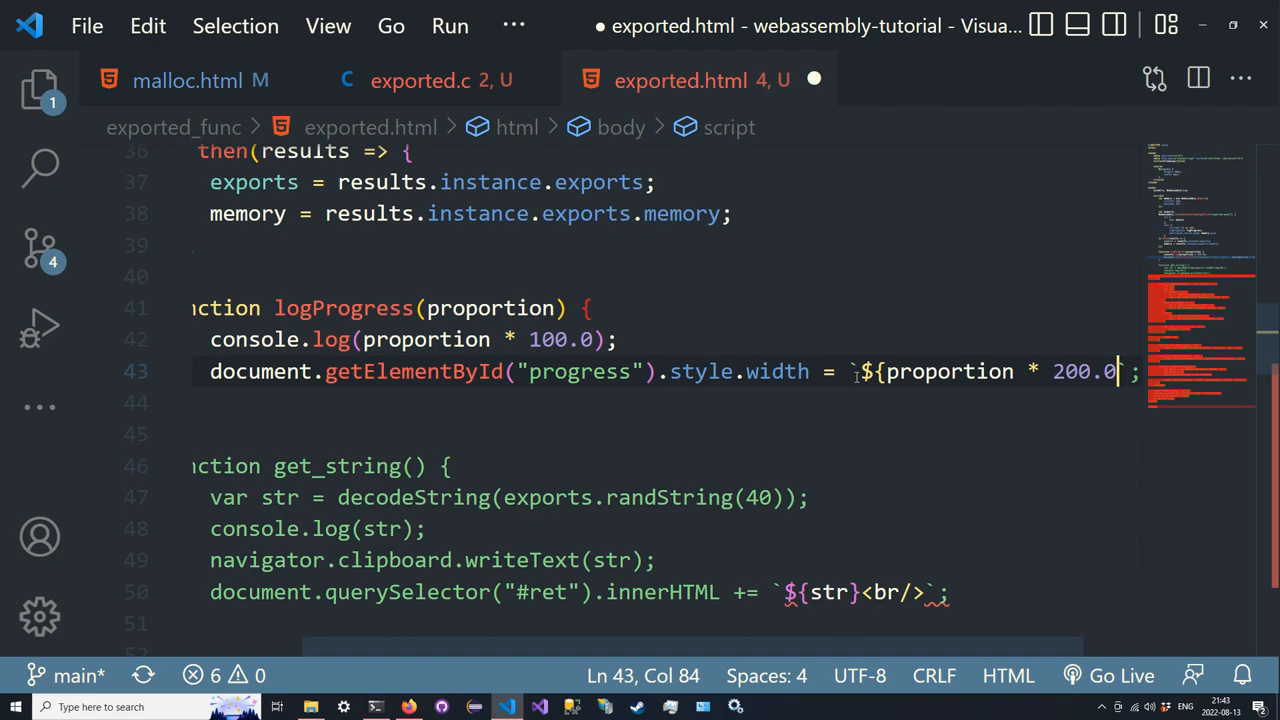
{"action": "type", "text": "px"}
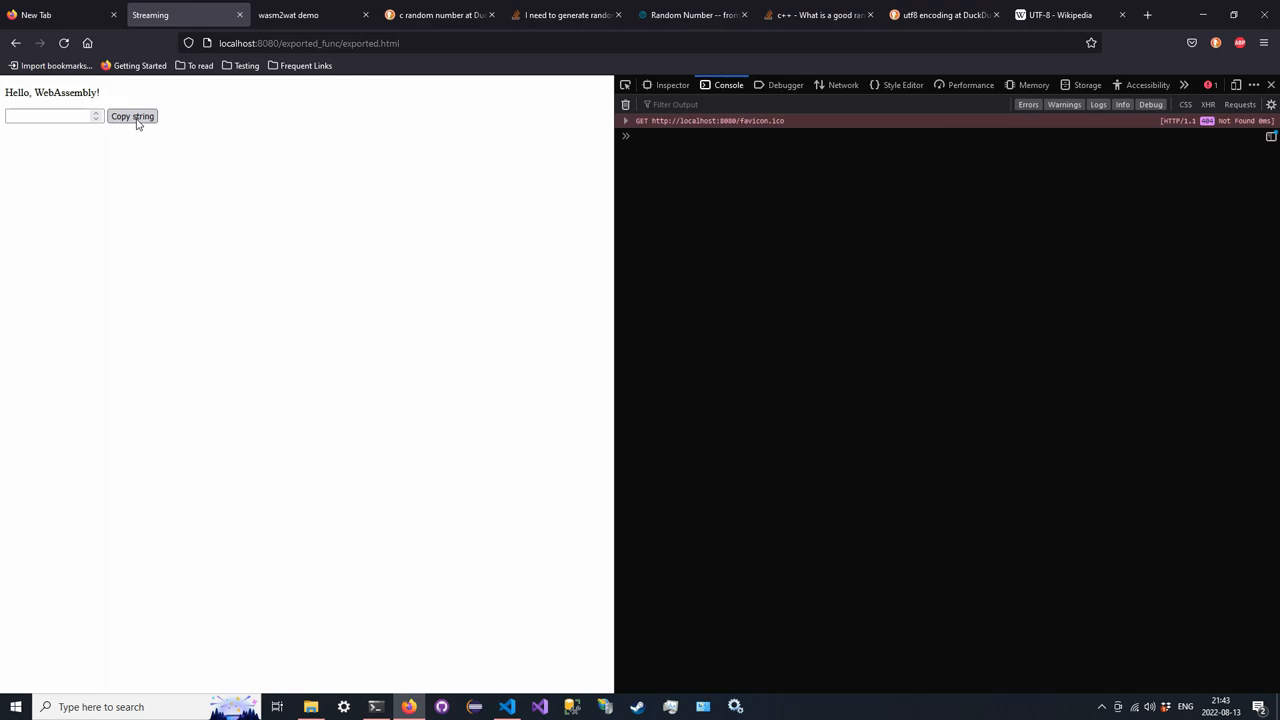
Generate a random string on the exported page to test the progress bar
{"action": "left_click", "coordinate": [131, 116]}
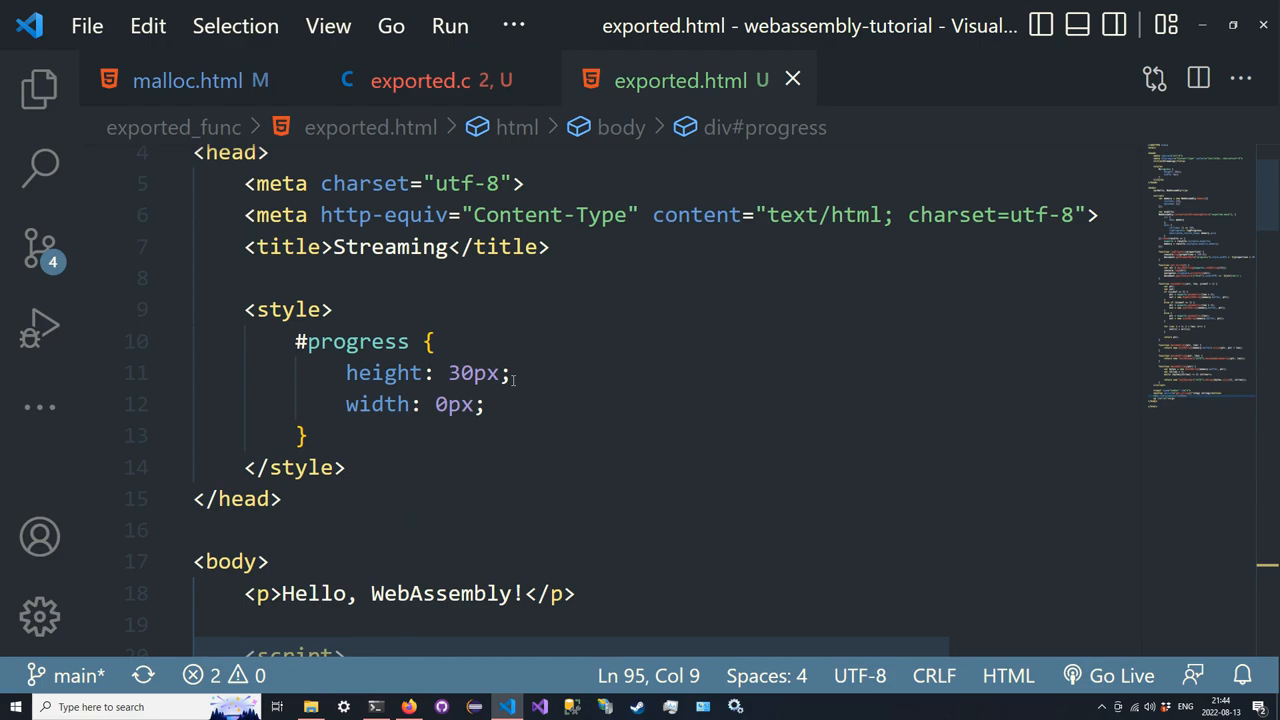
Add display: block and background-color: navy to the #progress rule
{"action": "type", "text": "display: block;"}
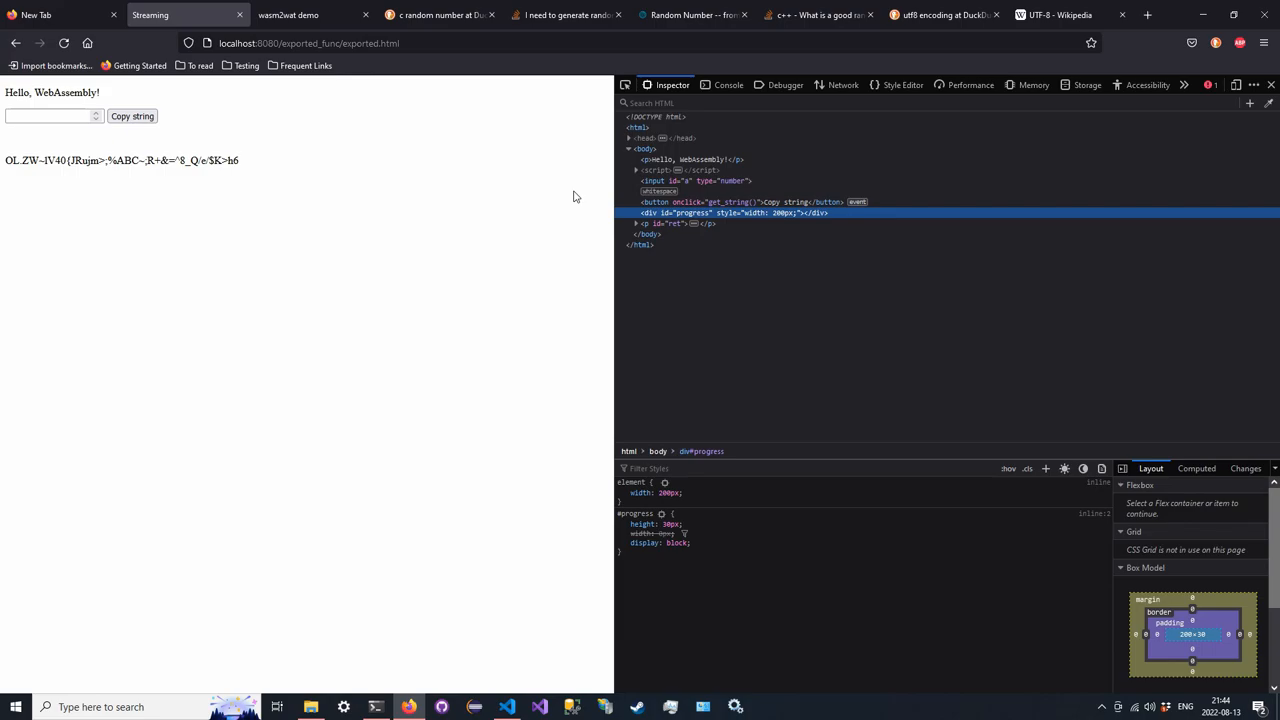
{"action": "left_click", "coordinate": [507, 707]}
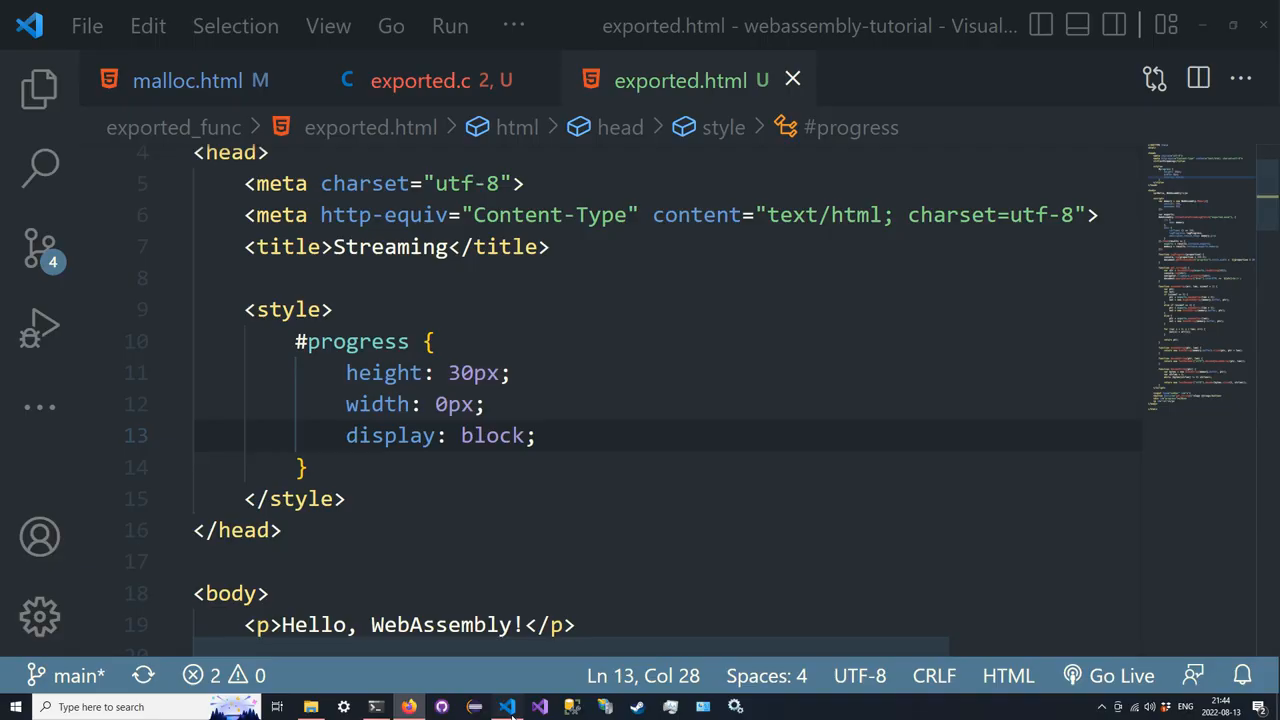
{"action": "type", "text": "background-color: navy;"}
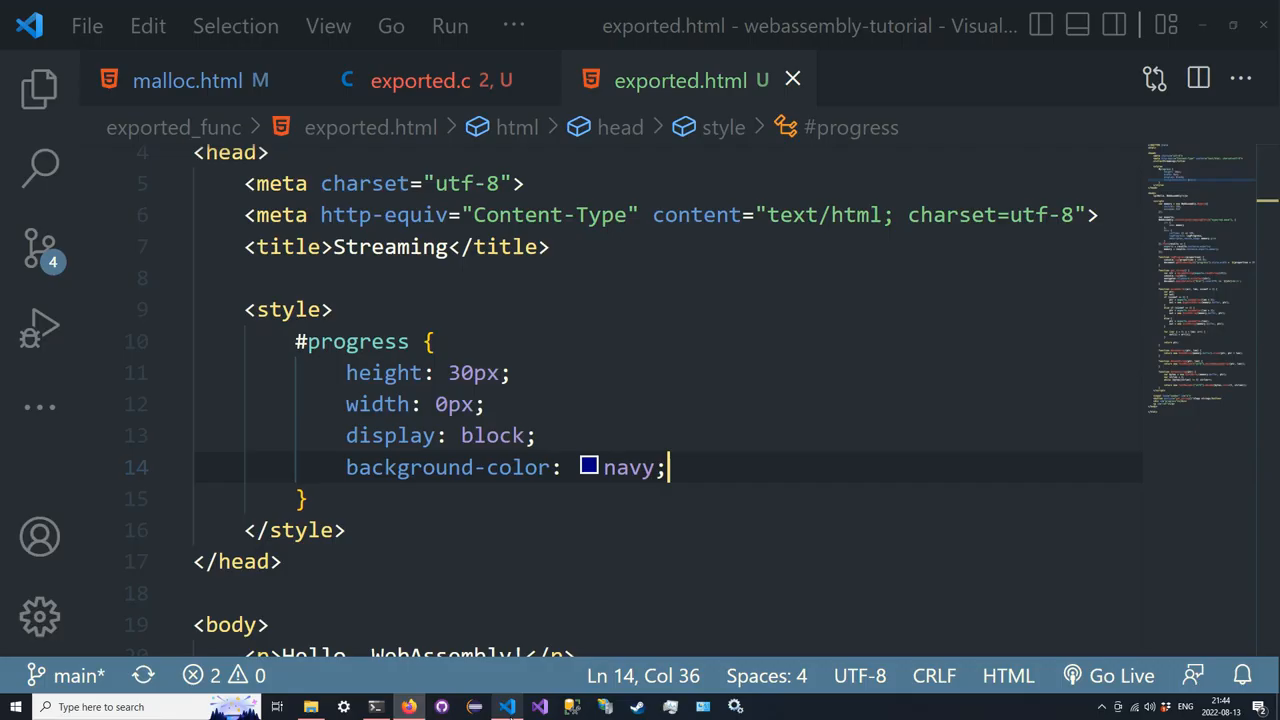
{"action": "scroll", "scroll_direction": "down", "scroll_amount": 3}
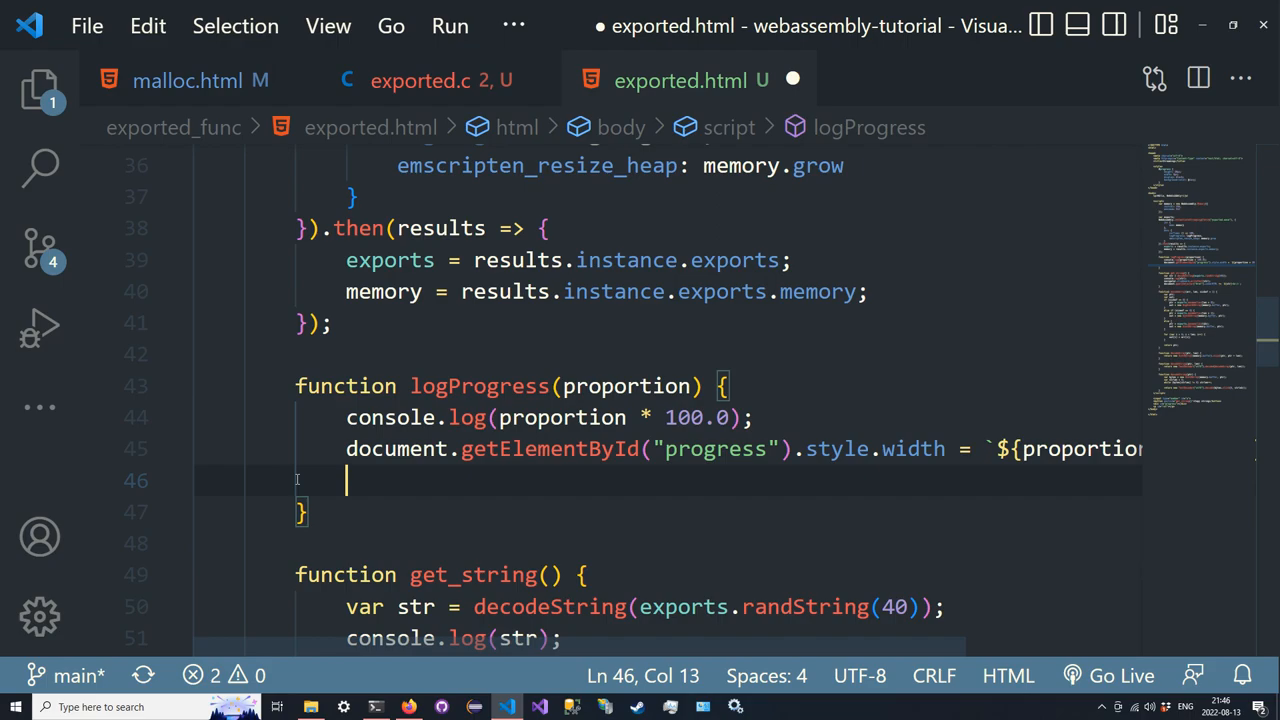
Add setTimeout(() => undefined, 1000) after the width update, then select its delay value
{"action": "type", "text": "setTimeout(()"}
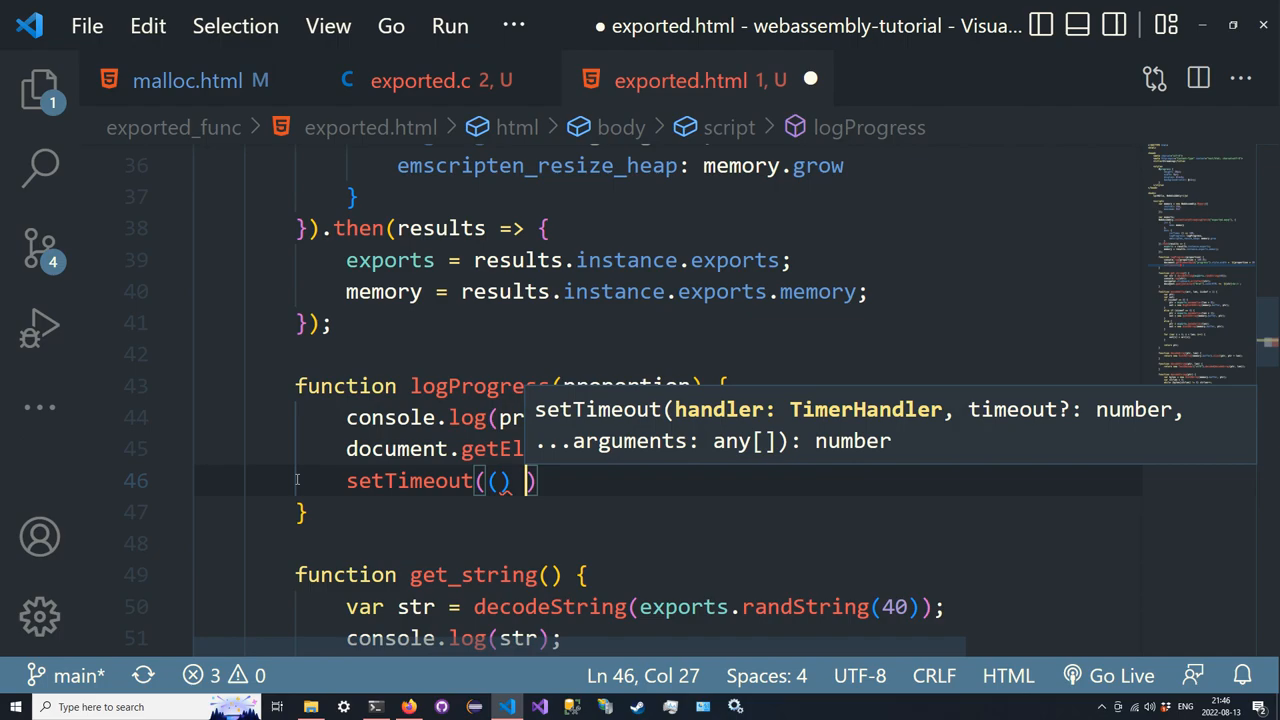
{"action": "type", "text": "=> undefined,"}
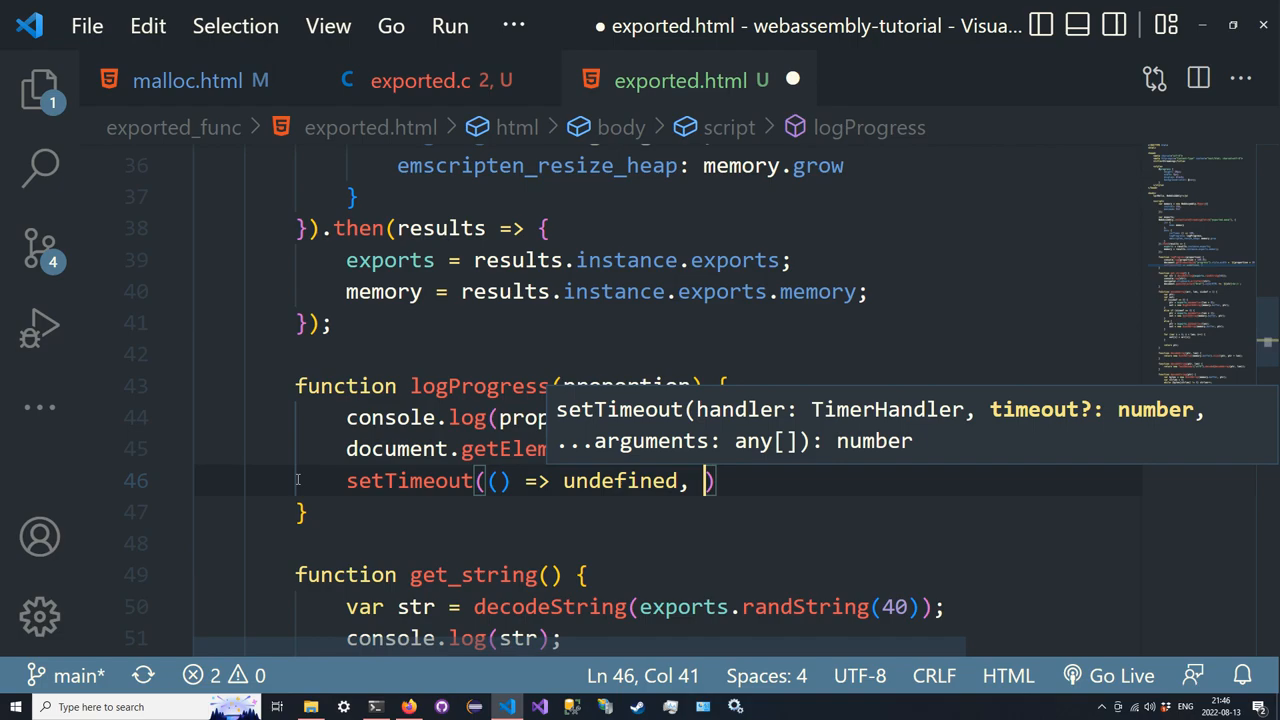
{"action": "type", "text": "1000"}
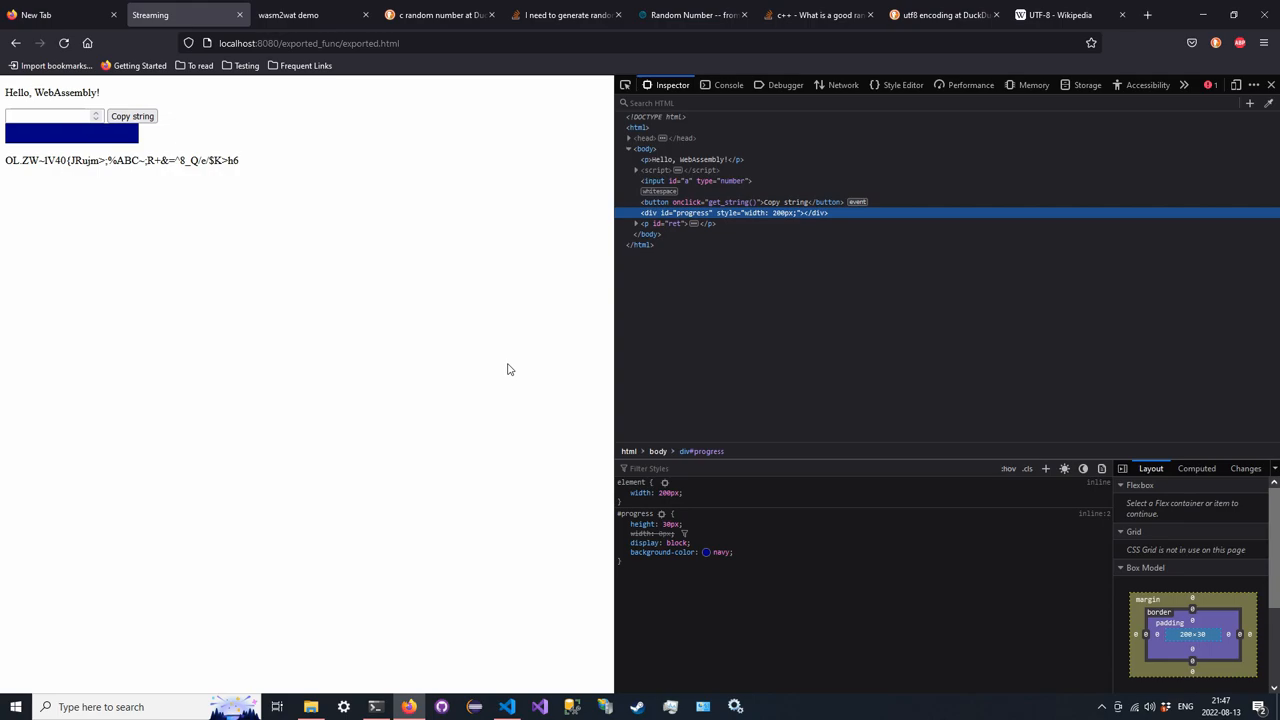
{"action": "left_click", "coordinate": [729, 84]}
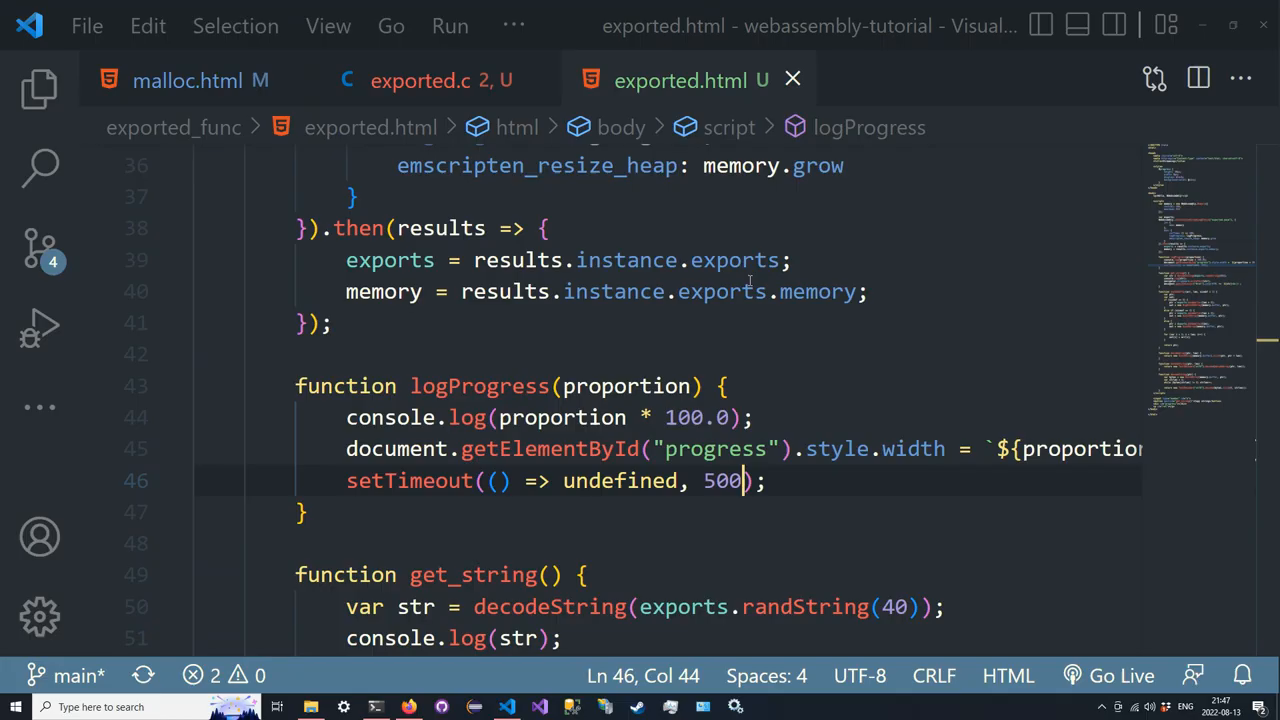
{"action": "double_click", "coordinate": [620, 481]}
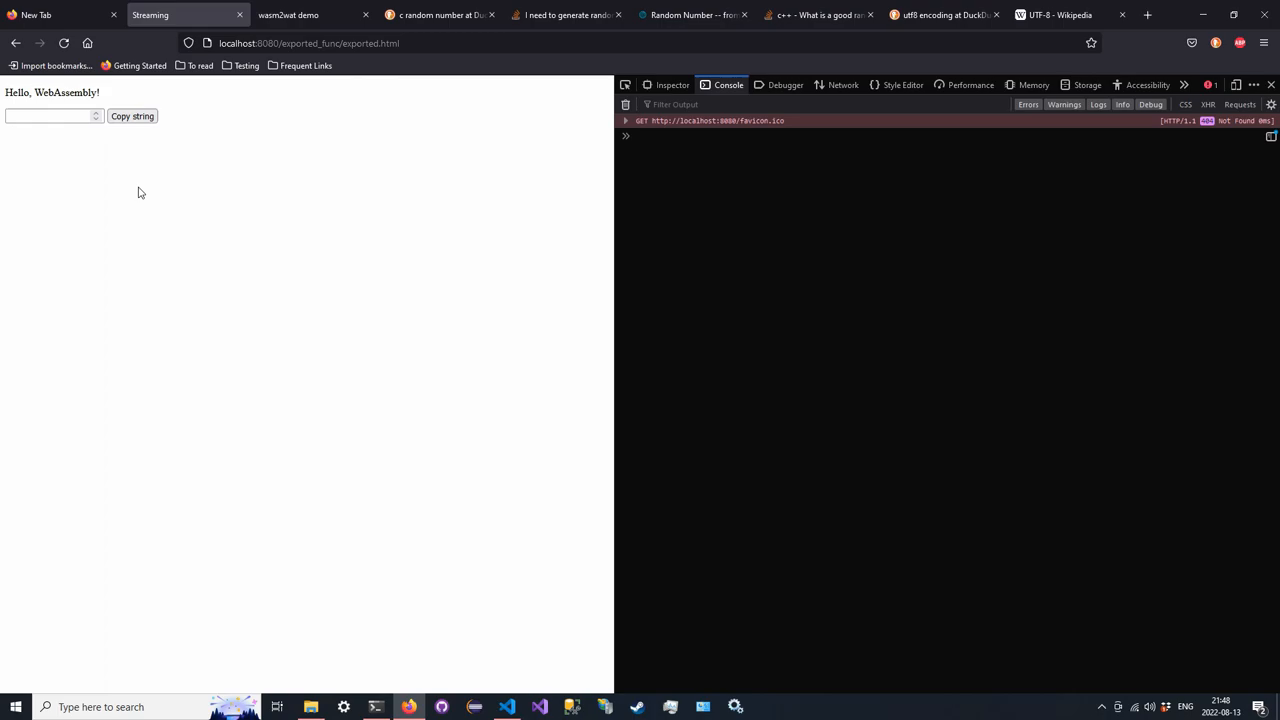
Generate a random string on the reloaded page and return to logProgress in the editor
{"action": "left_click", "coordinate": [508, 707]}
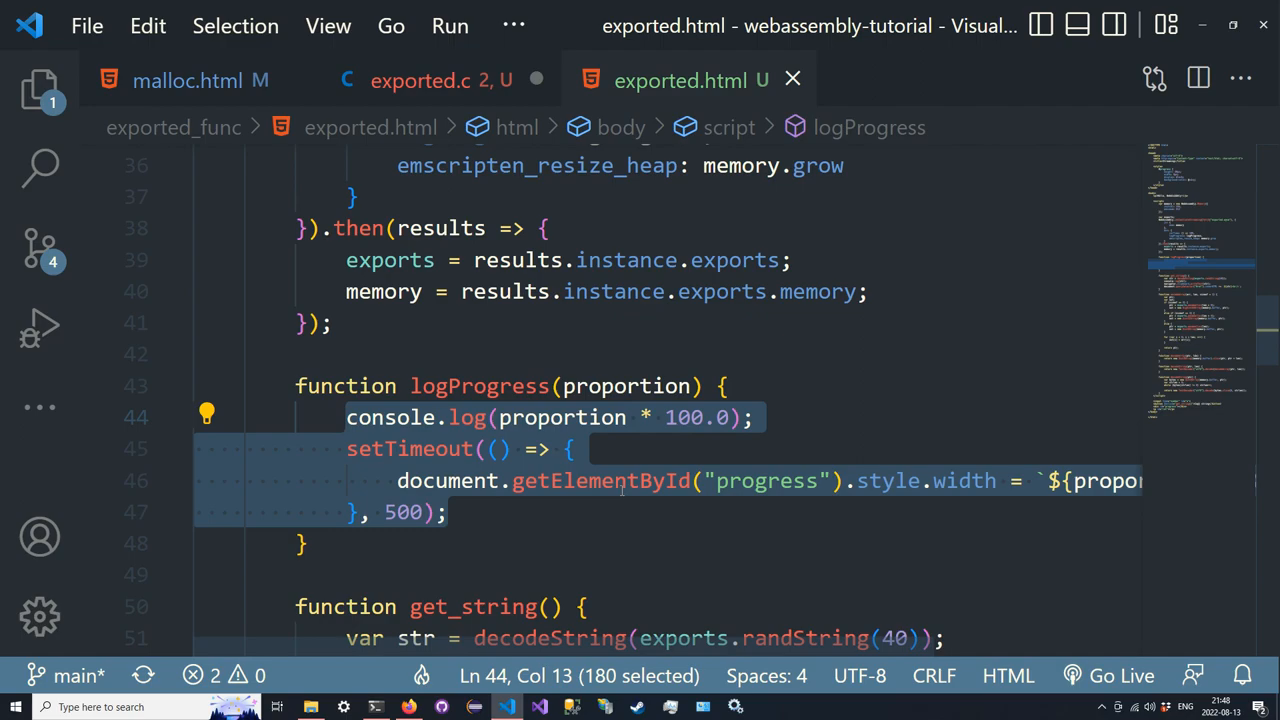
{"action": "left_click", "coordinate": [420, 80]}
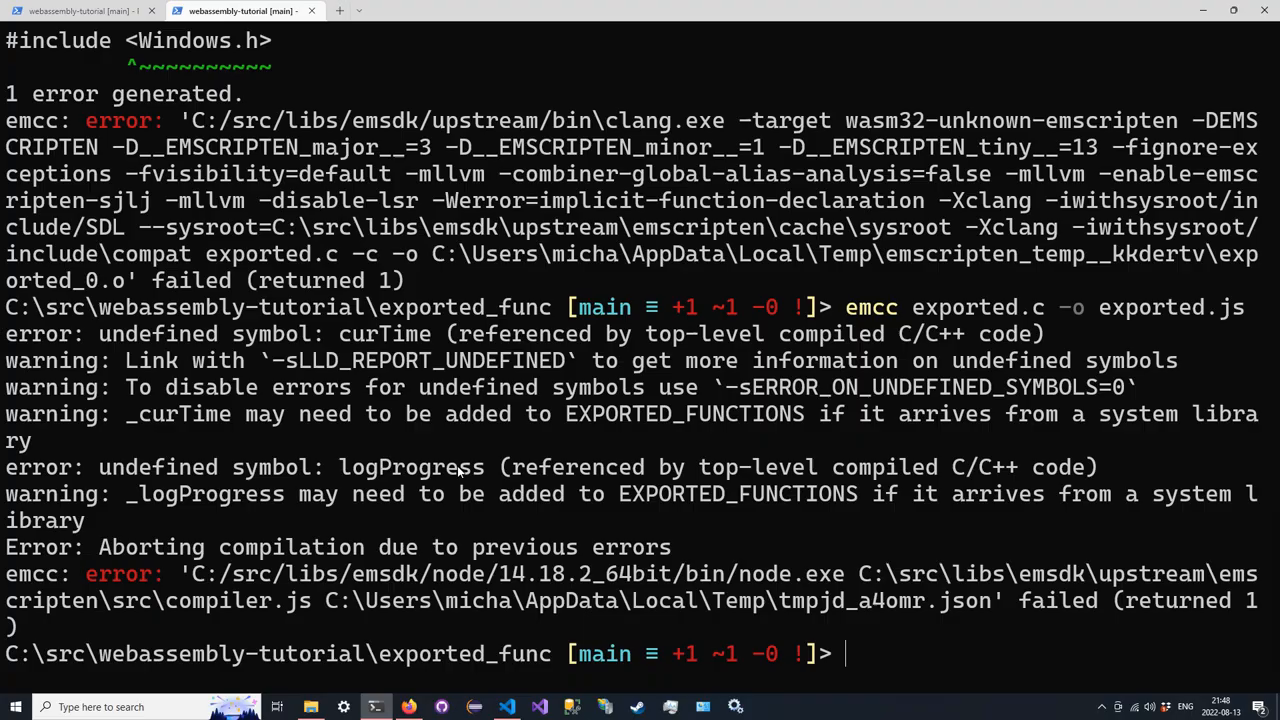
Rebuild the module with emcc exported.c -o exported.js in the terminal
{"action": "left_click", "coordinate": [408, 707]}
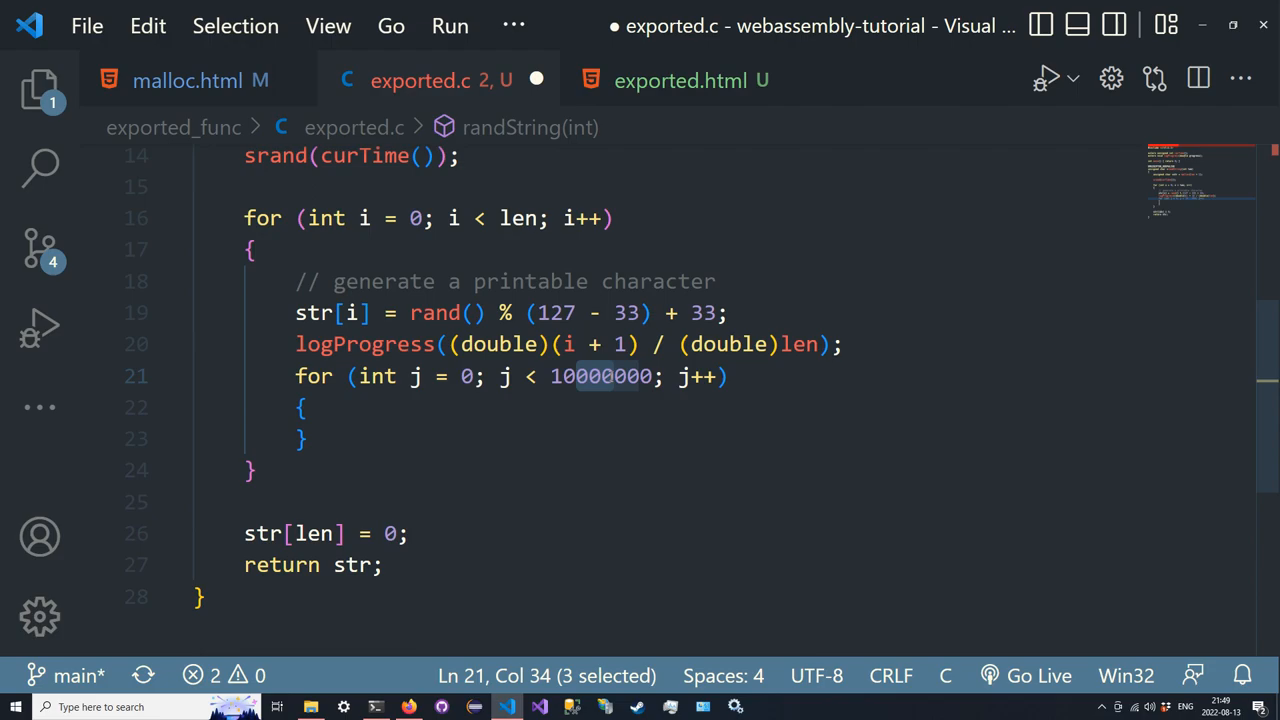
{"action": "left_click", "coordinate": [375, 707]}
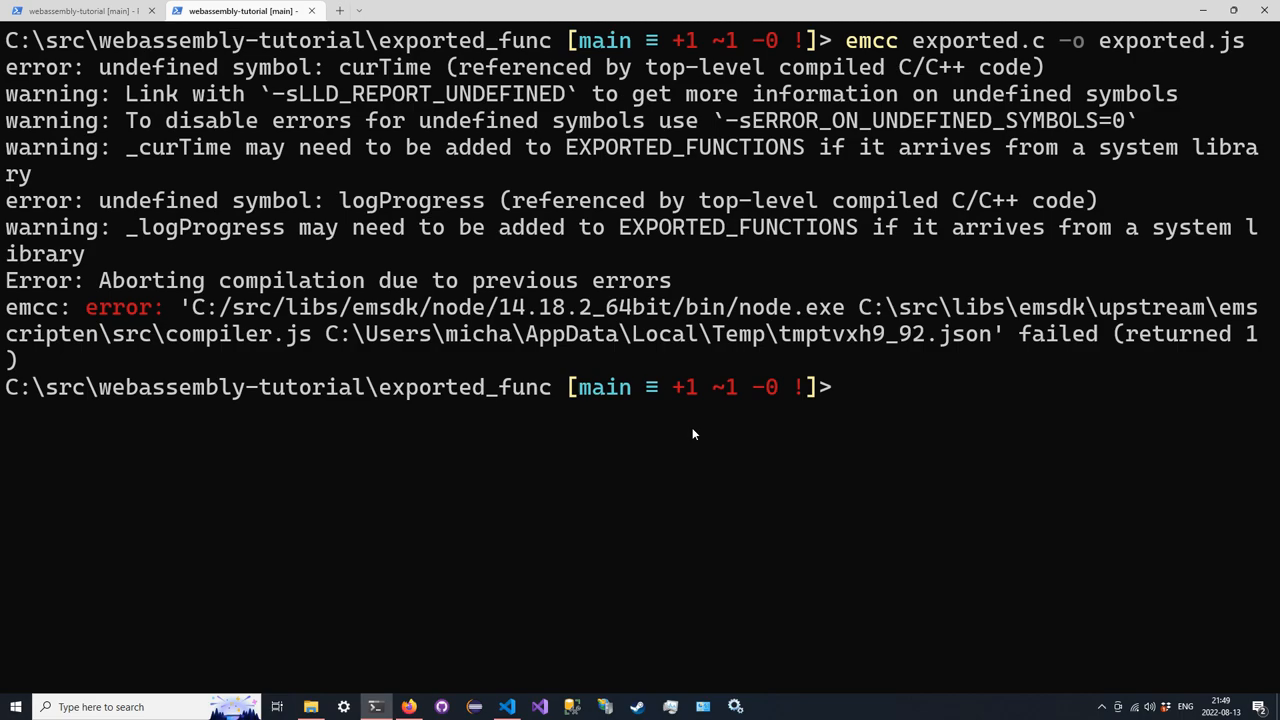
{"action": "type", "text": "emcc exported.c -o exported.js"}
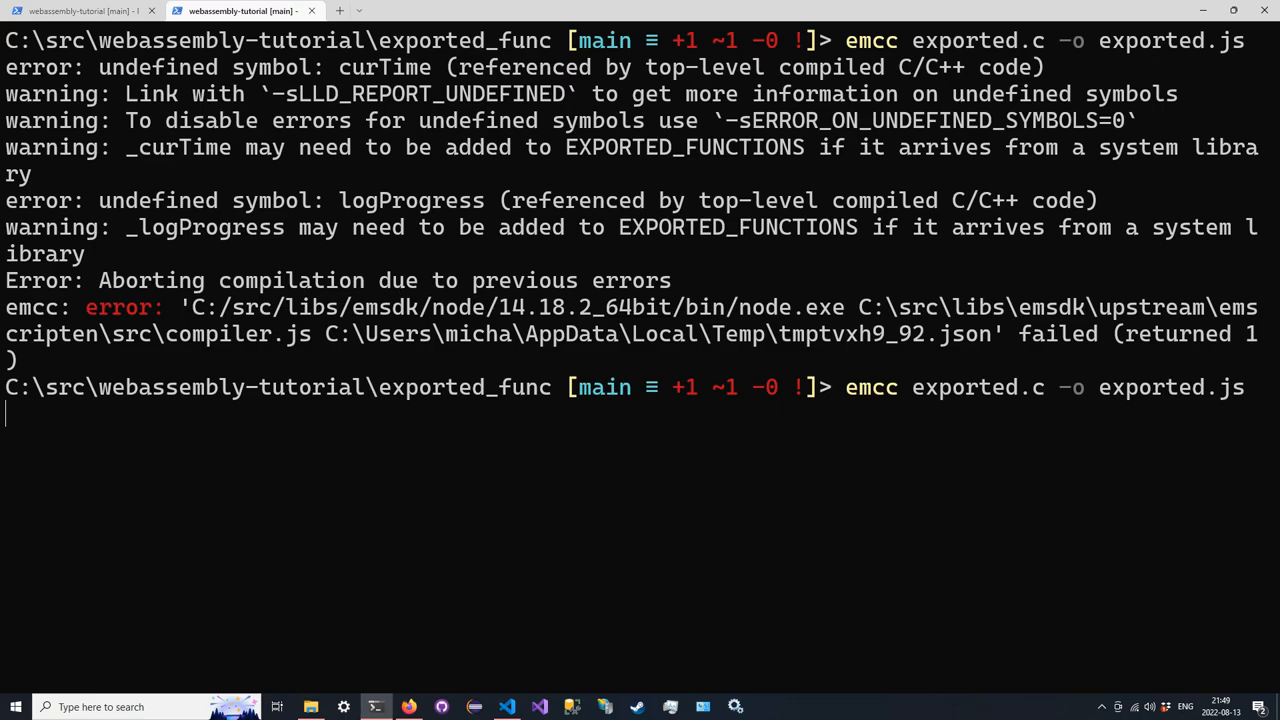
{"action": "left_click", "coordinate": [408, 707]}
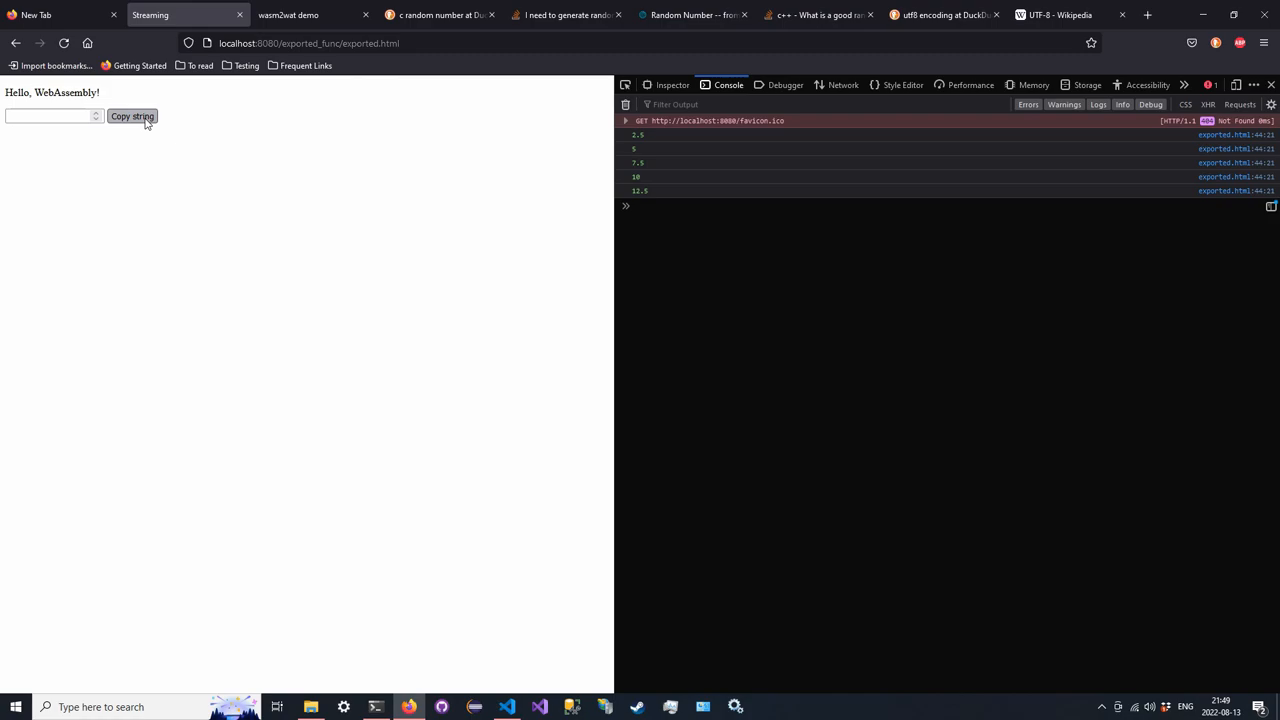
Generate a random string in Firefox and compare the progress log against randString's C source
{"action": "left_click", "coordinate": [132, 116]}
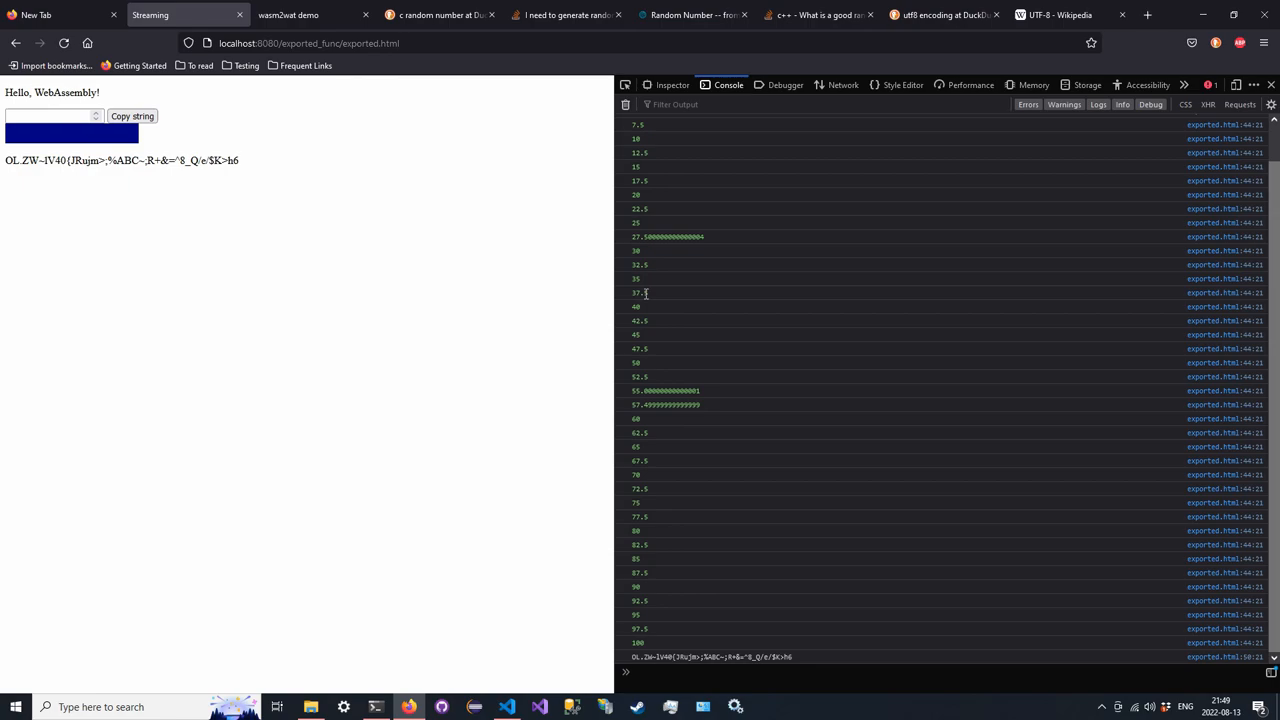
{"action": "mouse_move", "coordinate": [508, 707]}
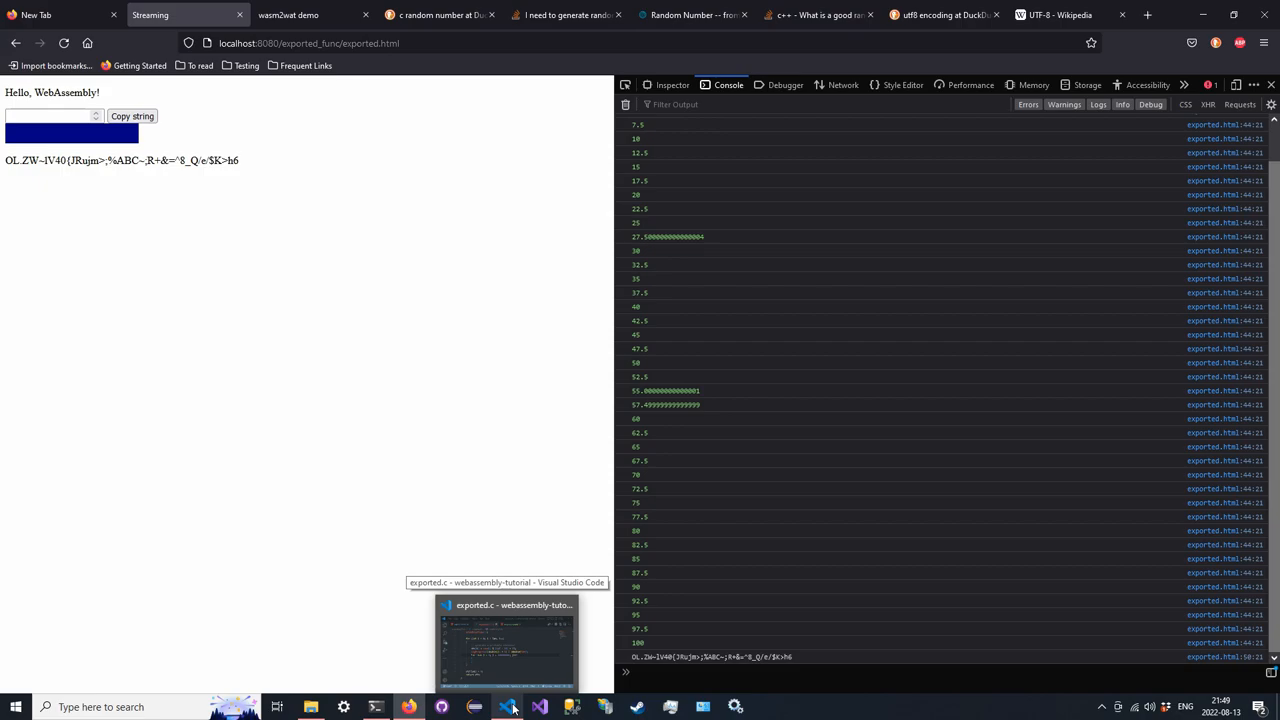
{"action": "left_click", "coordinate": [506, 640]}
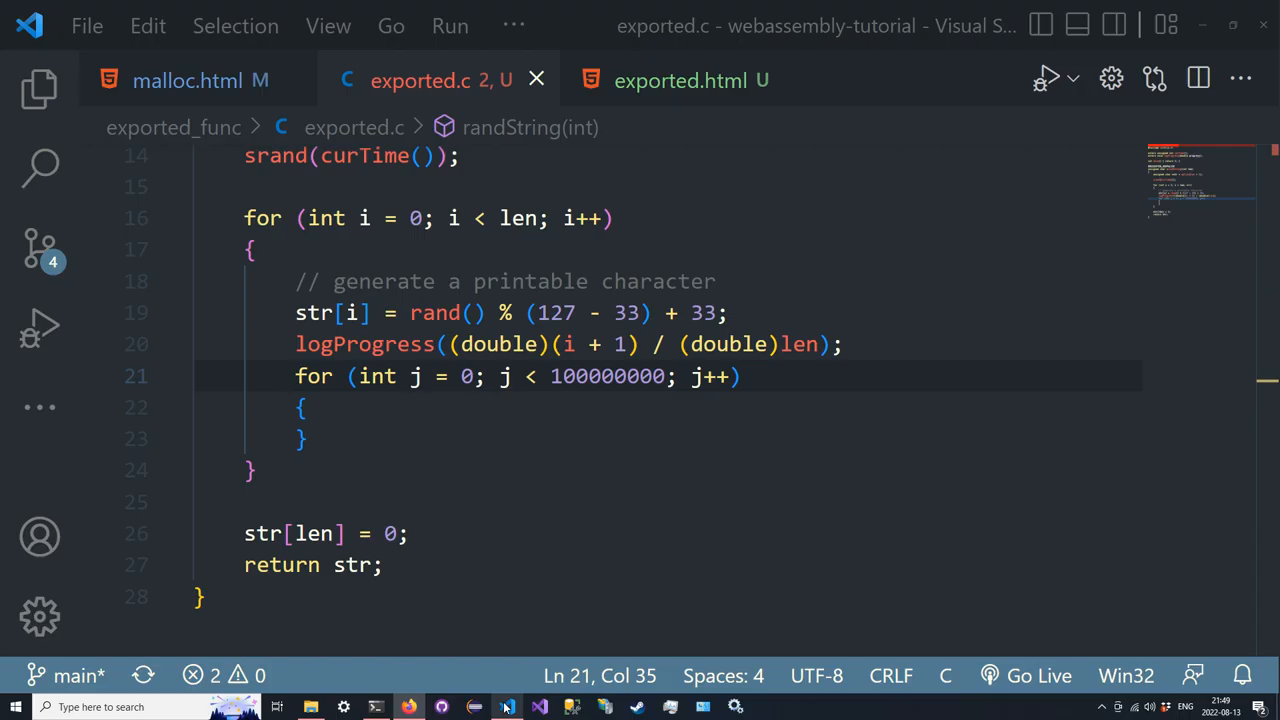
{"action": "left_click", "coordinate": [408, 707]}
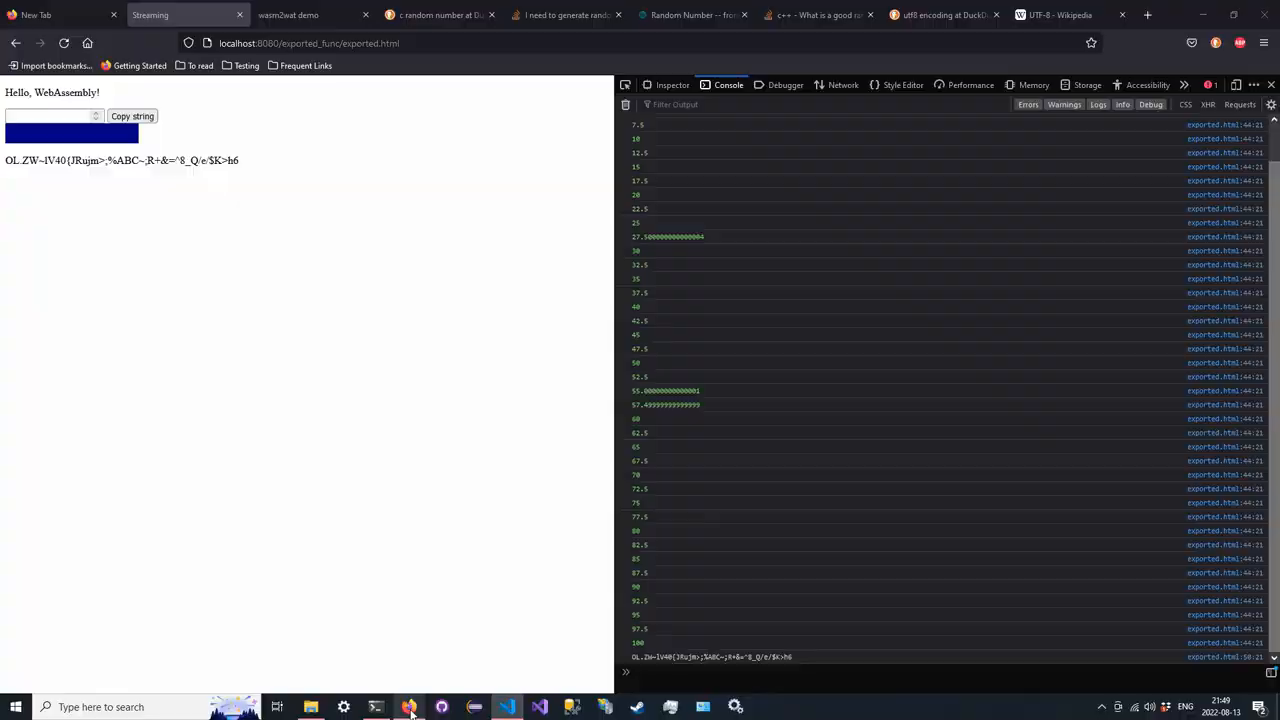
{"action": "left_click", "coordinate": [507, 707]}
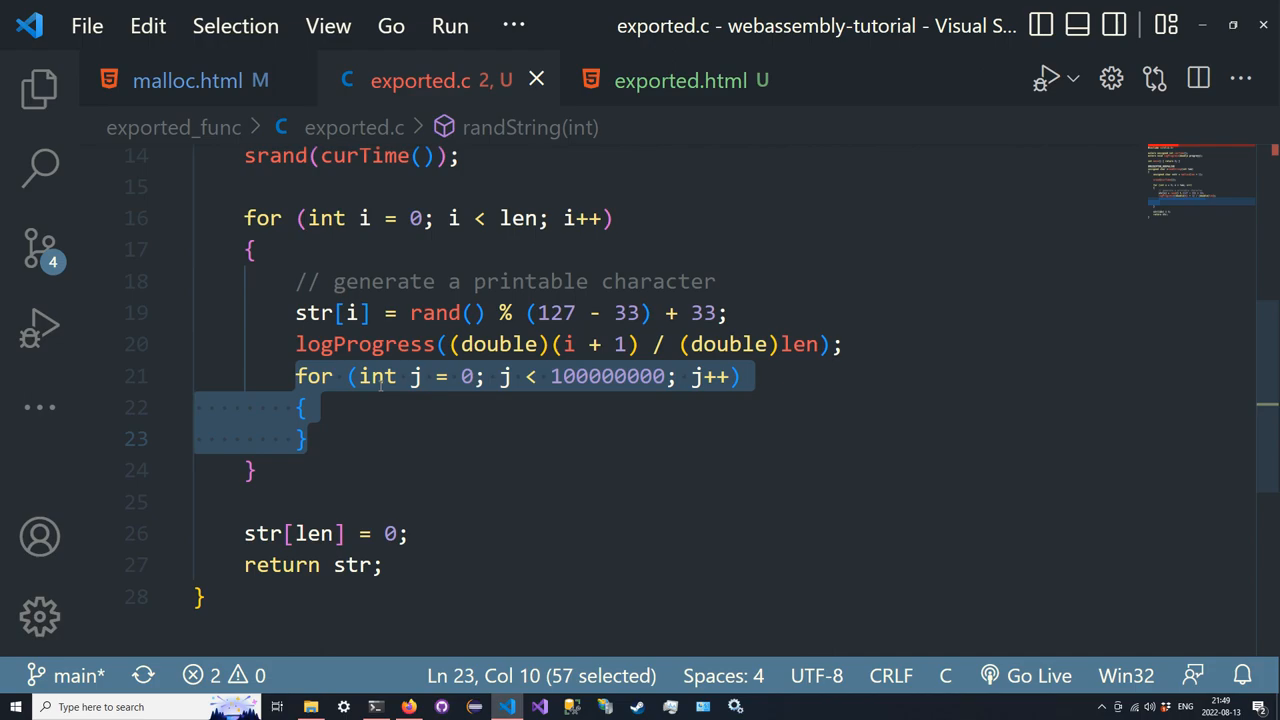
Open exported.html, generate another string, and return to the editor to revise logProgress
{"action": "left_click", "coordinate": [680, 80]}
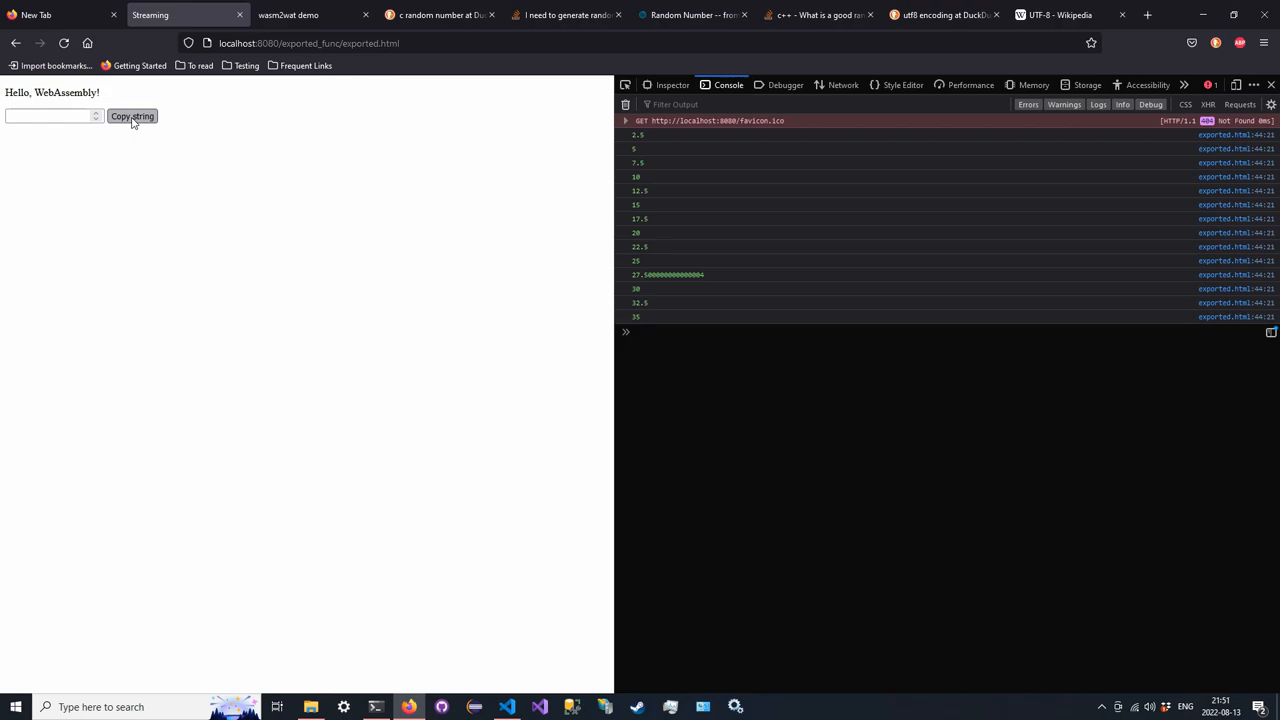
{"action": "left_click", "coordinate": [132, 116]}
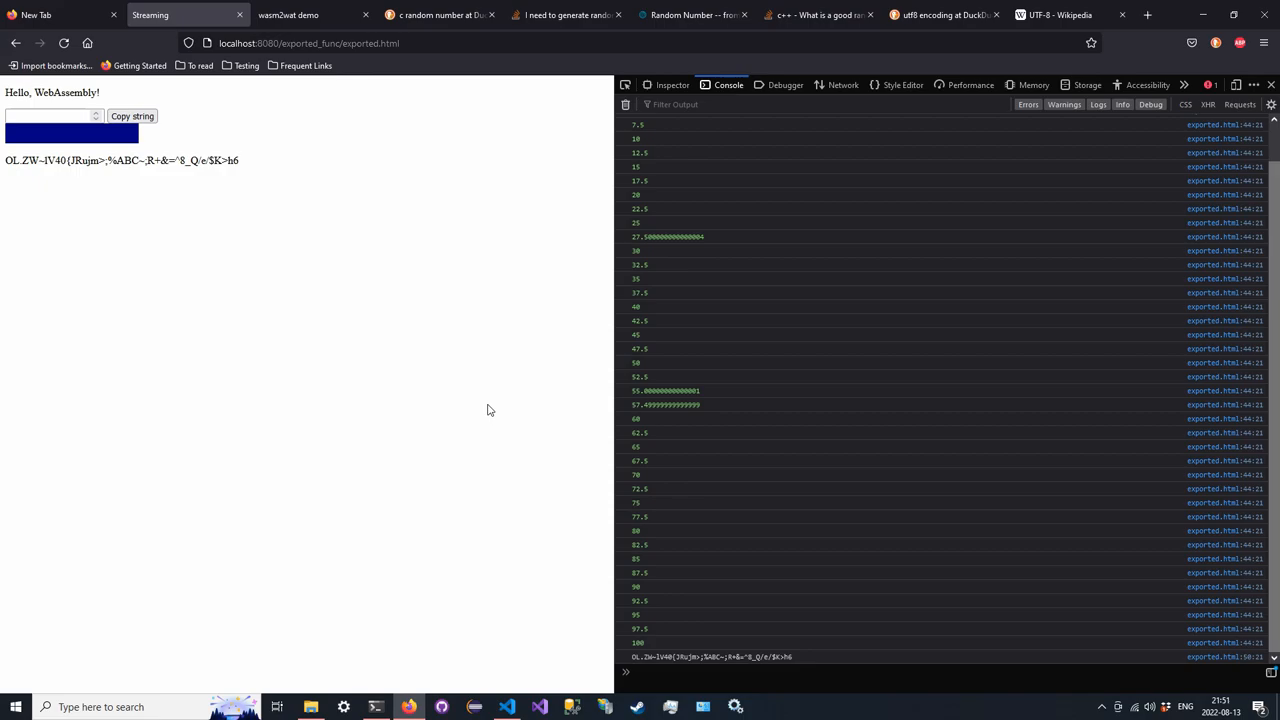
{"action": "left_click", "coordinate": [507, 707]}
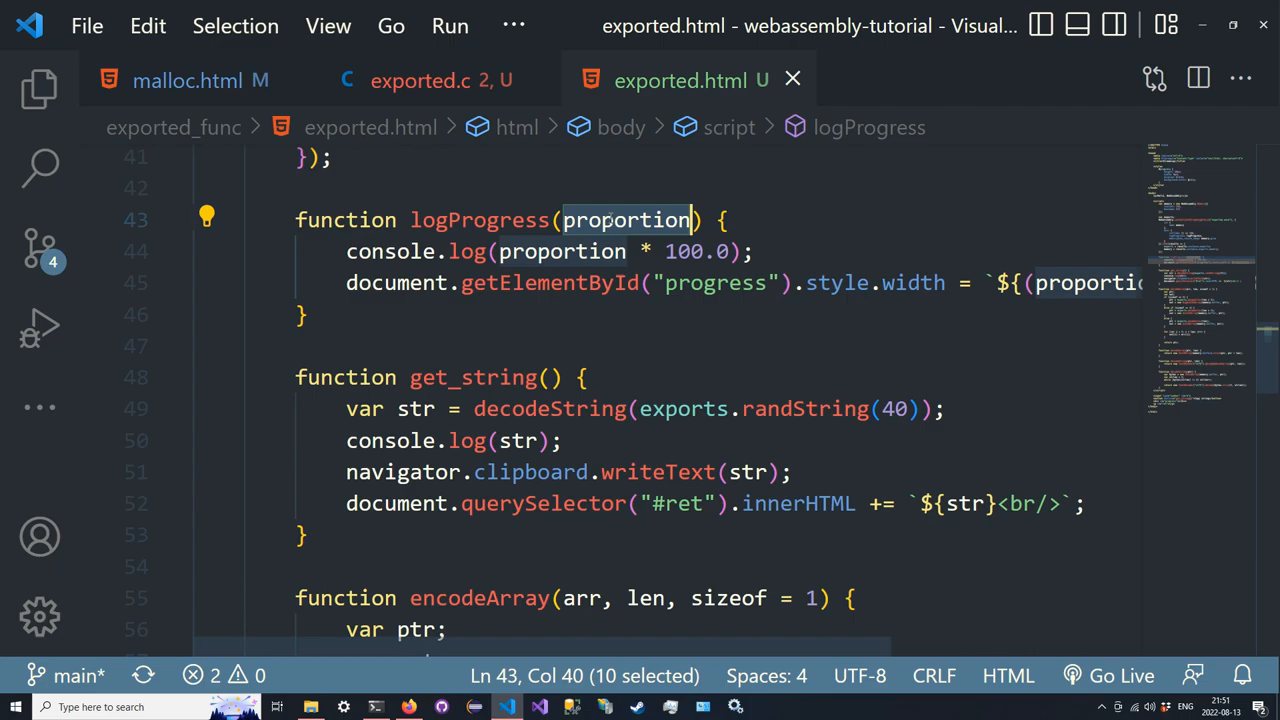
Give logProgress in exported.c a float parameter and rerun Copy string in Firefox
{"action": "left_click", "coordinate": [420, 80]}
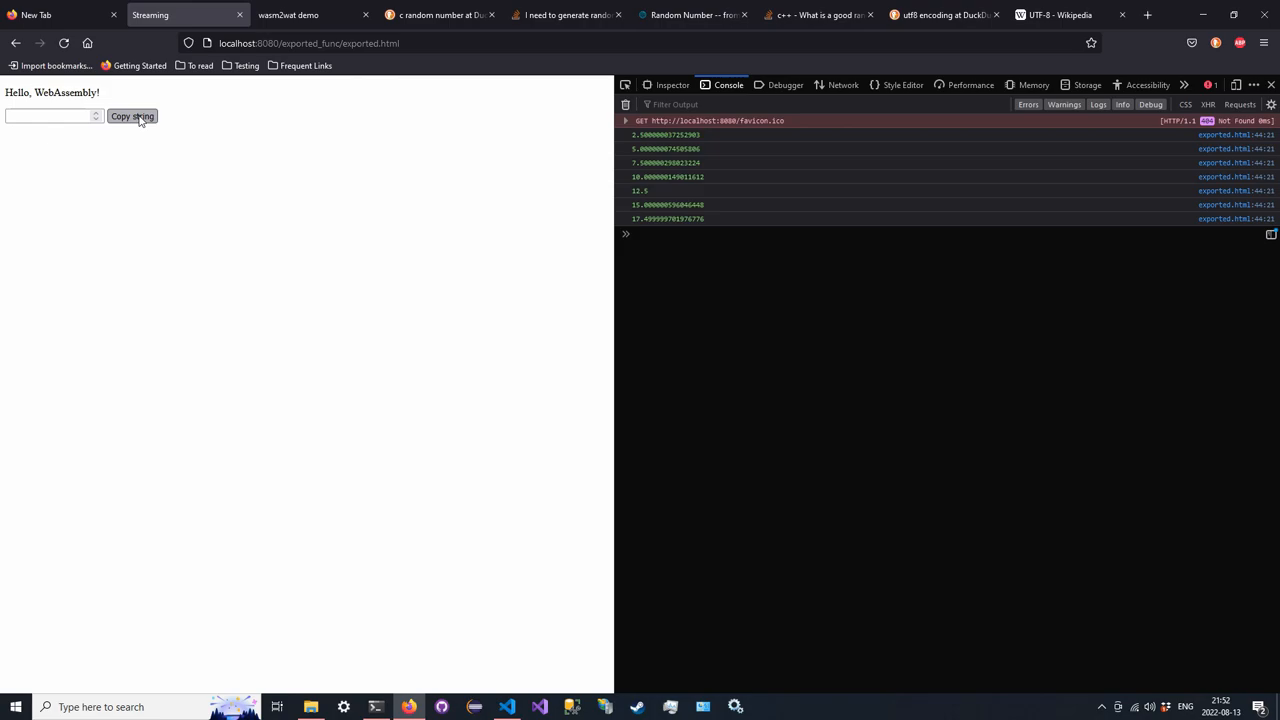
{"action": "left_click", "coordinate": [131, 116]}
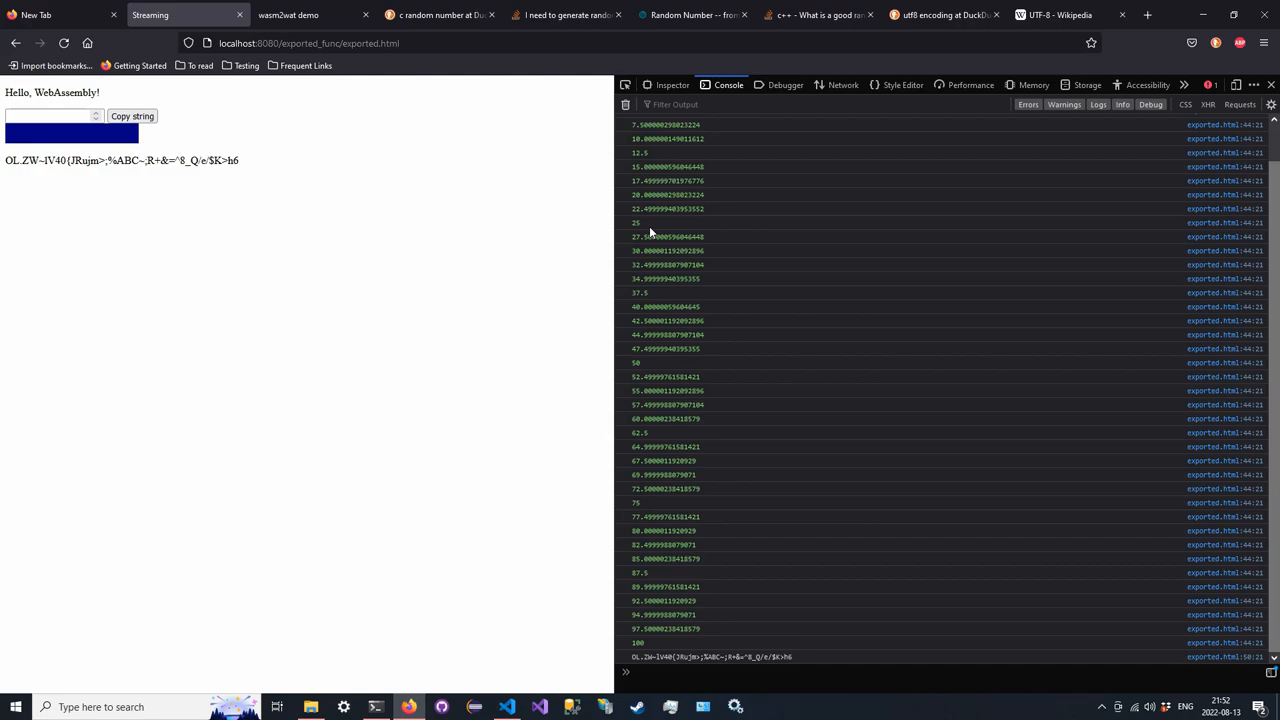
{"action": "left_click", "coordinate": [506, 707]}
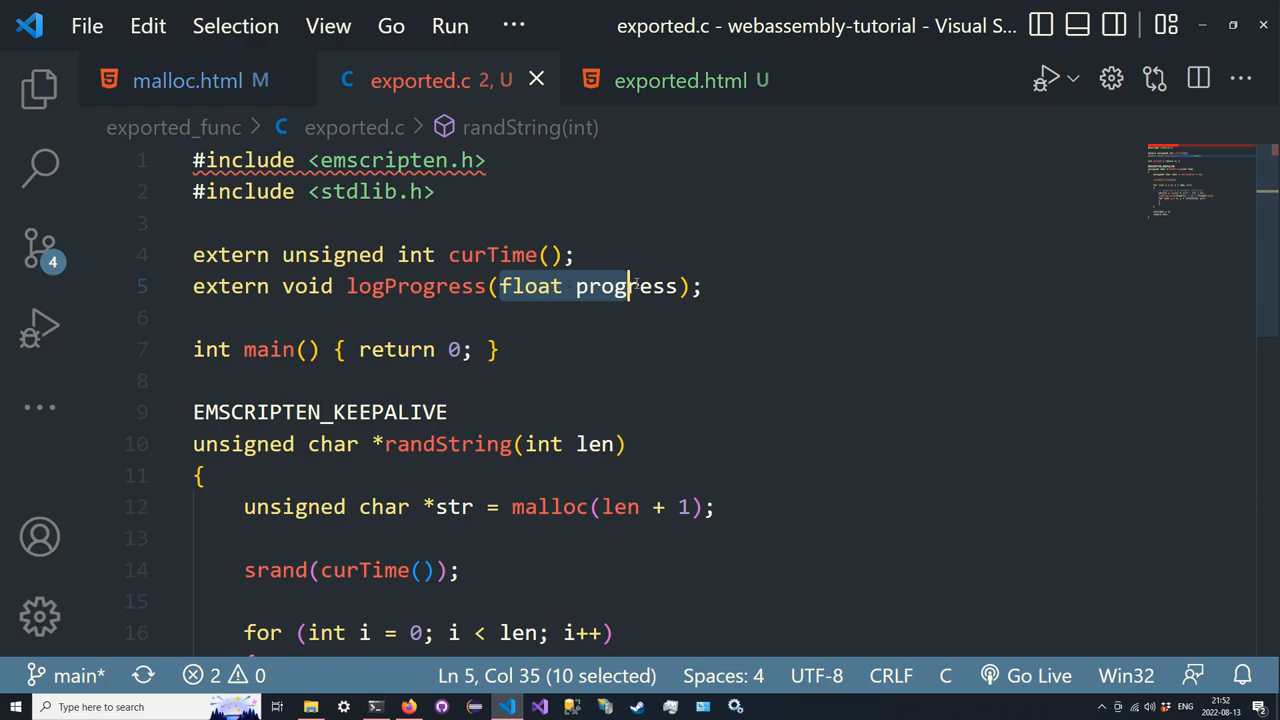
Open the wasm2wat demo tab showing logProgress importing type $t4 with an f64 parameter
{"action": "left_click", "coordinate": [408, 707]}
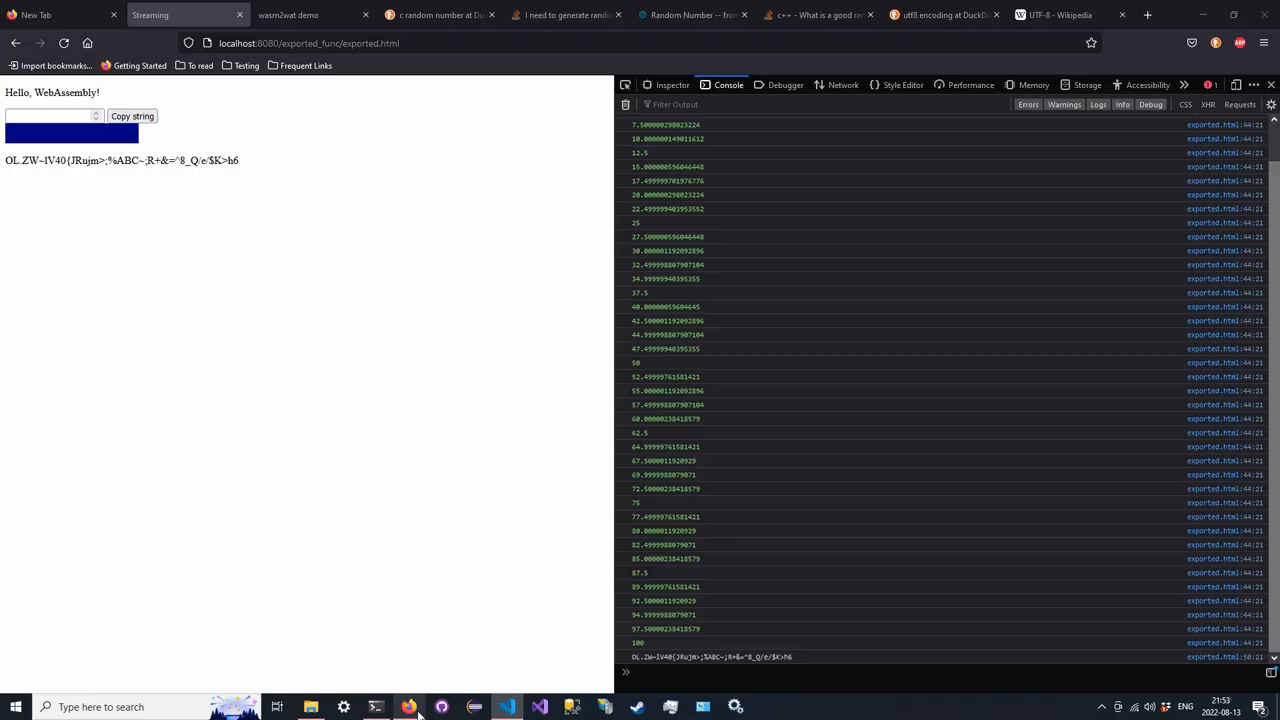
{"action": "left_click", "coordinate": [288, 14]}
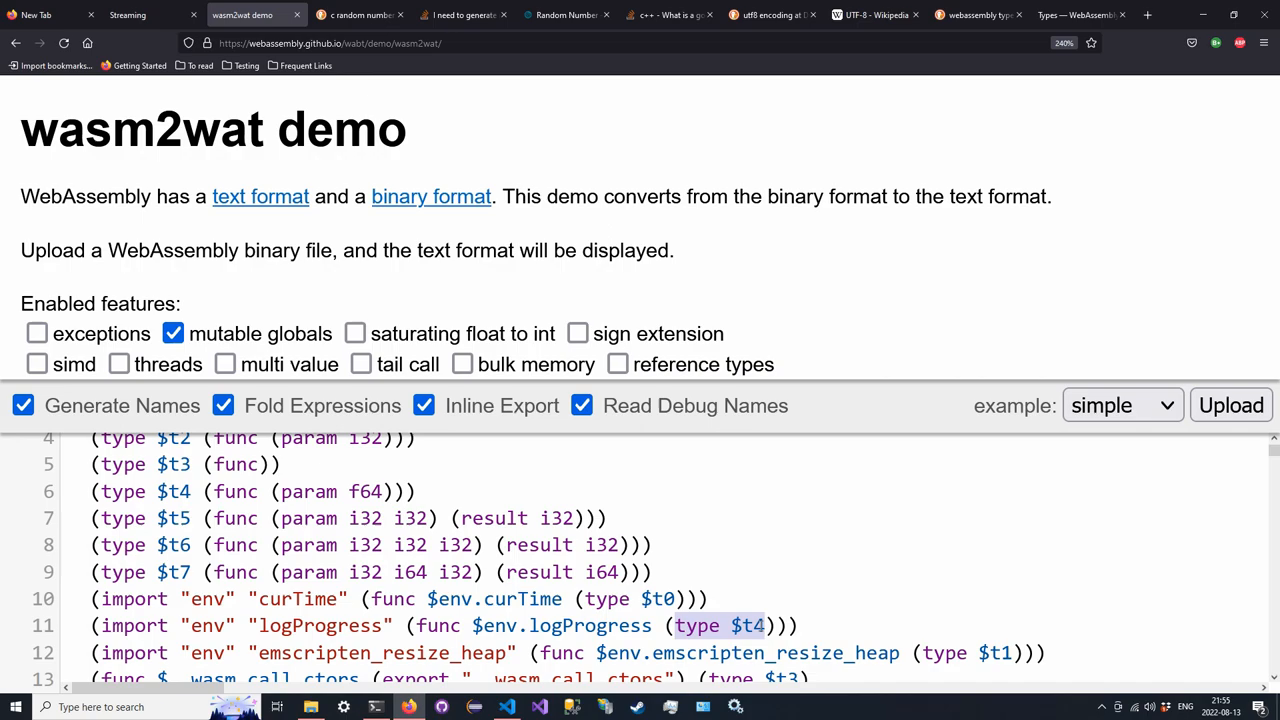
Highlight the f64 parameter in the type $t4 line, then return to exported.html
{"action": "double_click", "coordinate": [365, 491]}
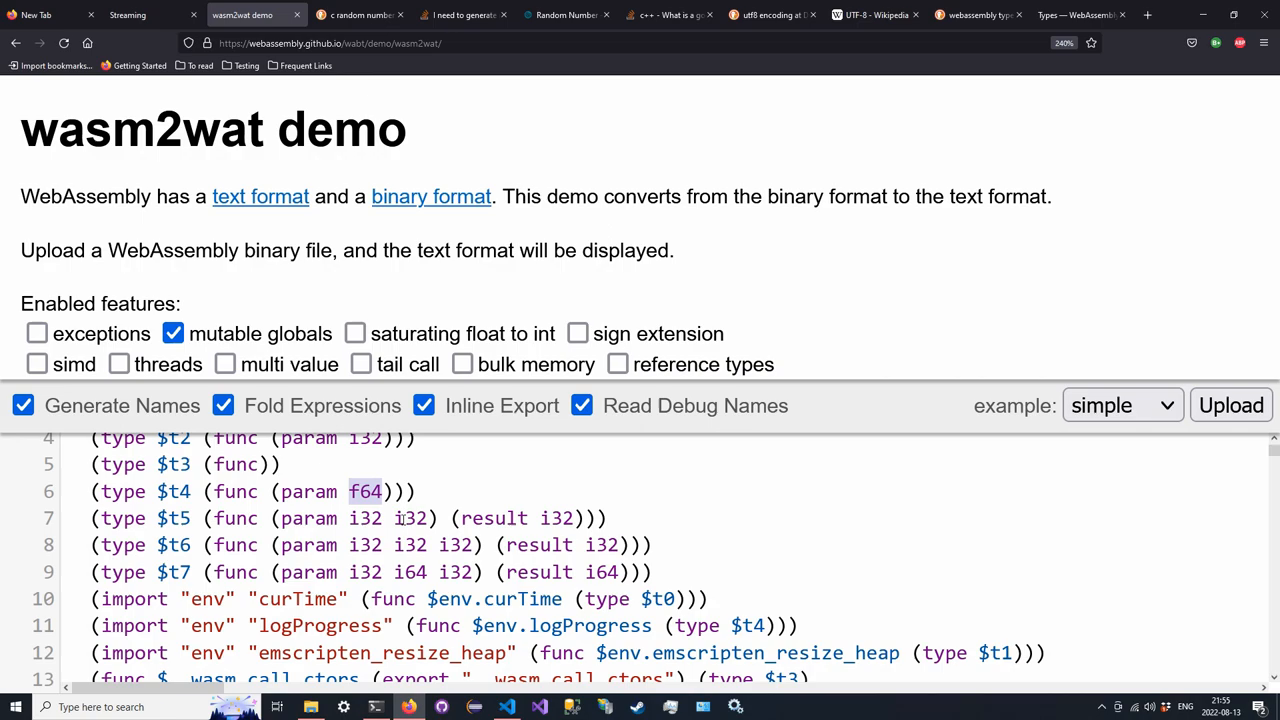
{"action": "left_click", "coordinate": [506, 707]}
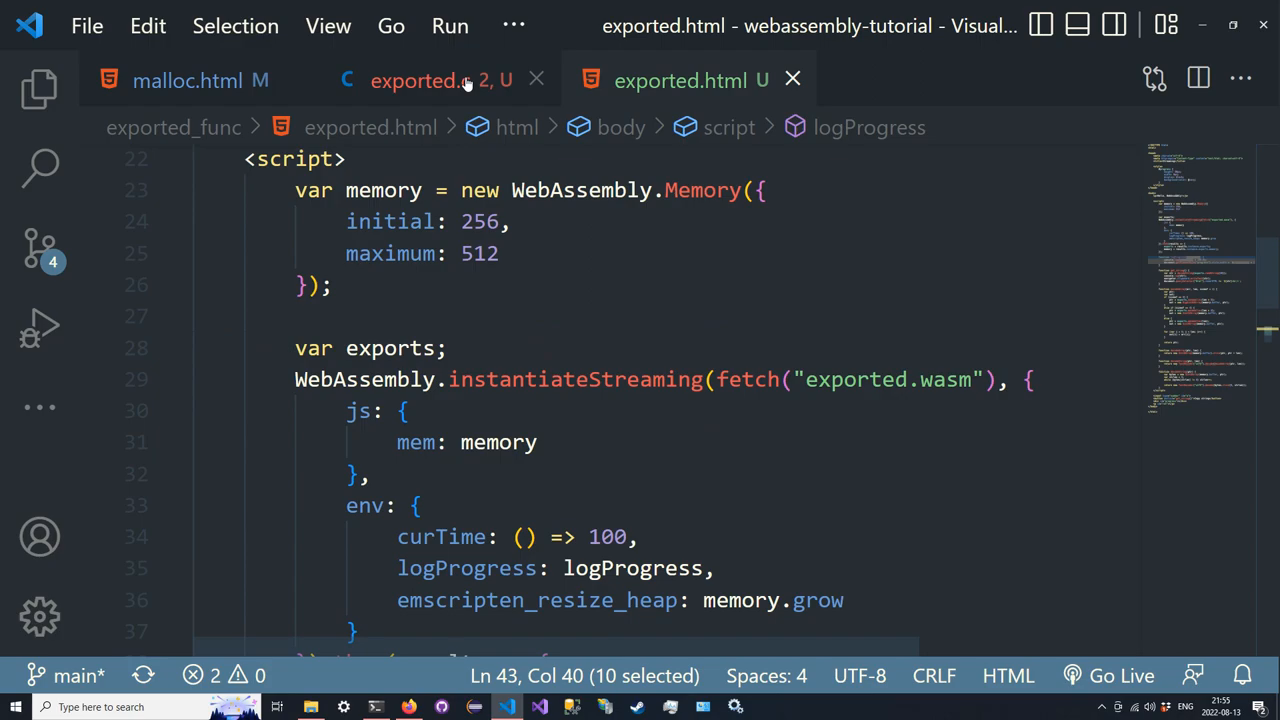
Call logProgress with (double)(i + 1) / (double)len and log the px width in exported.html
{"action": "left_click", "coordinate": [419, 80]}
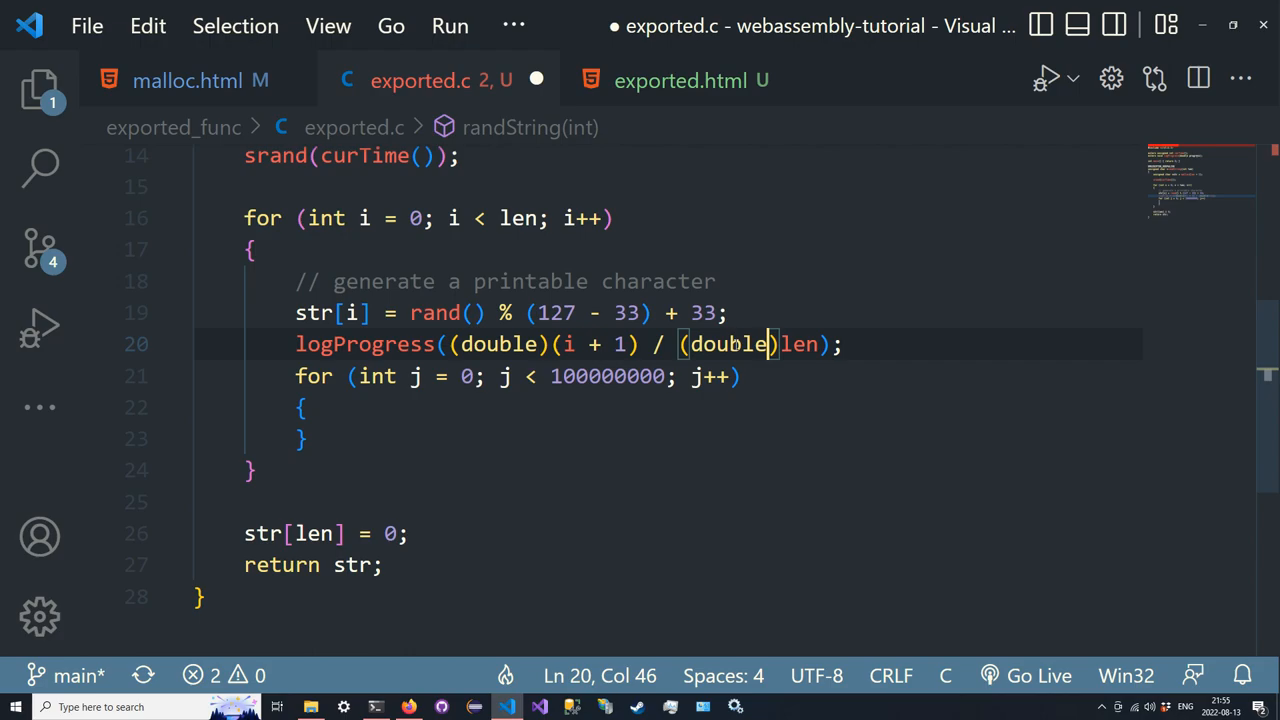
{"action": "left_click", "coordinate": [680, 80]}
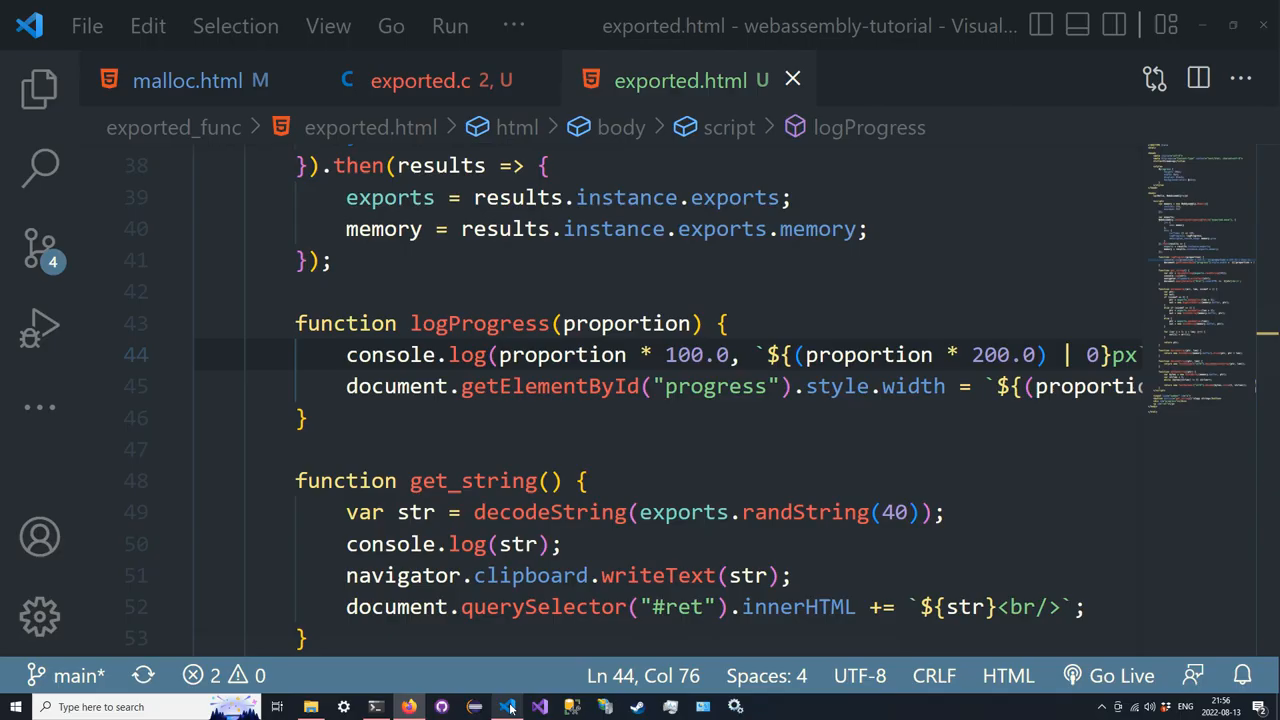
{"action": "scroll", "scroll_direction": "down", "scroll_amount": 3}
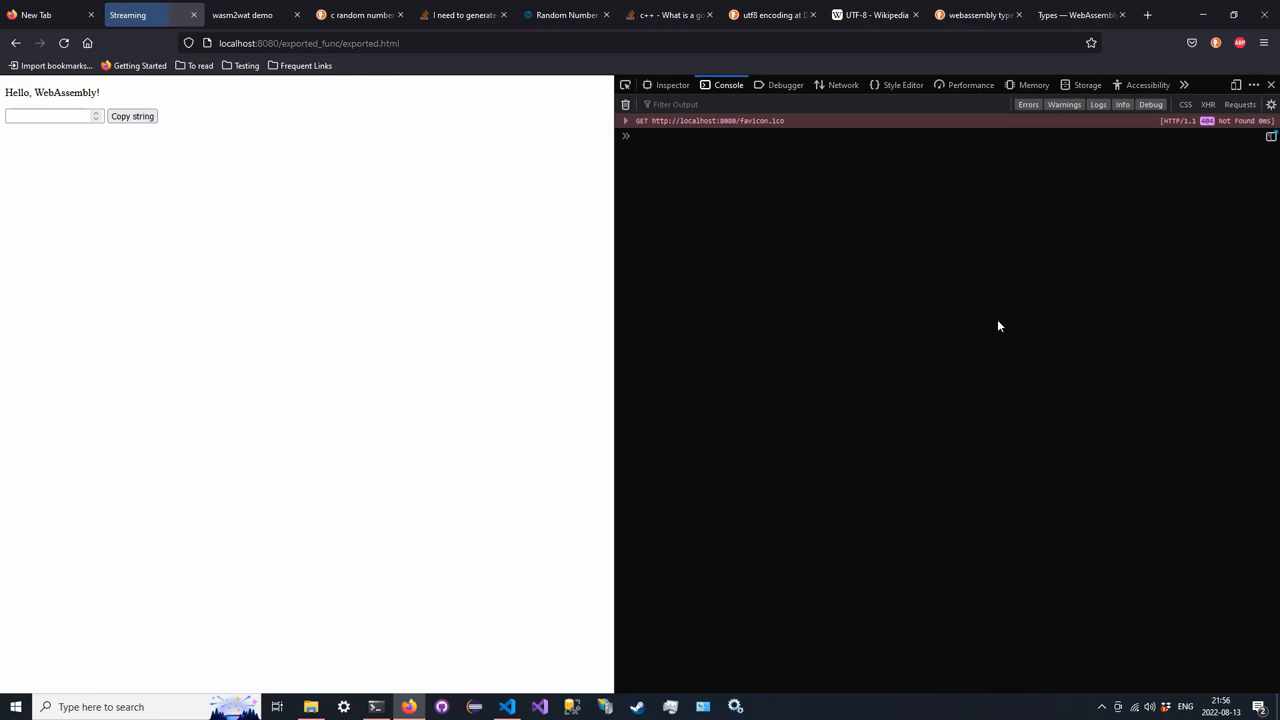
Generate a string, watching progress logged to 100 with widths up to 200px, then return to logProgress
{"action": "left_click", "coordinate": [131, 116]}
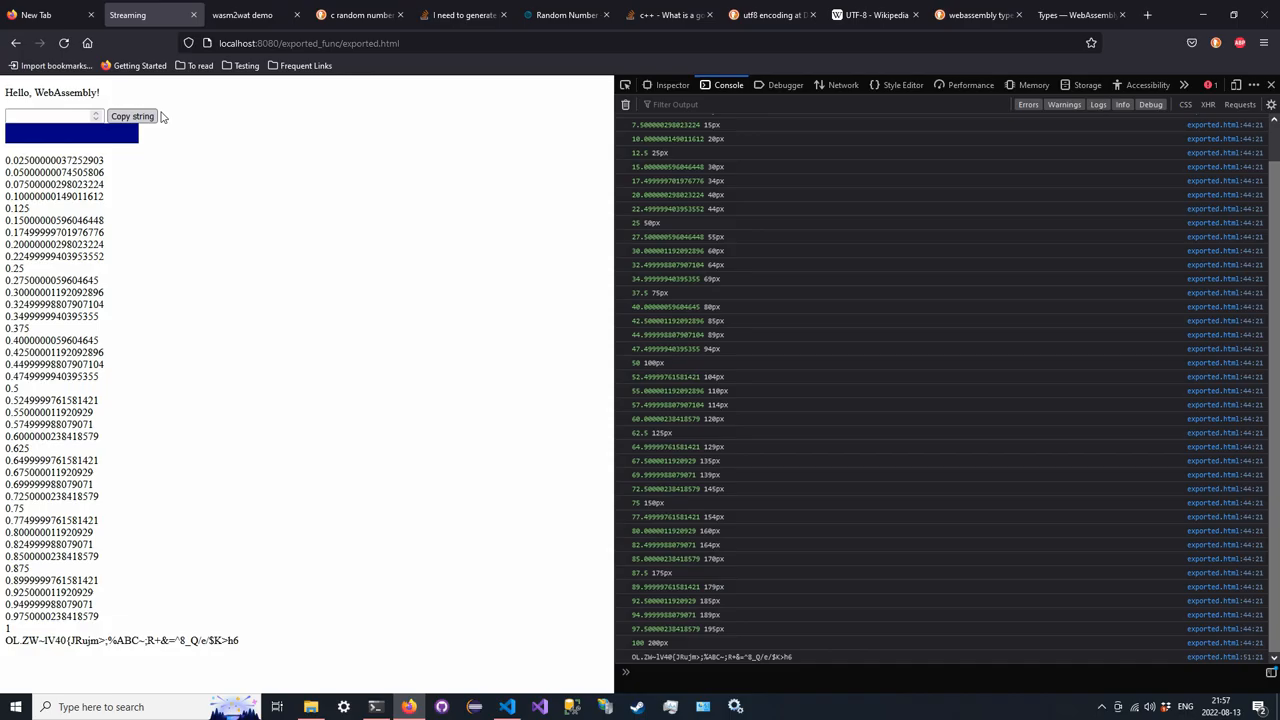
{"action": "left_click", "coordinate": [509, 707]}
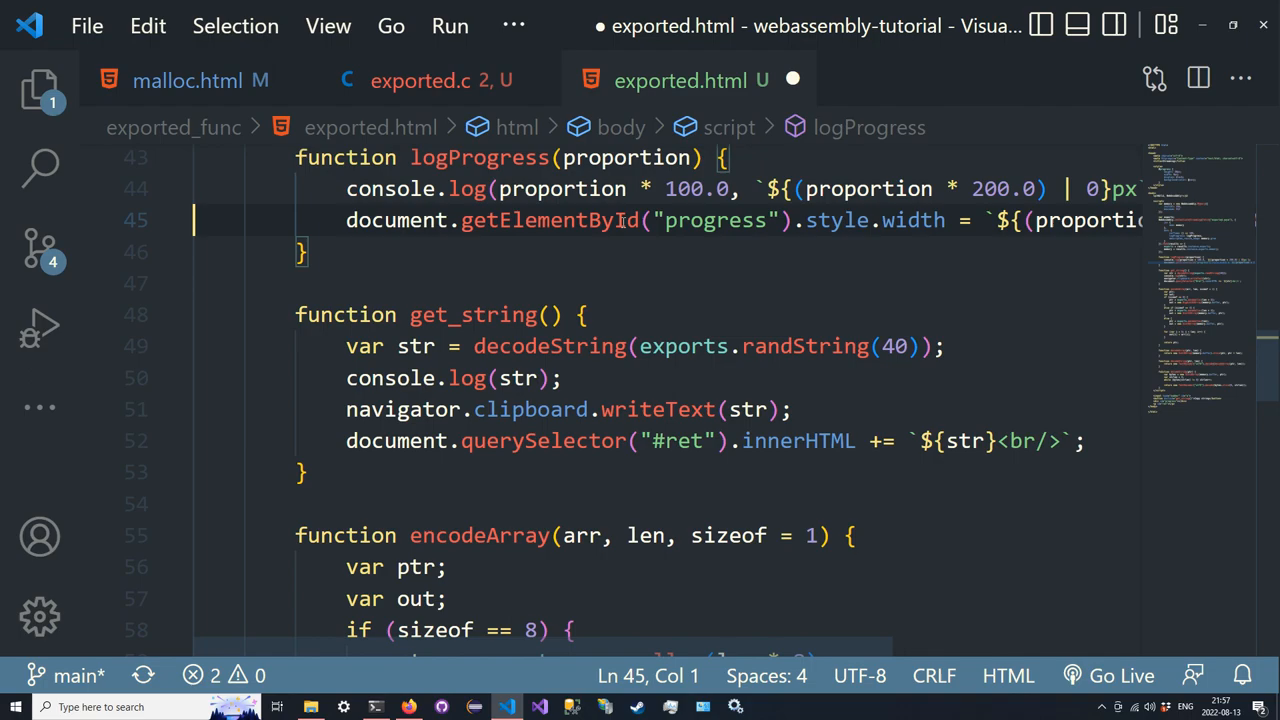
Add alert(proportion); on line 45 of logProgress
{"action": "type", "text": "a"}
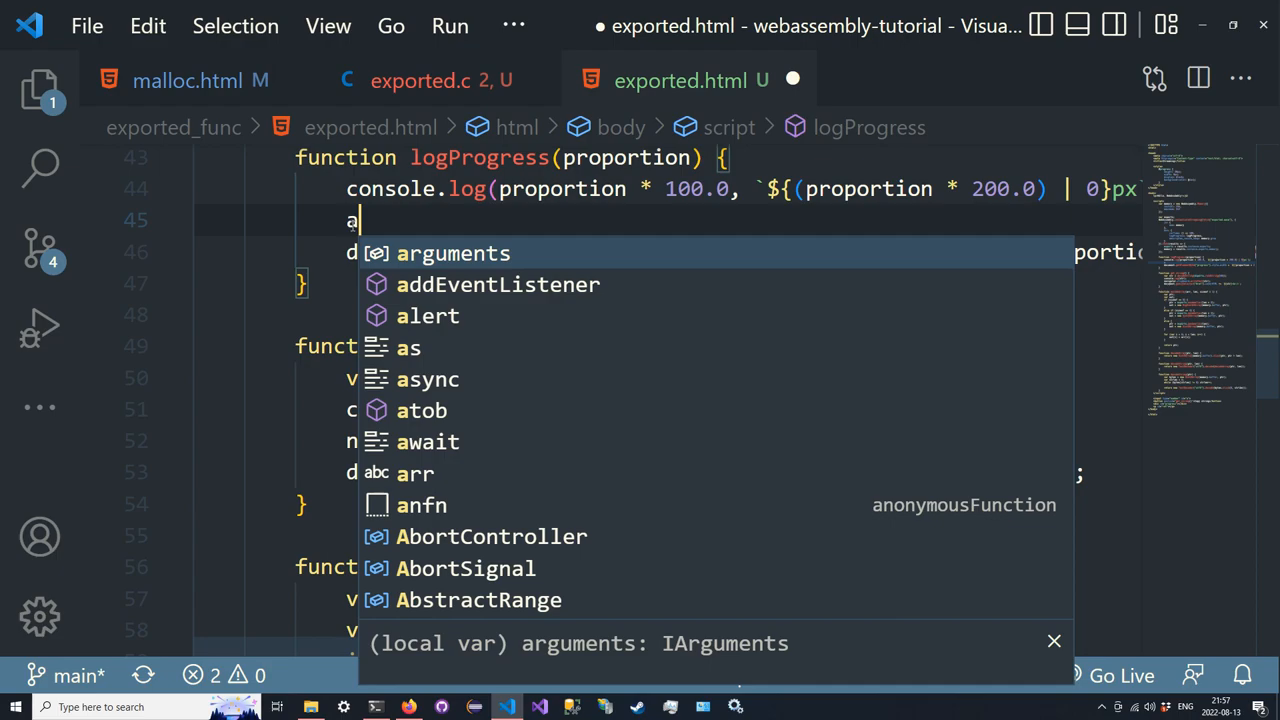
{"action": "type", "text": "alert(proportion)"}
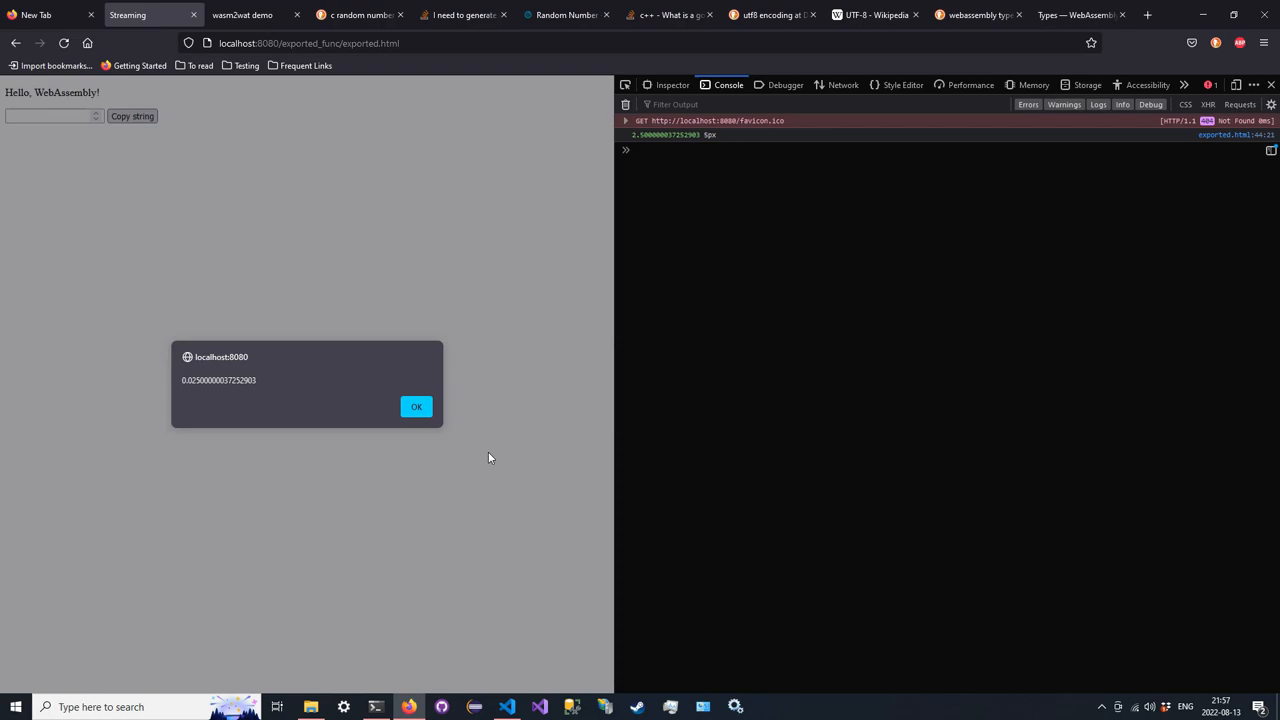
Dismiss each progress alert from 0.025 through 0.8 until the random string appears, then return to the editor
{"action": "left_click", "coordinate": [416, 406]}
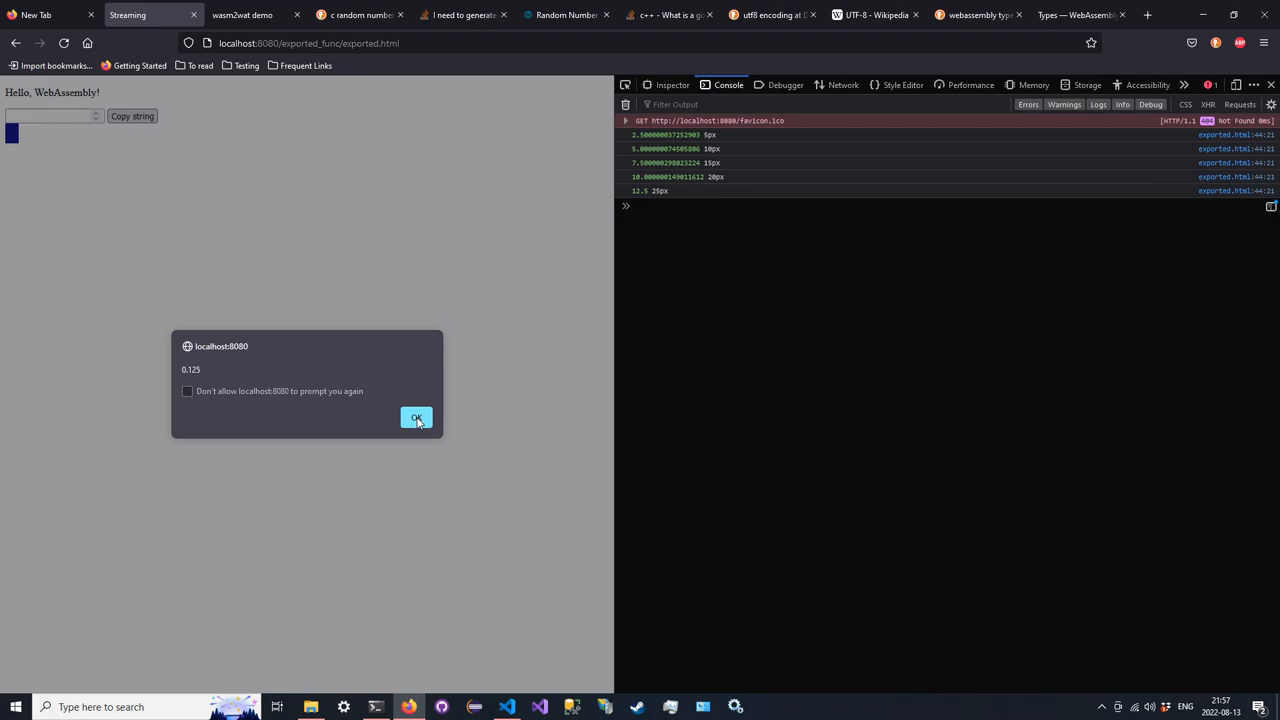
{"action": "left_click", "coordinate": [416, 417]}
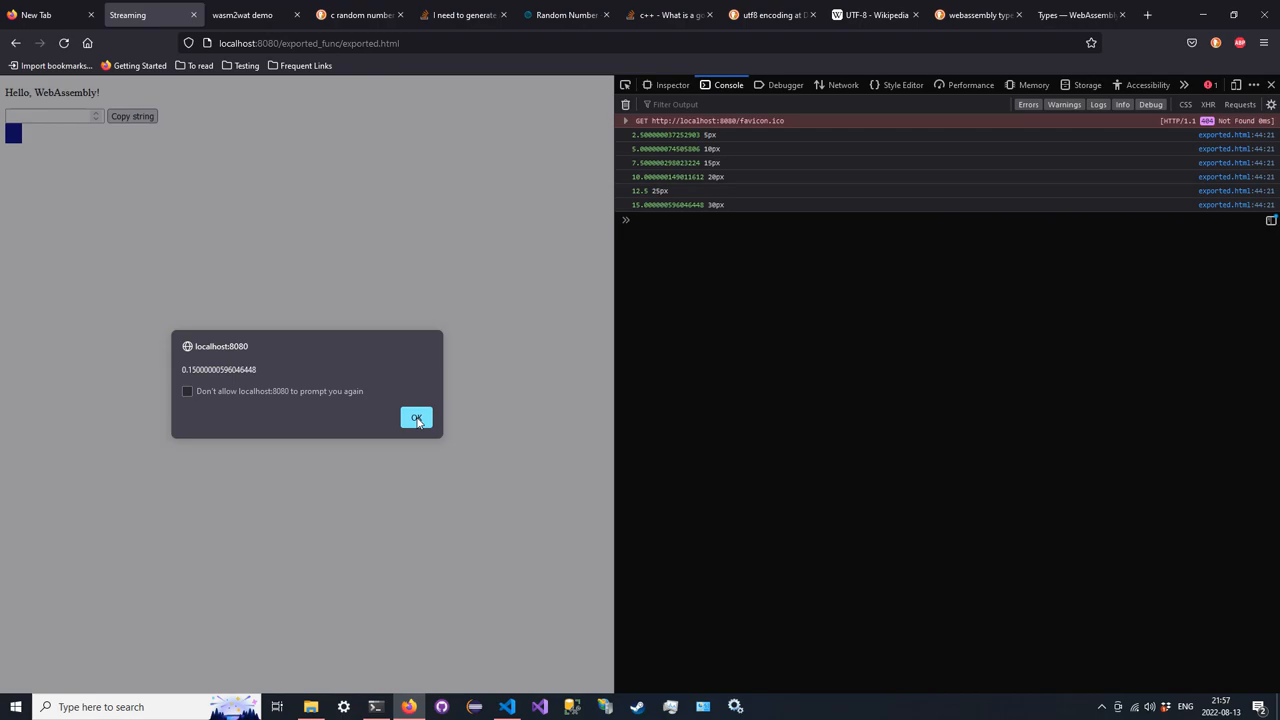
{"action": "left_click", "coordinate": [416, 417]}
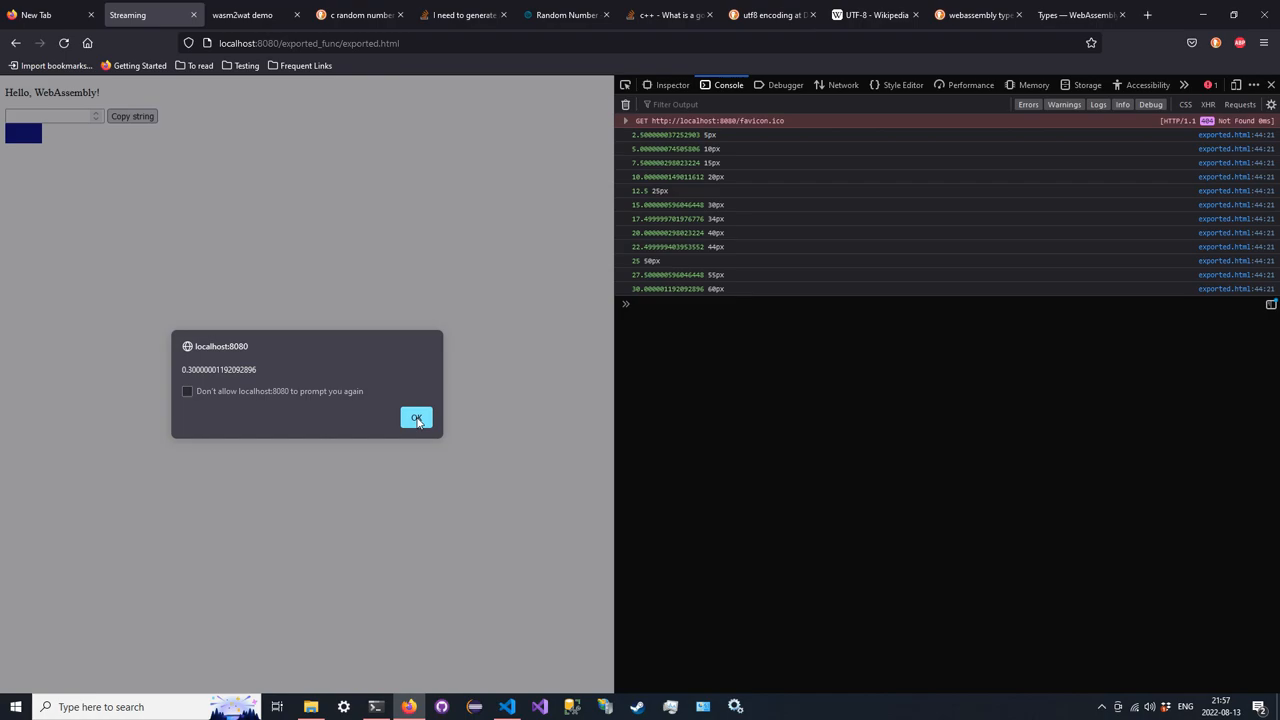
{"action": "left_click", "coordinate": [416, 417]}
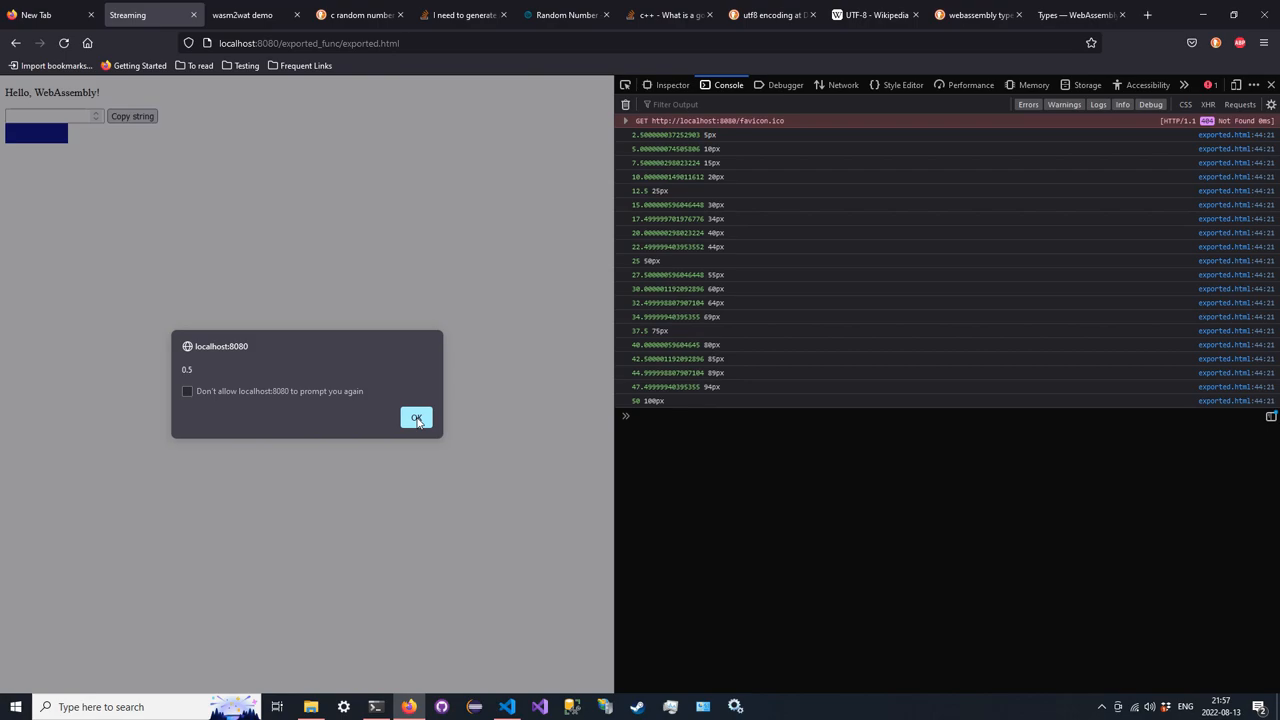
{"action": "left_click", "coordinate": [417, 417]}
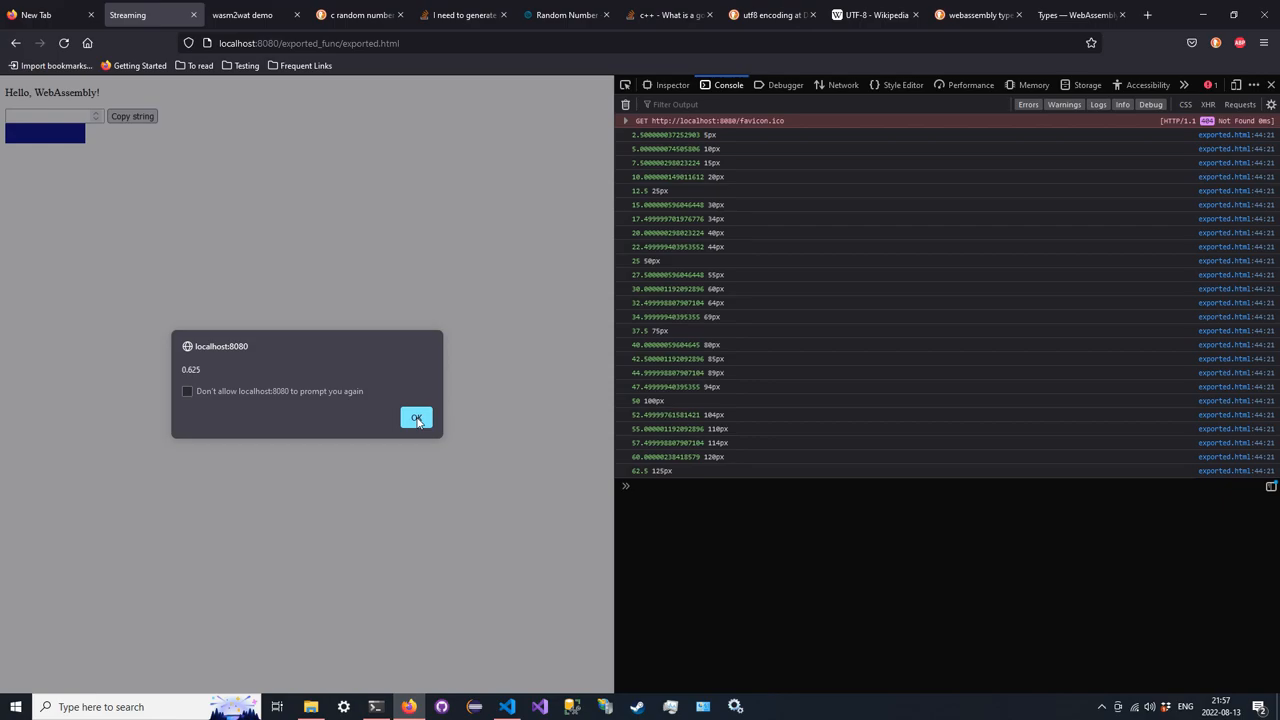
{"action": "left_click", "coordinate": [417, 417]}
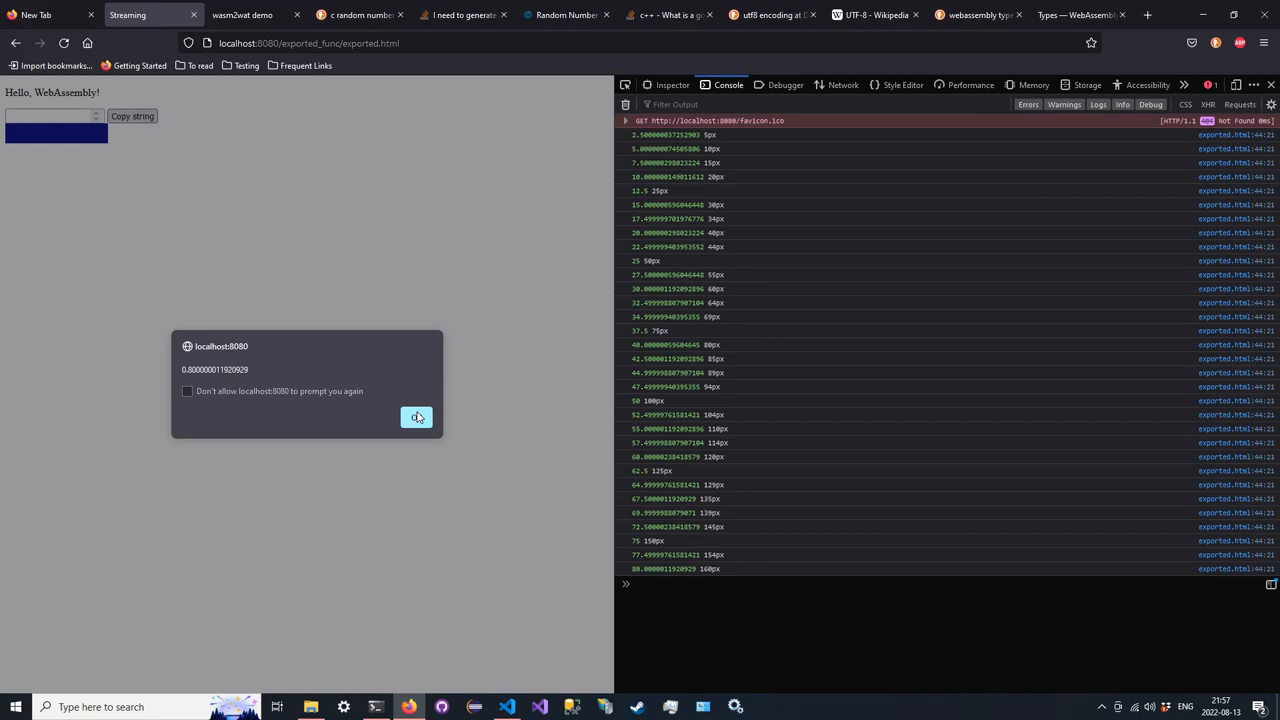
{"action": "left_click", "coordinate": [417, 417]}
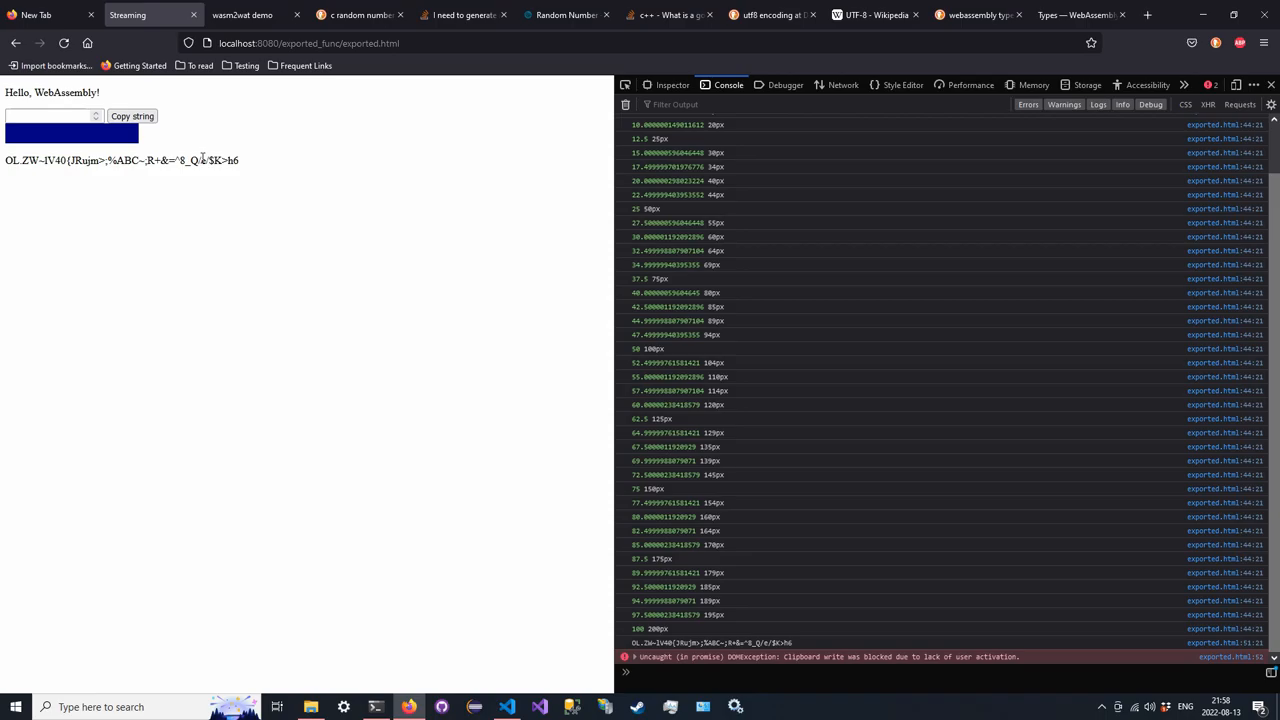
{"action": "left_click", "coordinate": [508, 707]}
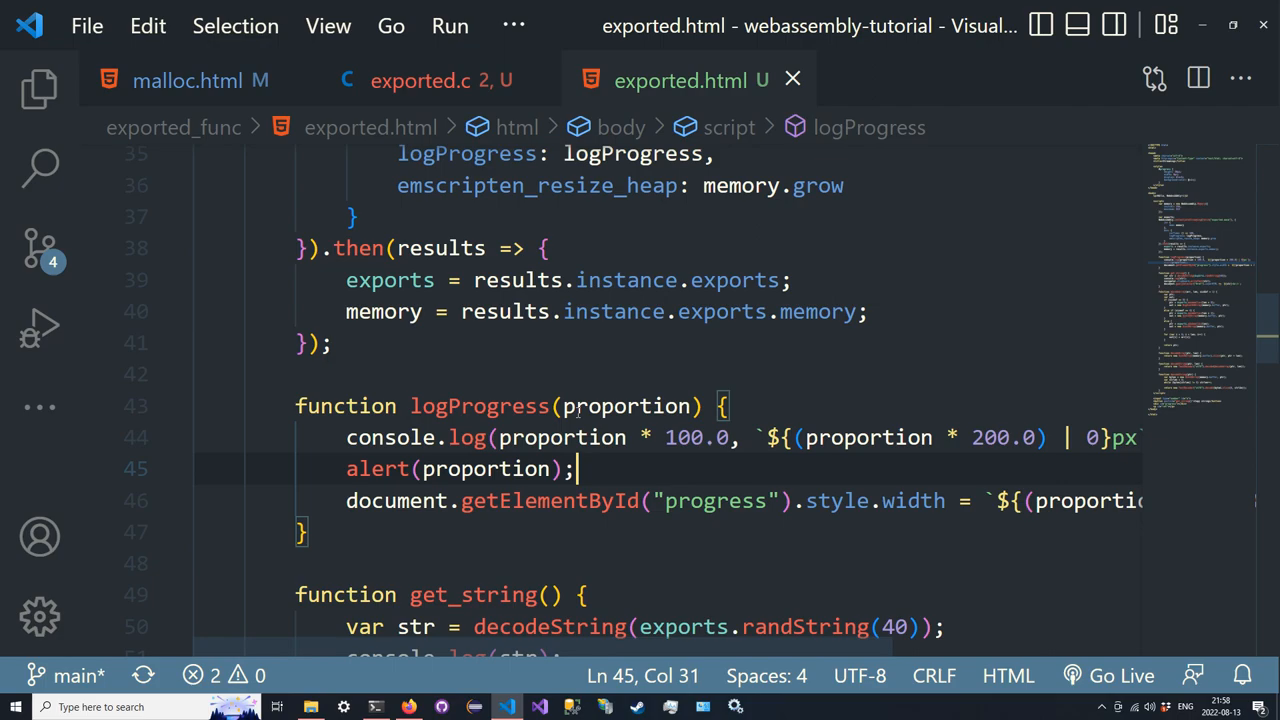
Inspect logProgress and getElementById, check exported.c, then open malloc.html's source
{"action": "double_click", "coordinate": [478, 405]}
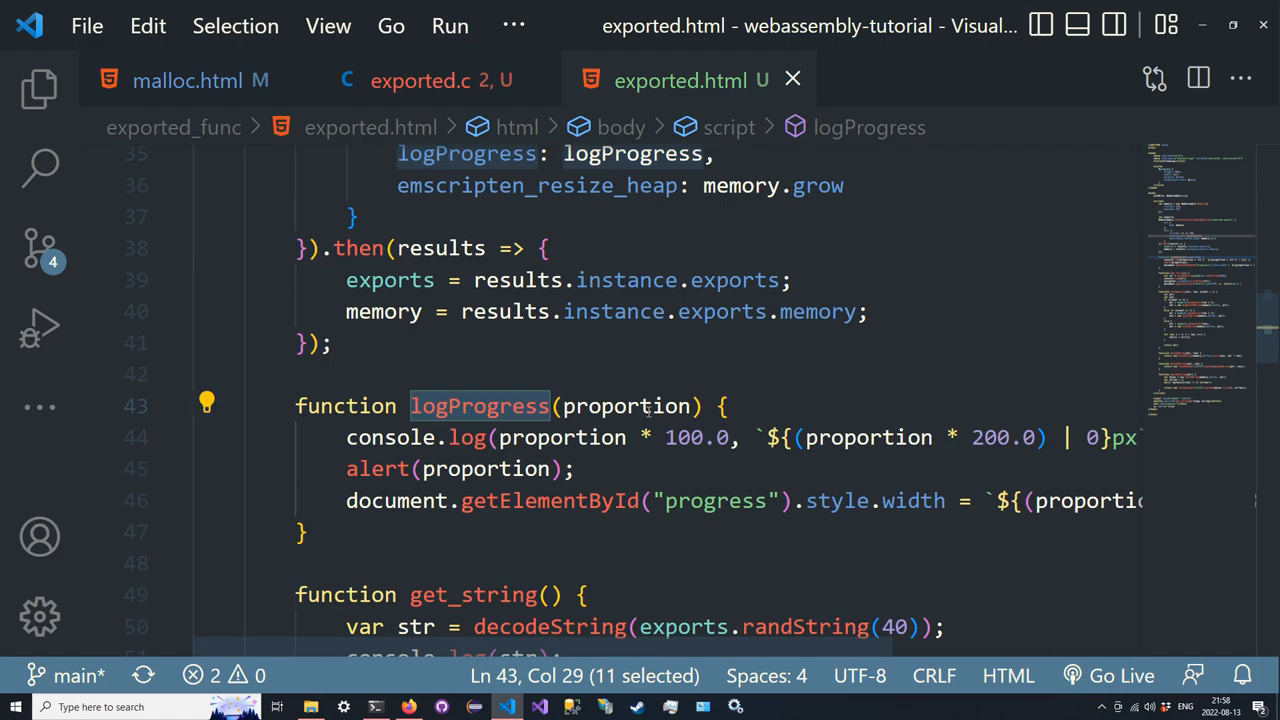
{"action": "double_click", "coordinate": [625, 405]}
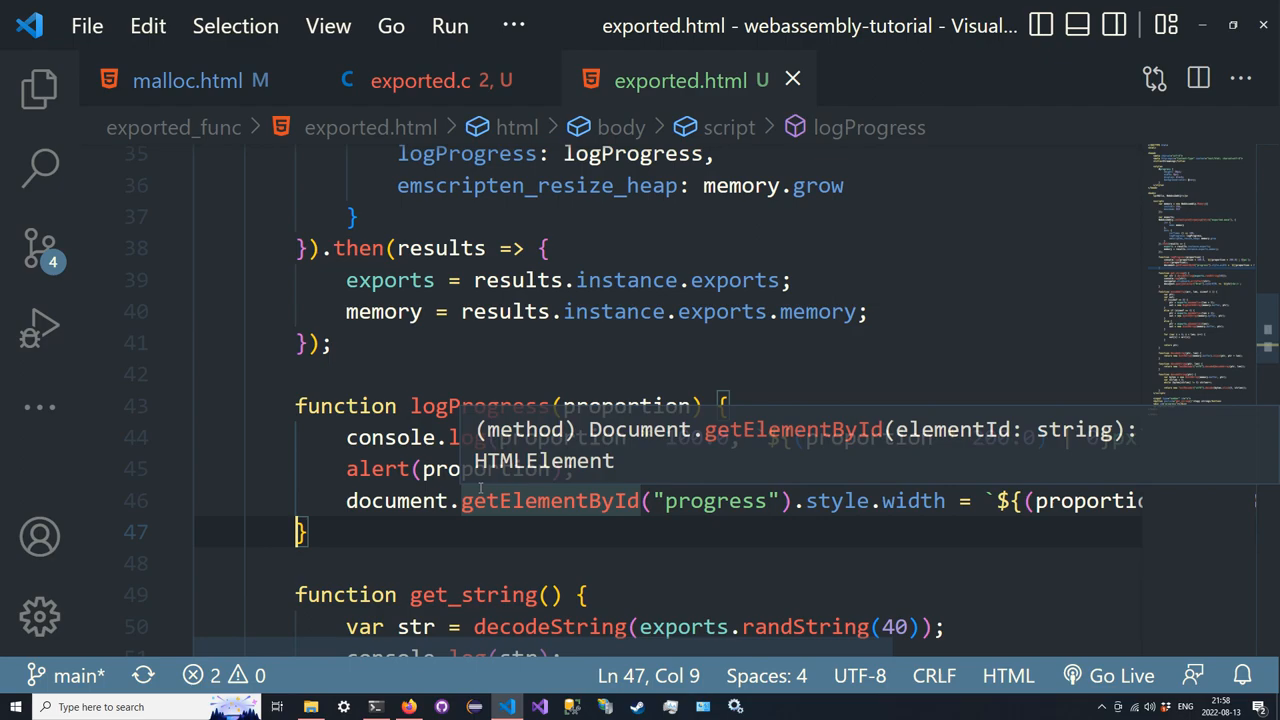
{"action": "left_click", "coordinate": [420, 80]}
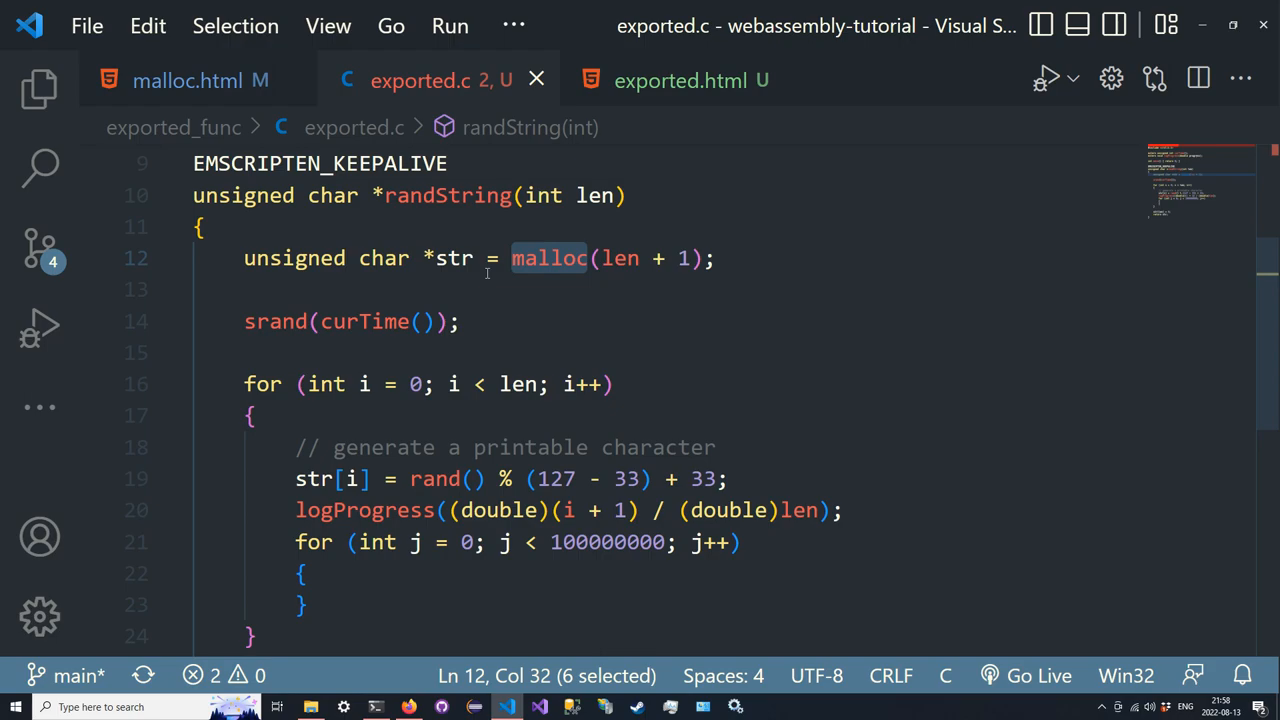
{"action": "left_click", "coordinate": [189, 80]}
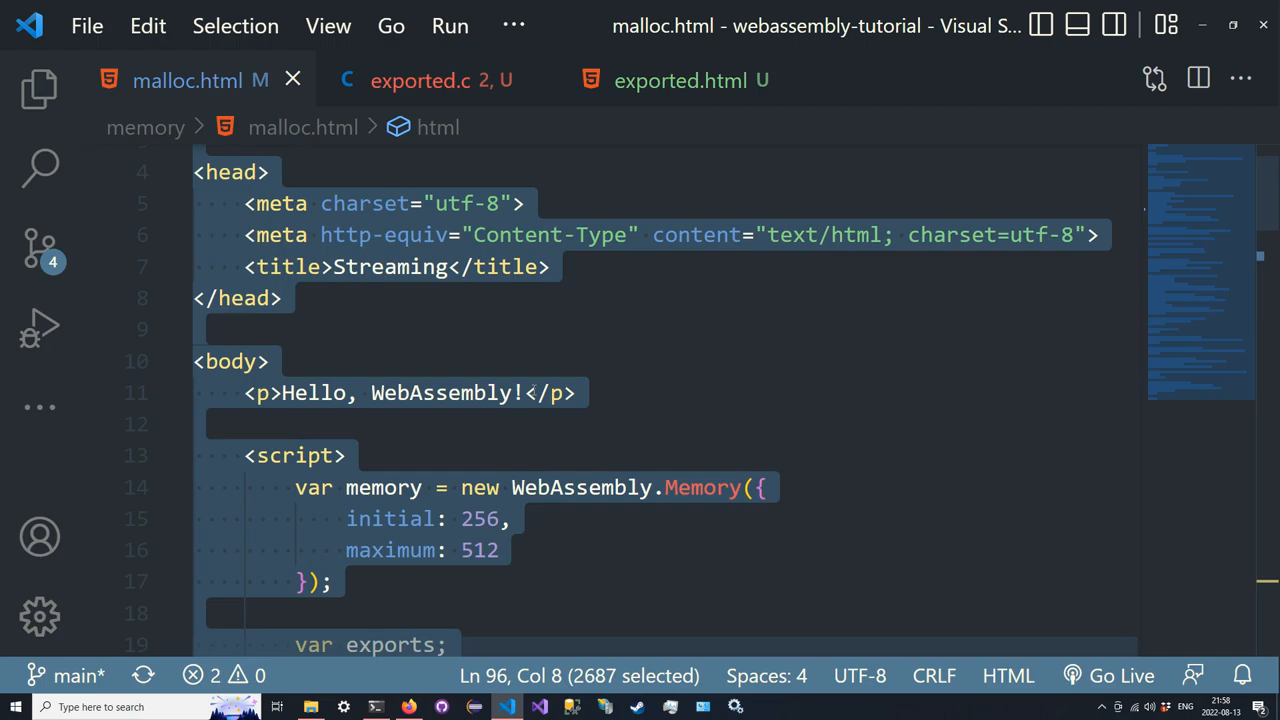
{"action": "scroll", "scroll_direction": "down", "scroll_amount": 3}
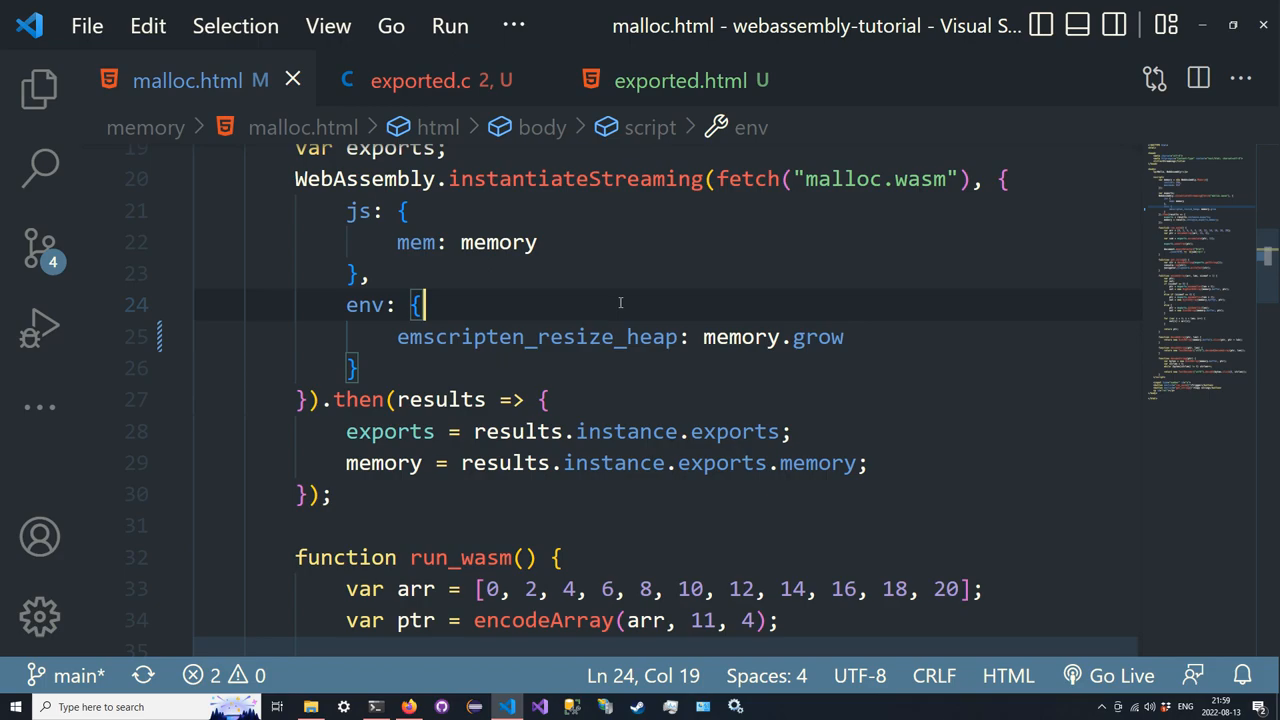
{"action": "left_click", "coordinate": [312, 399]}
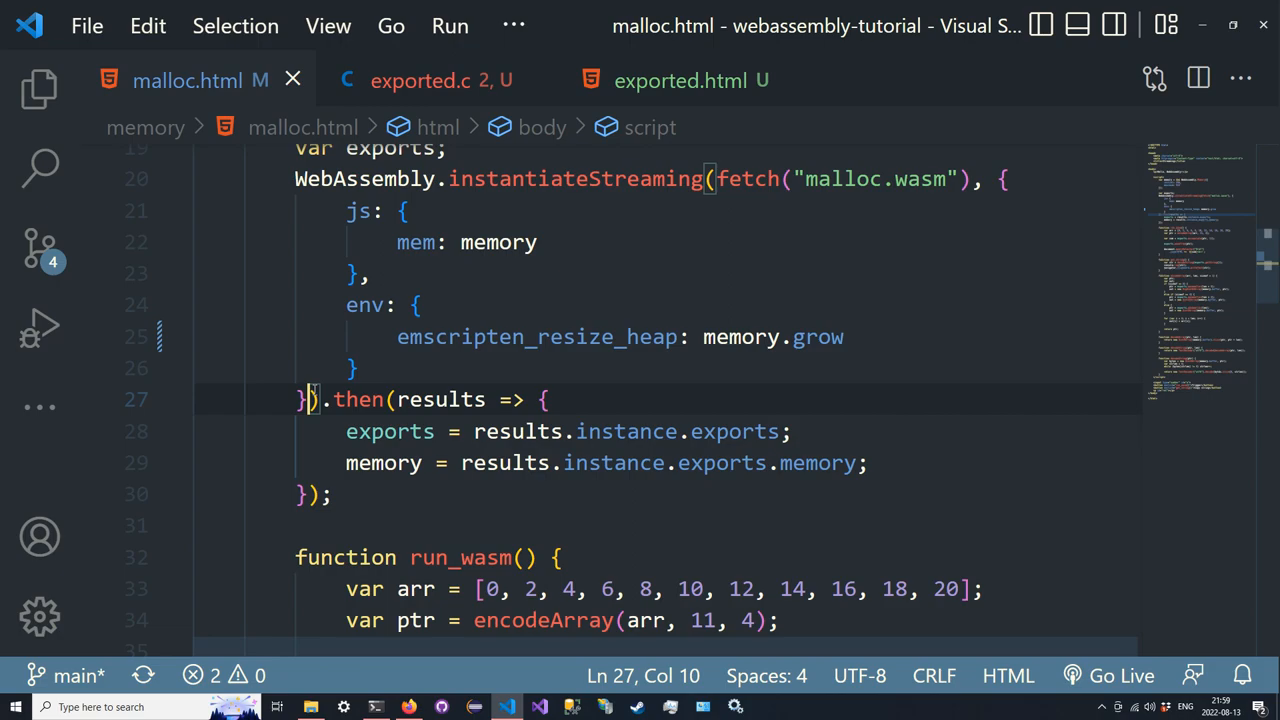